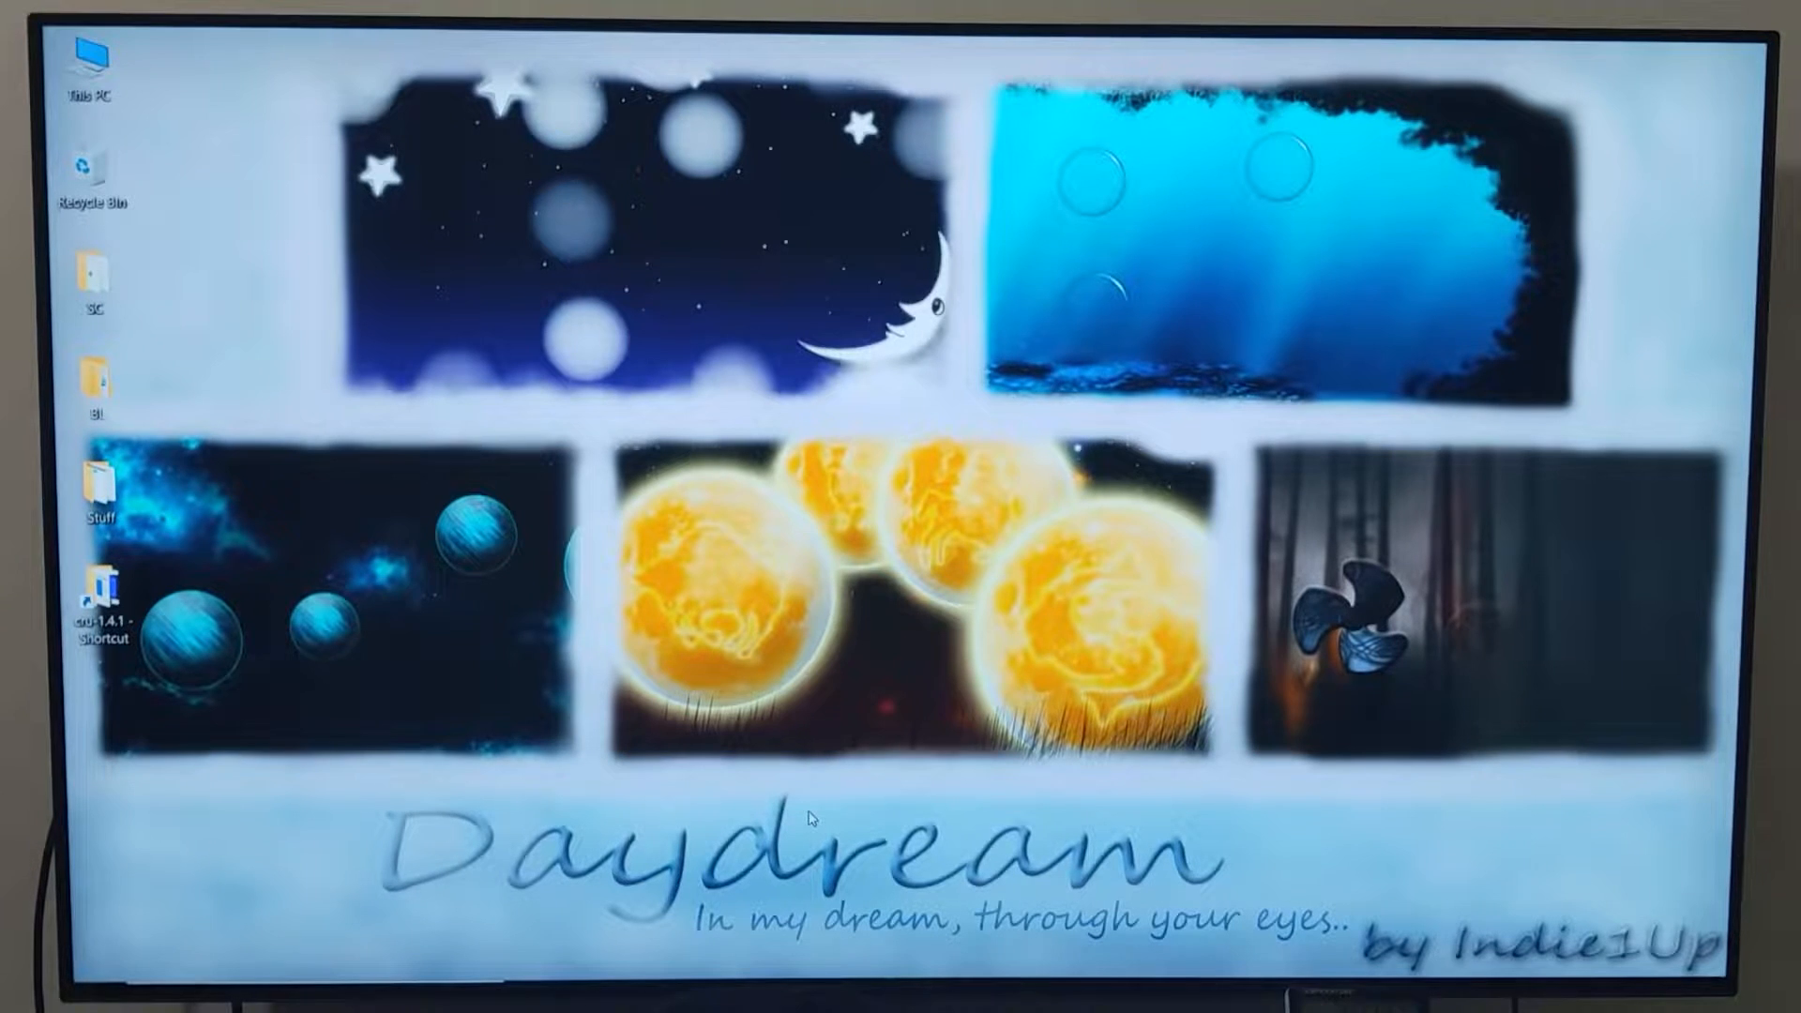
mouse_move(167, 632)
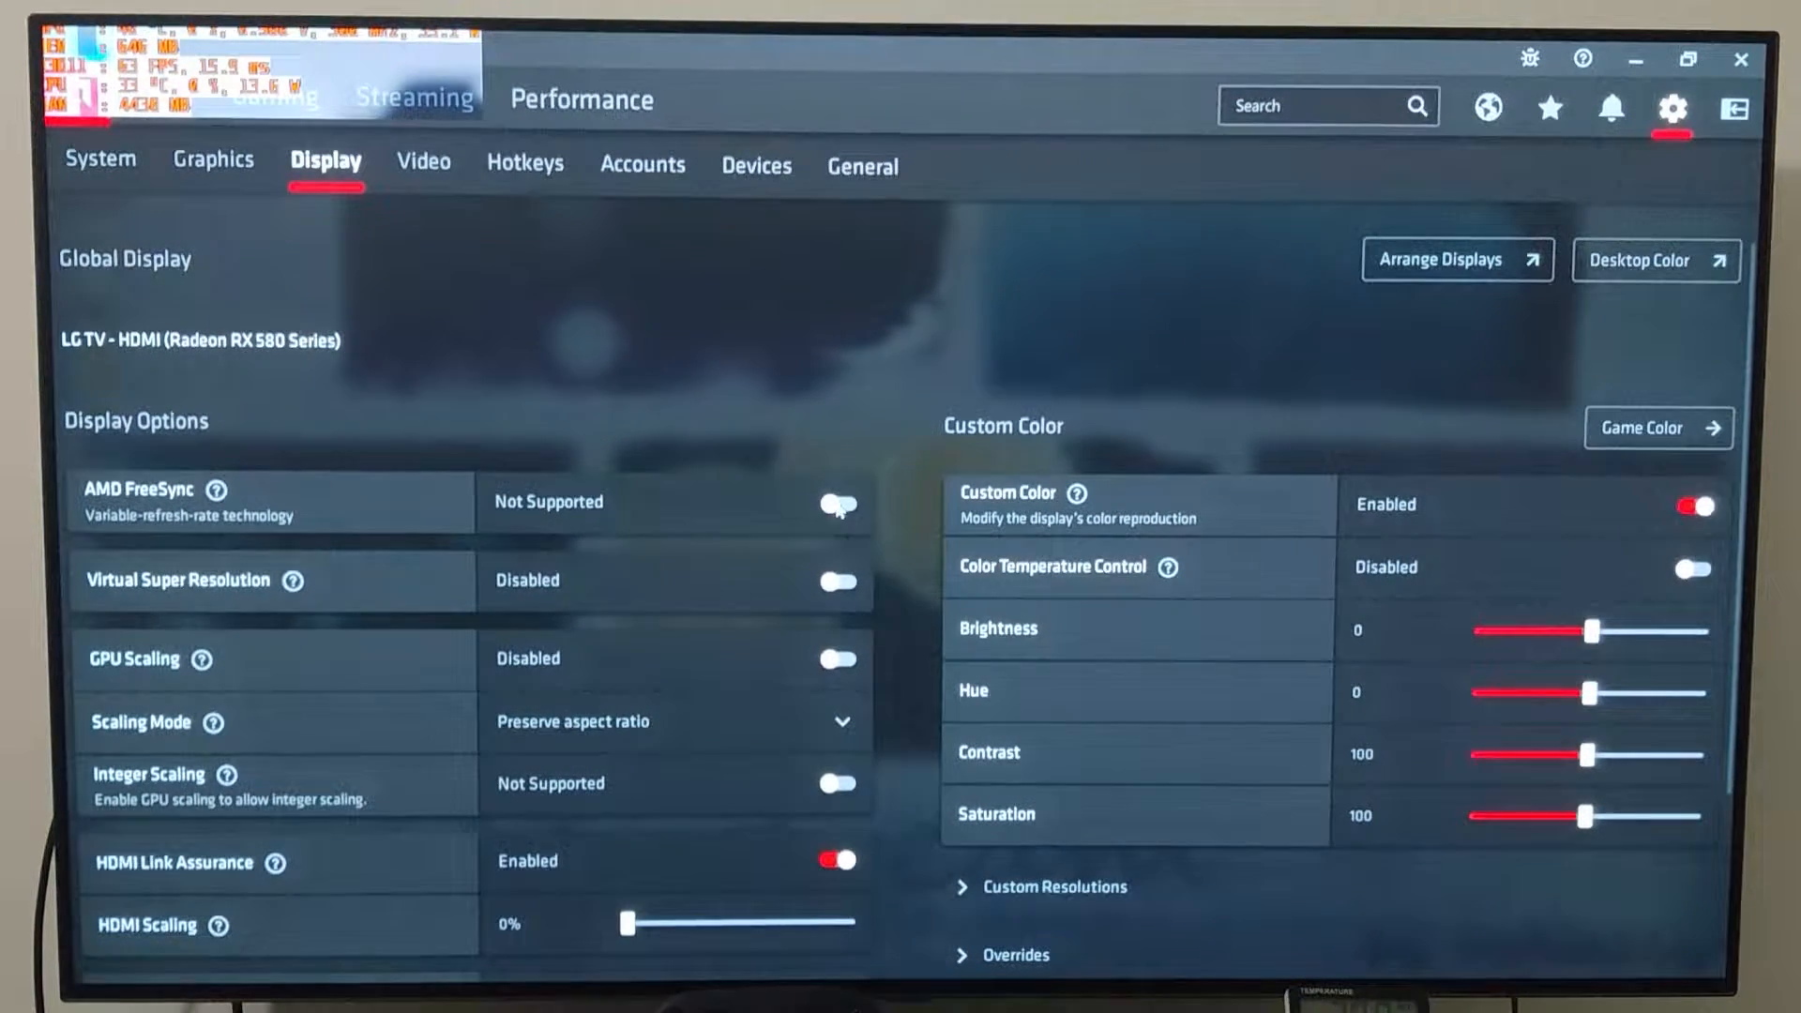
mouse_move(782, 353)
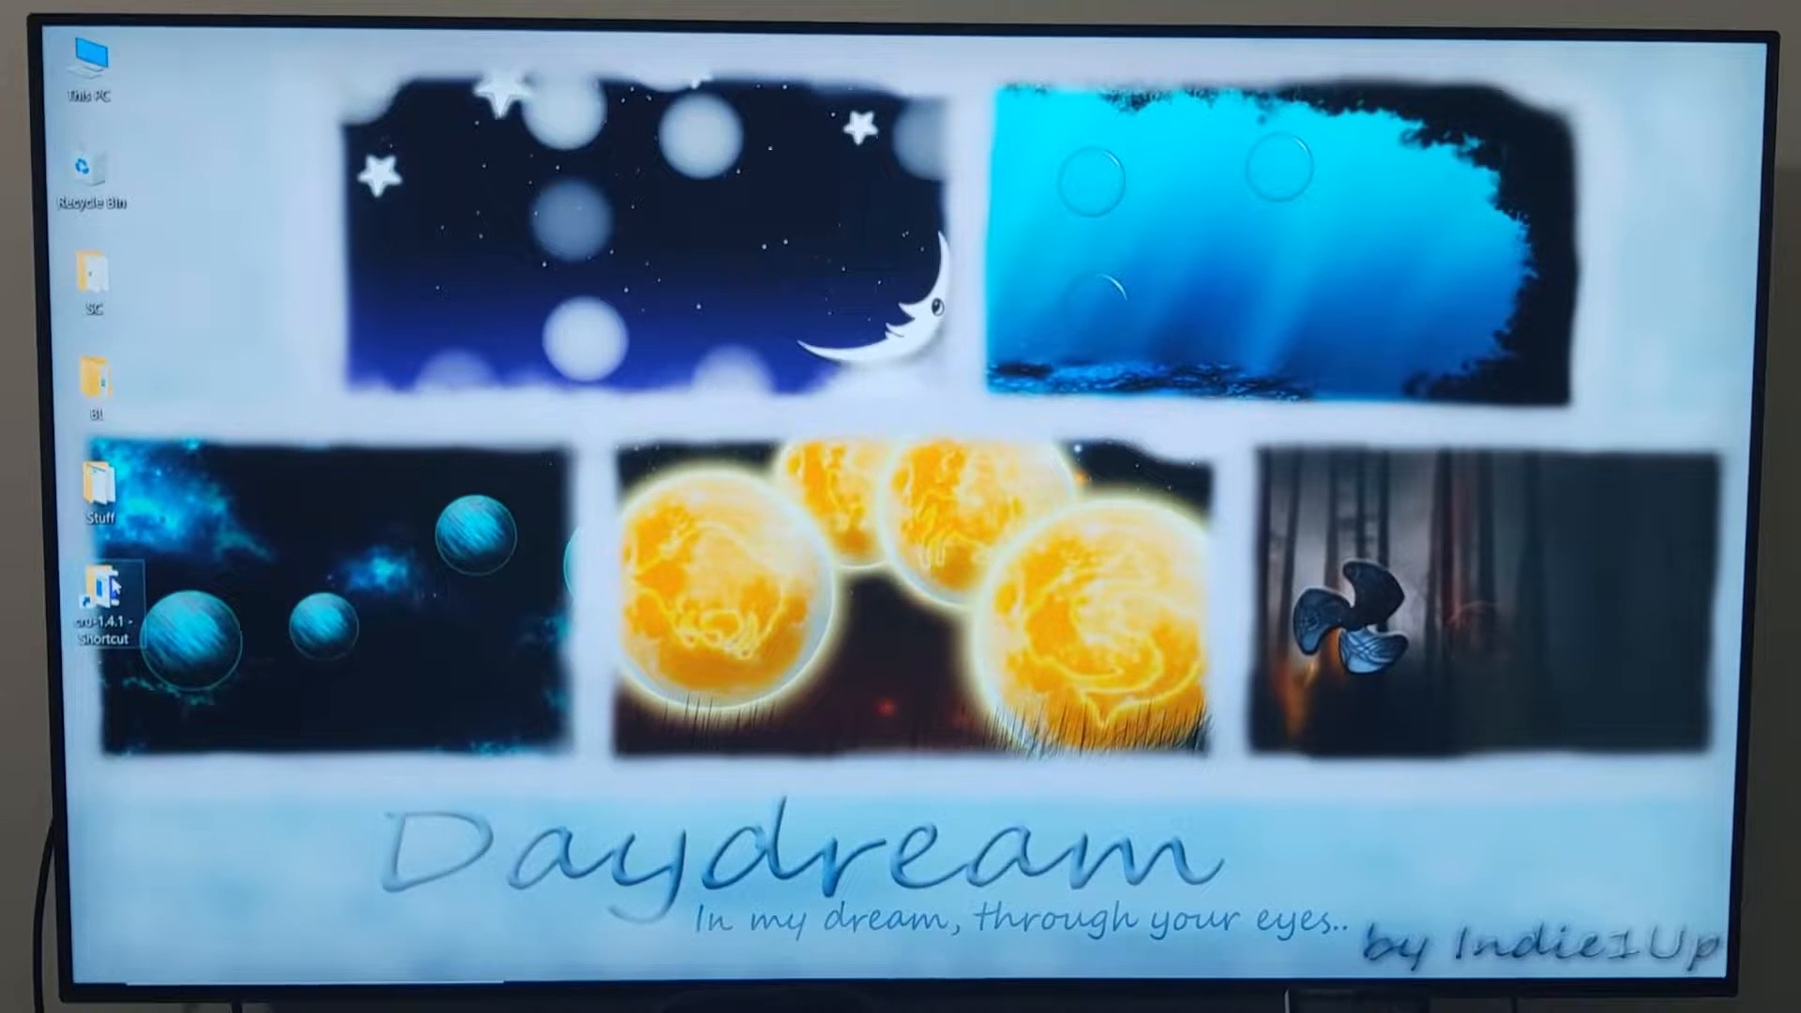
Step: Launch CRU.exe from the cru-1.4.1 folder and open the CEA-861 extension block's TV resolutions
double_click(102, 596)
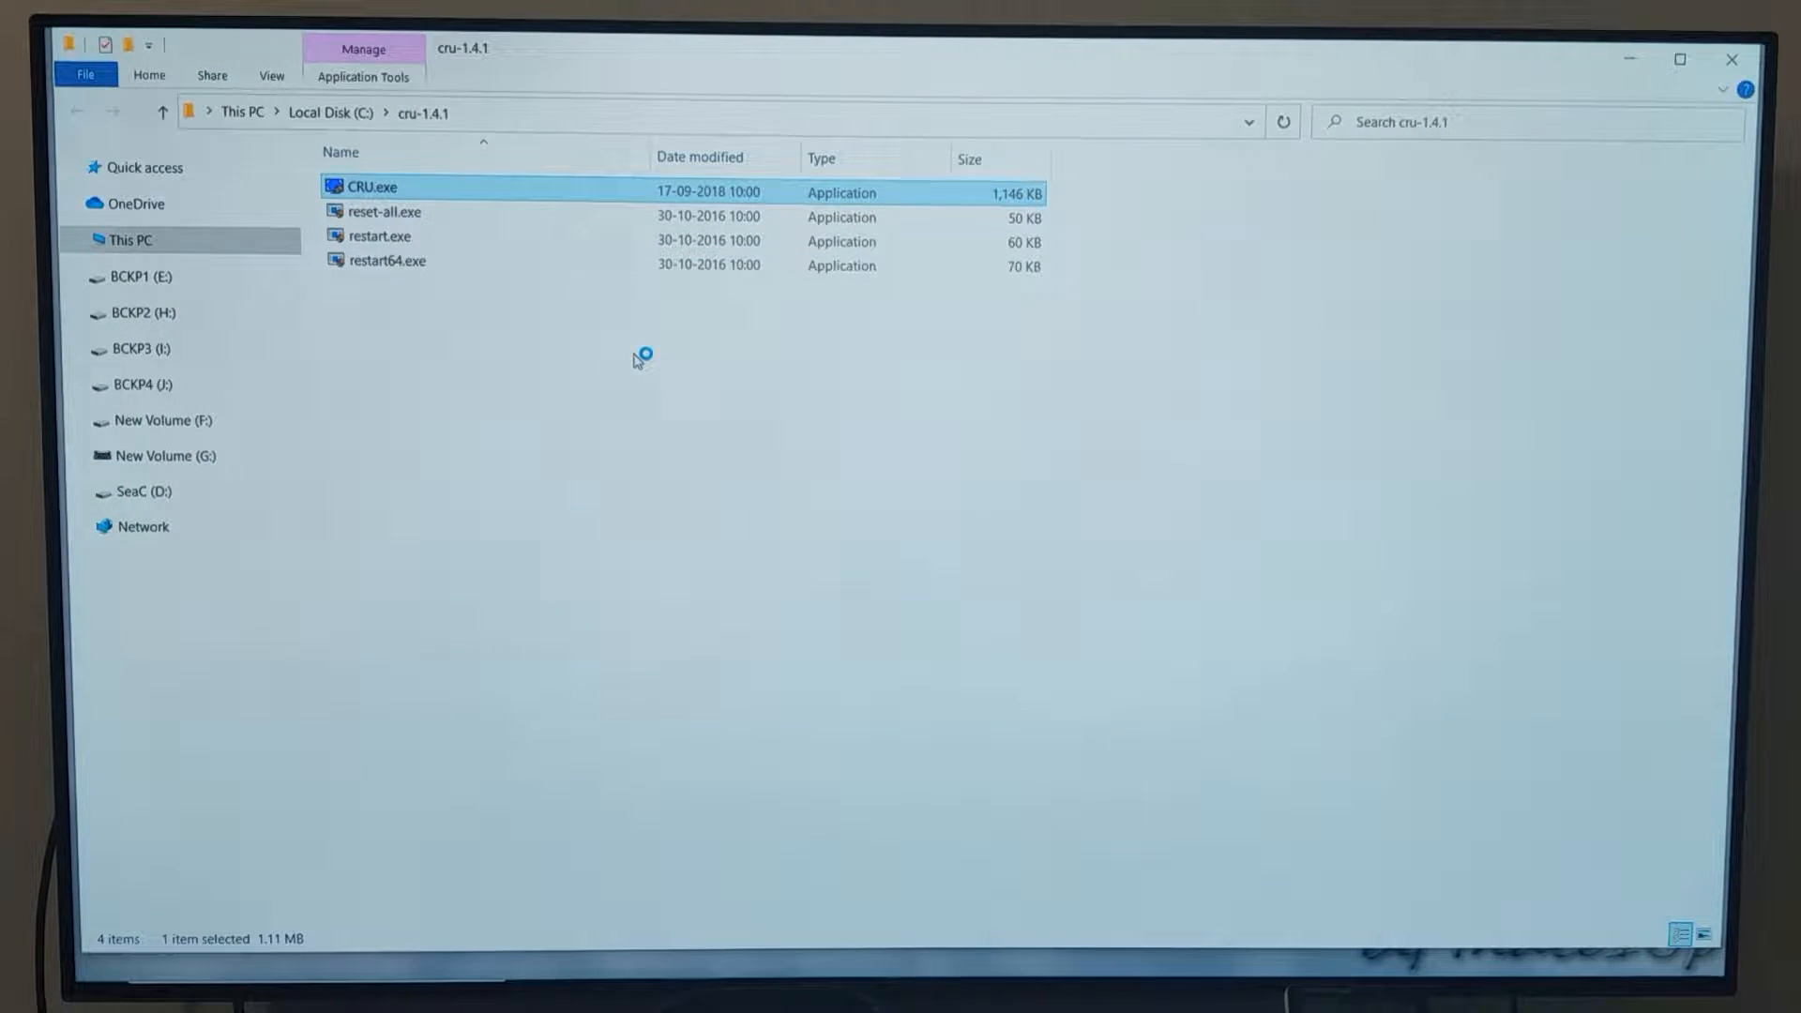
double_click(366, 186)
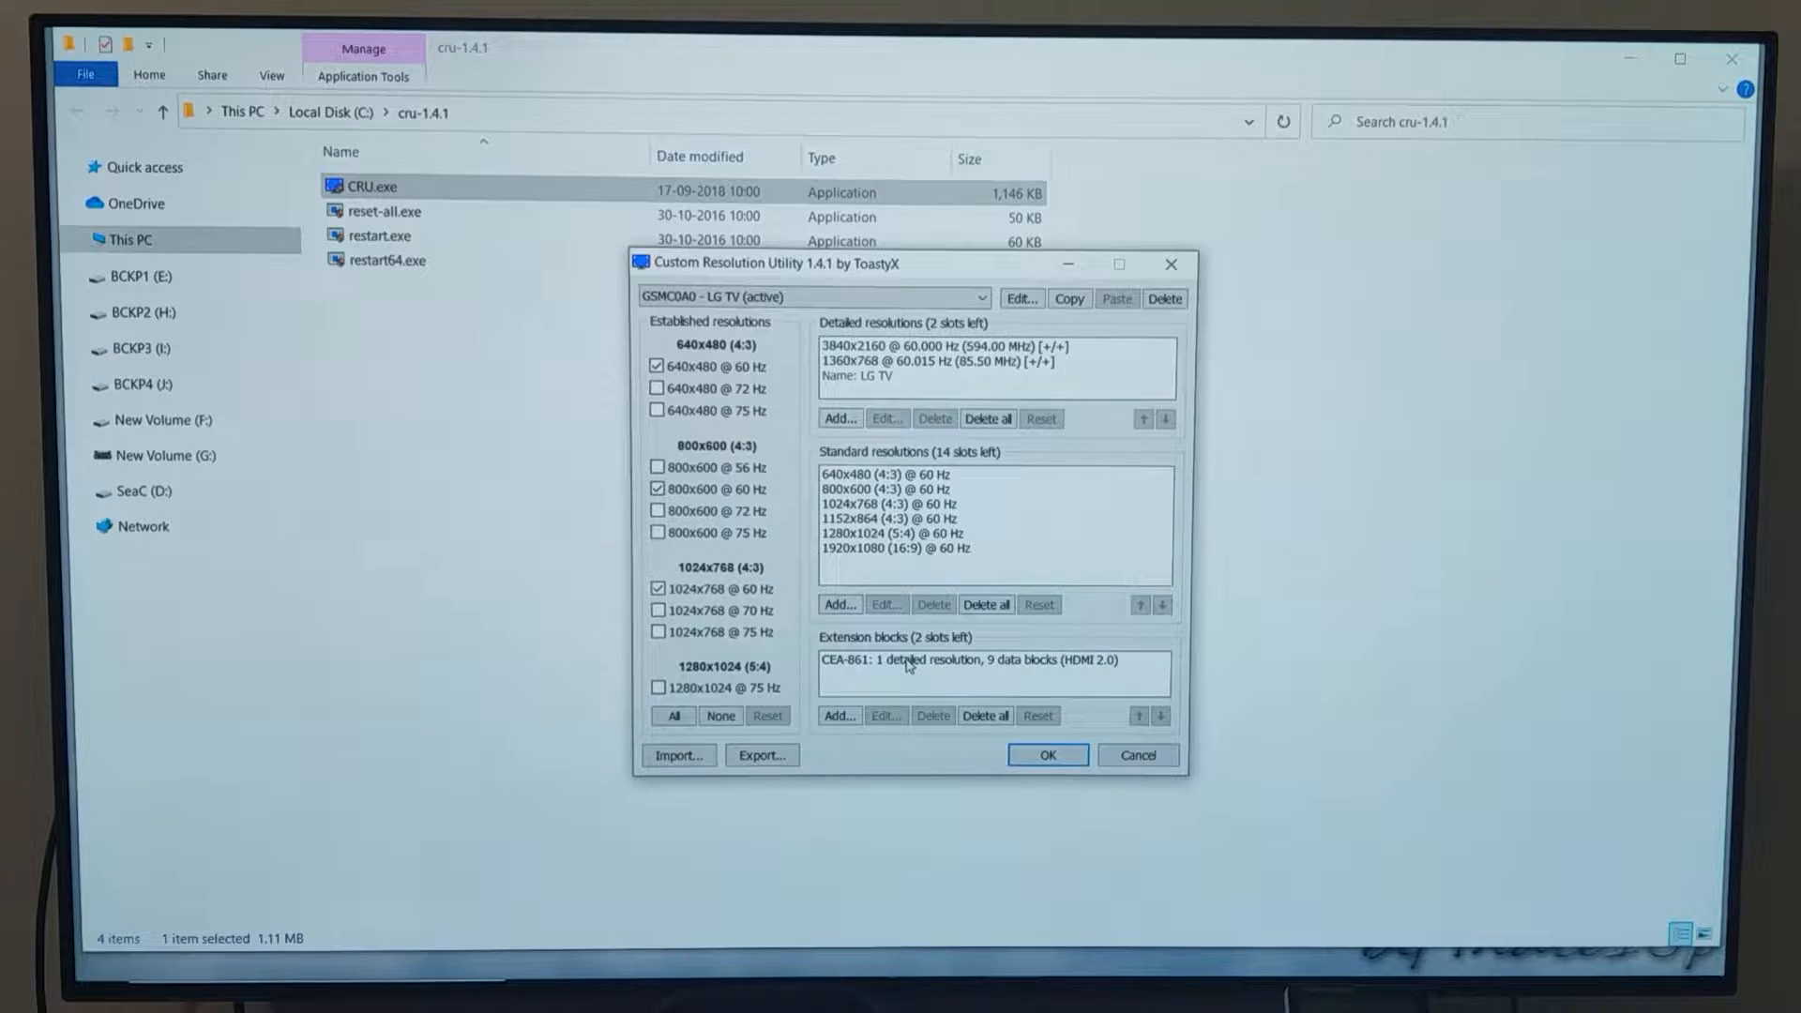
click(886, 714)
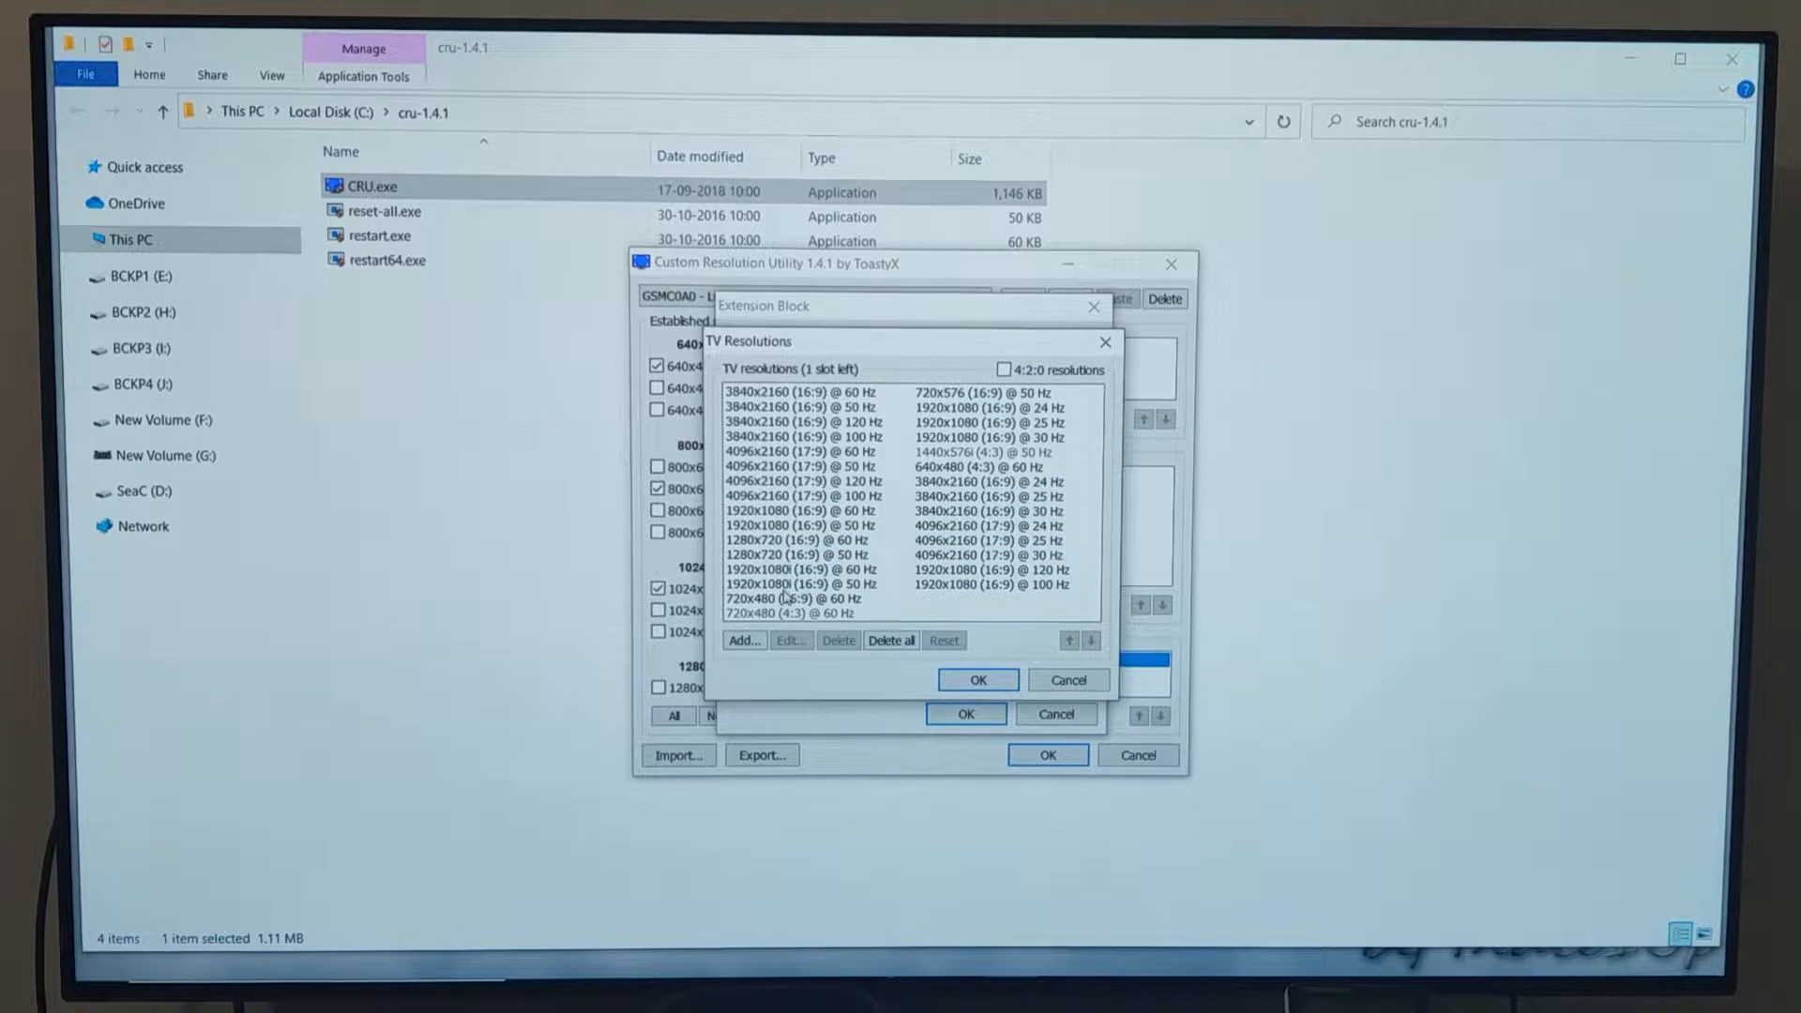
Step: Delete the 4K 24/25/30 Hz, 1080p 120/60/50 Hz and 720x576 entries, freeing 11 slots
click(801, 584)
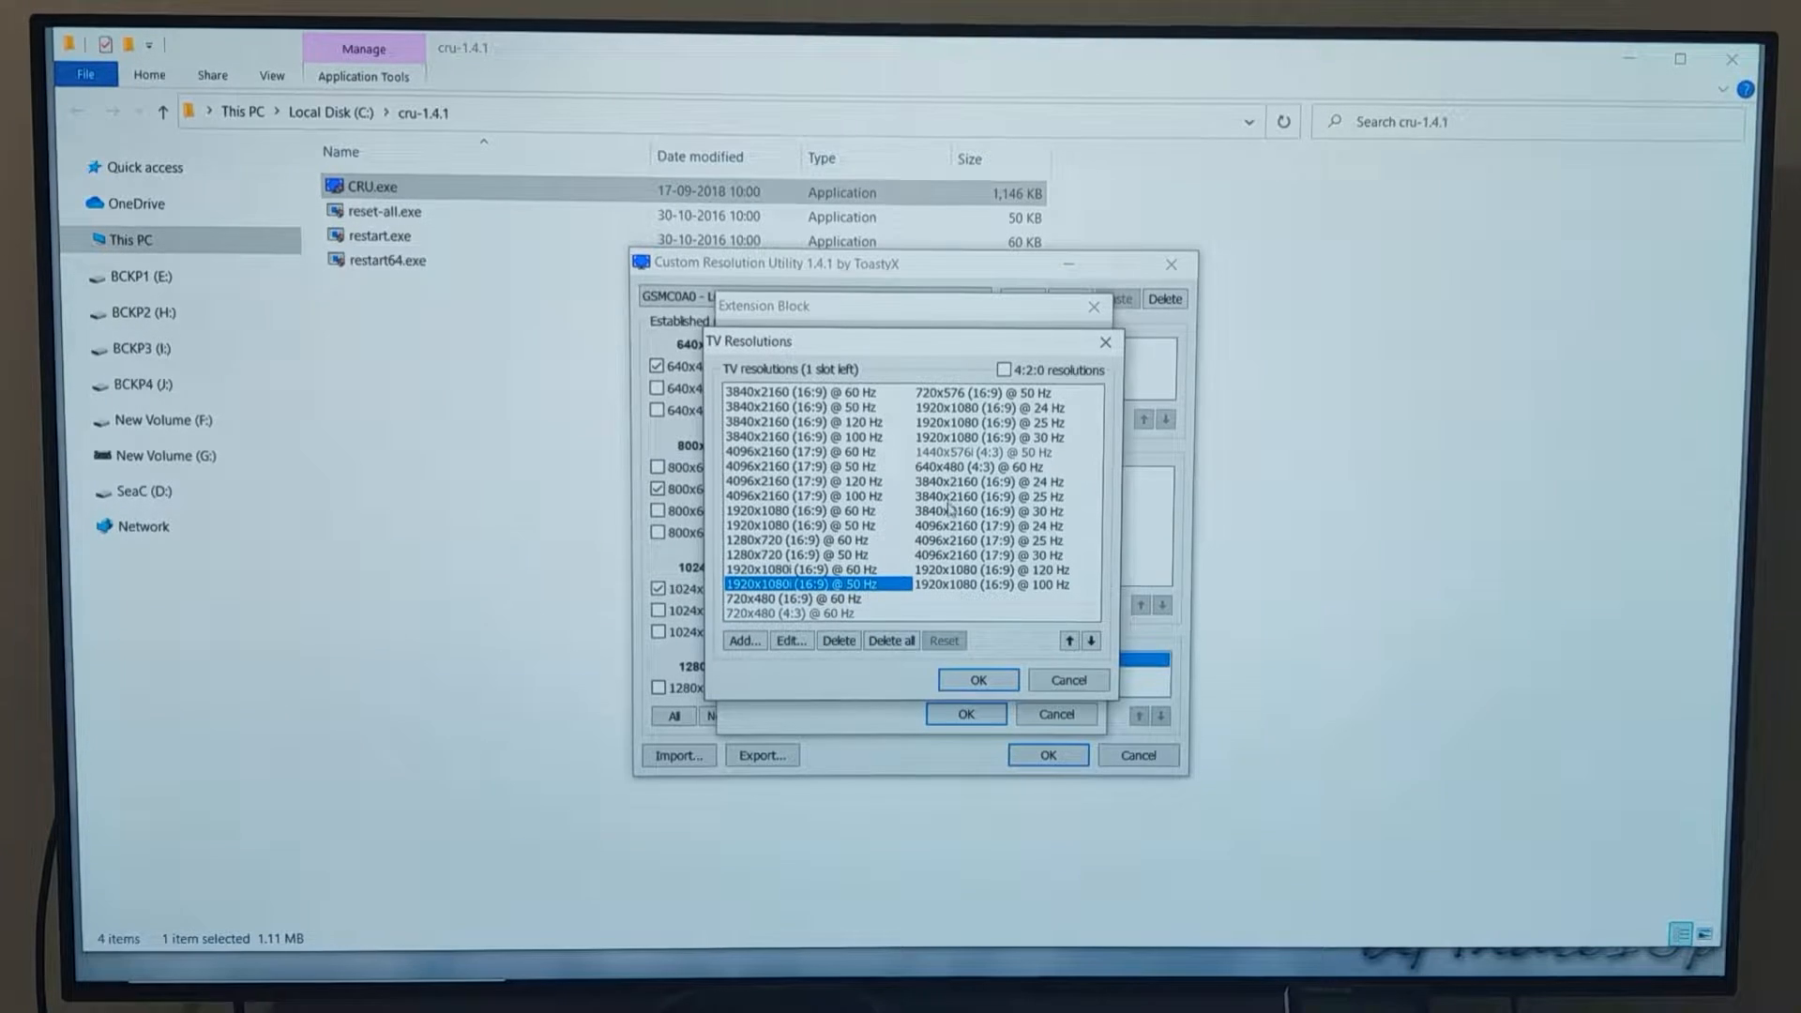
click(836, 640)
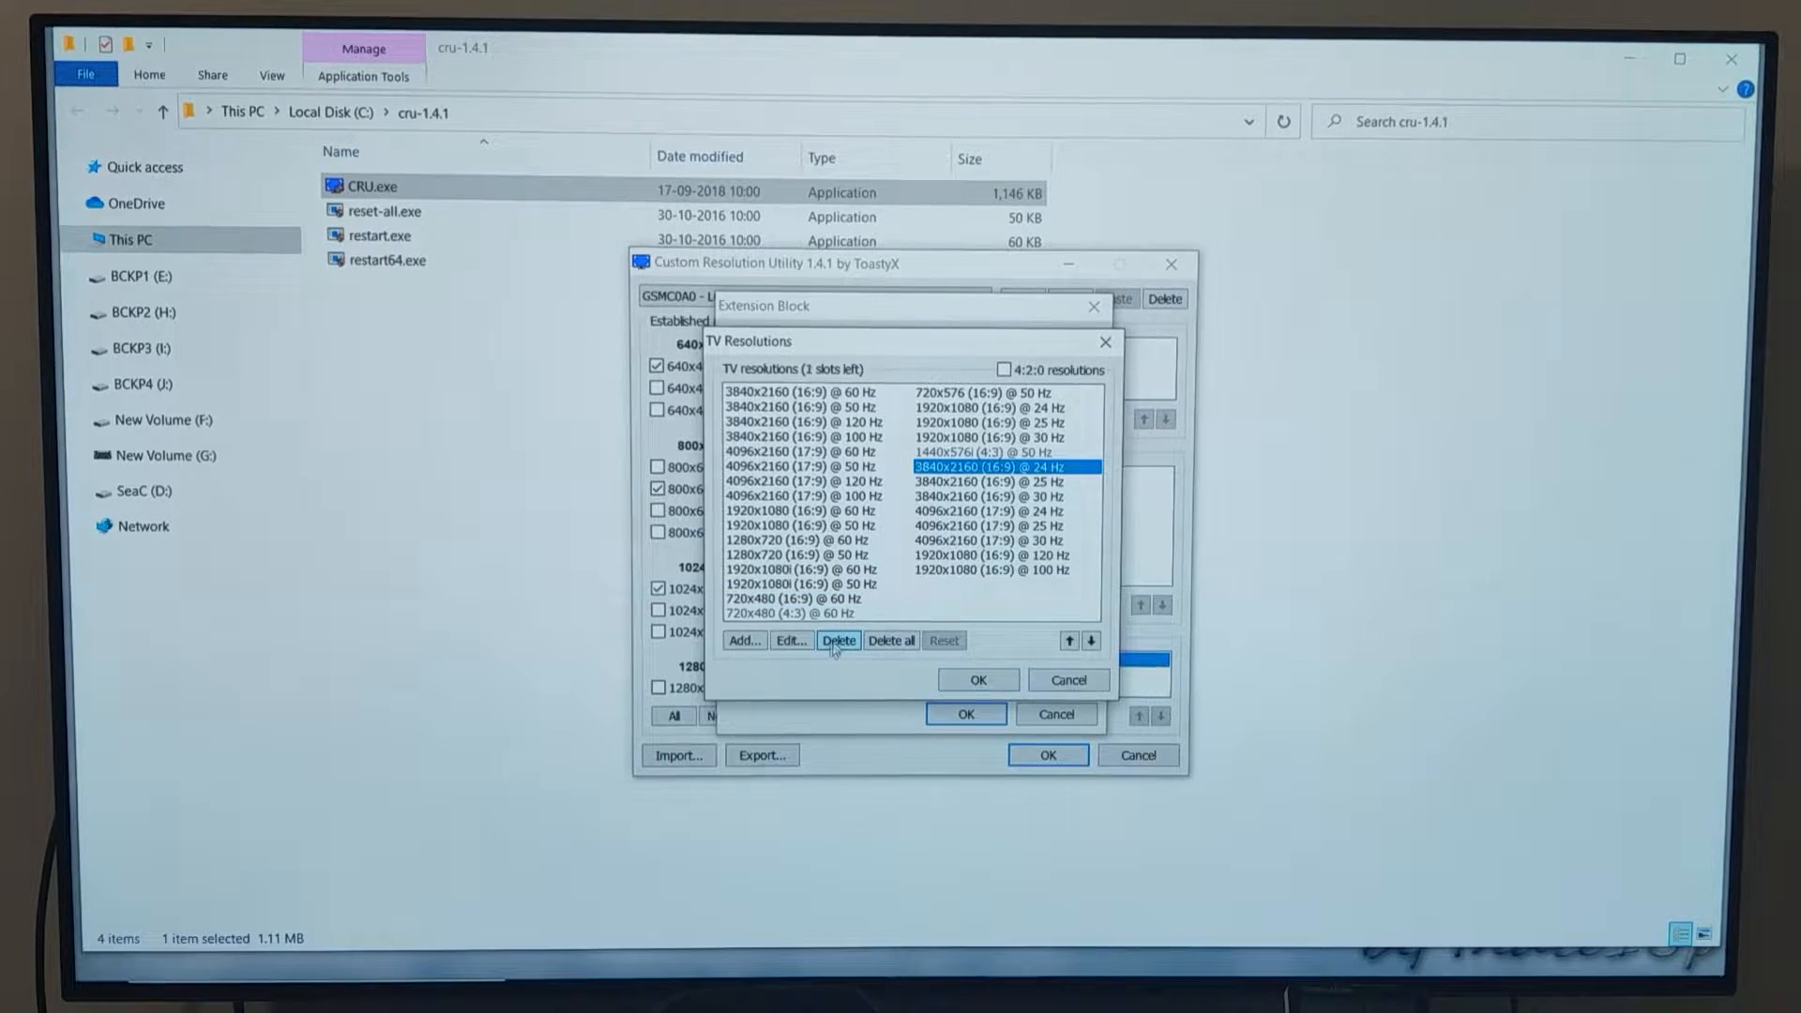
click(836, 640)
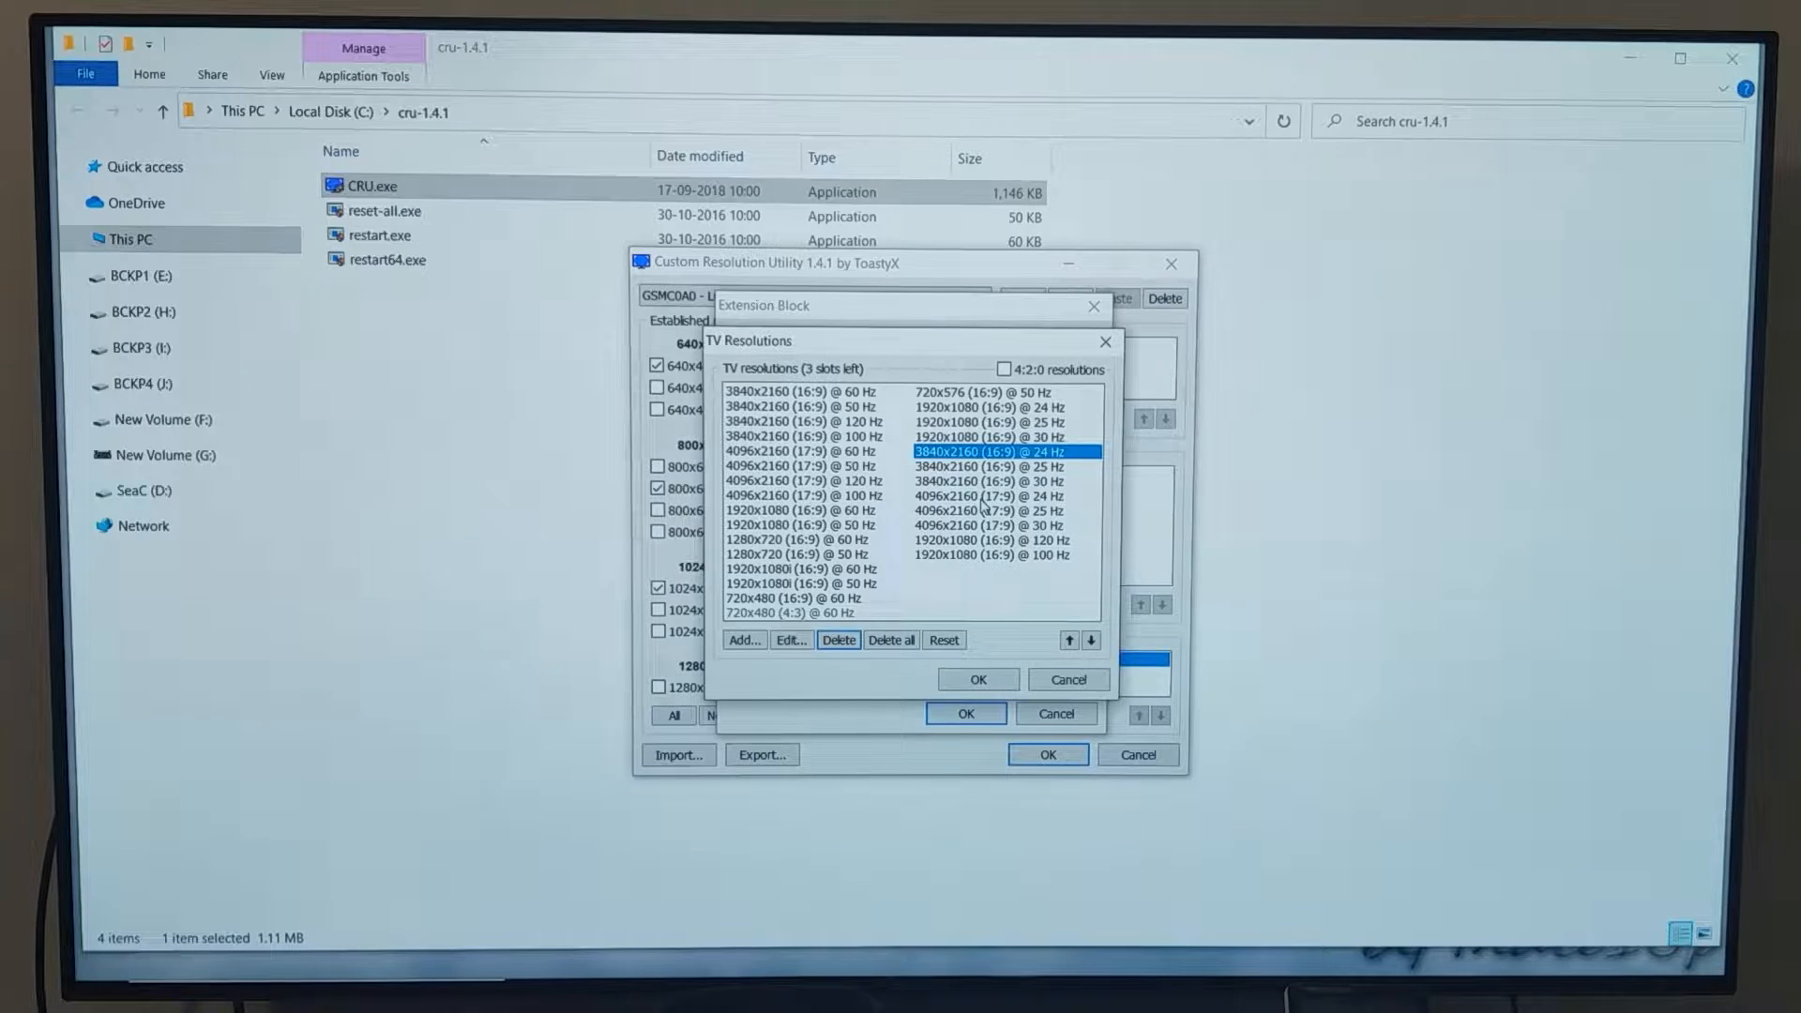
click(837, 640)
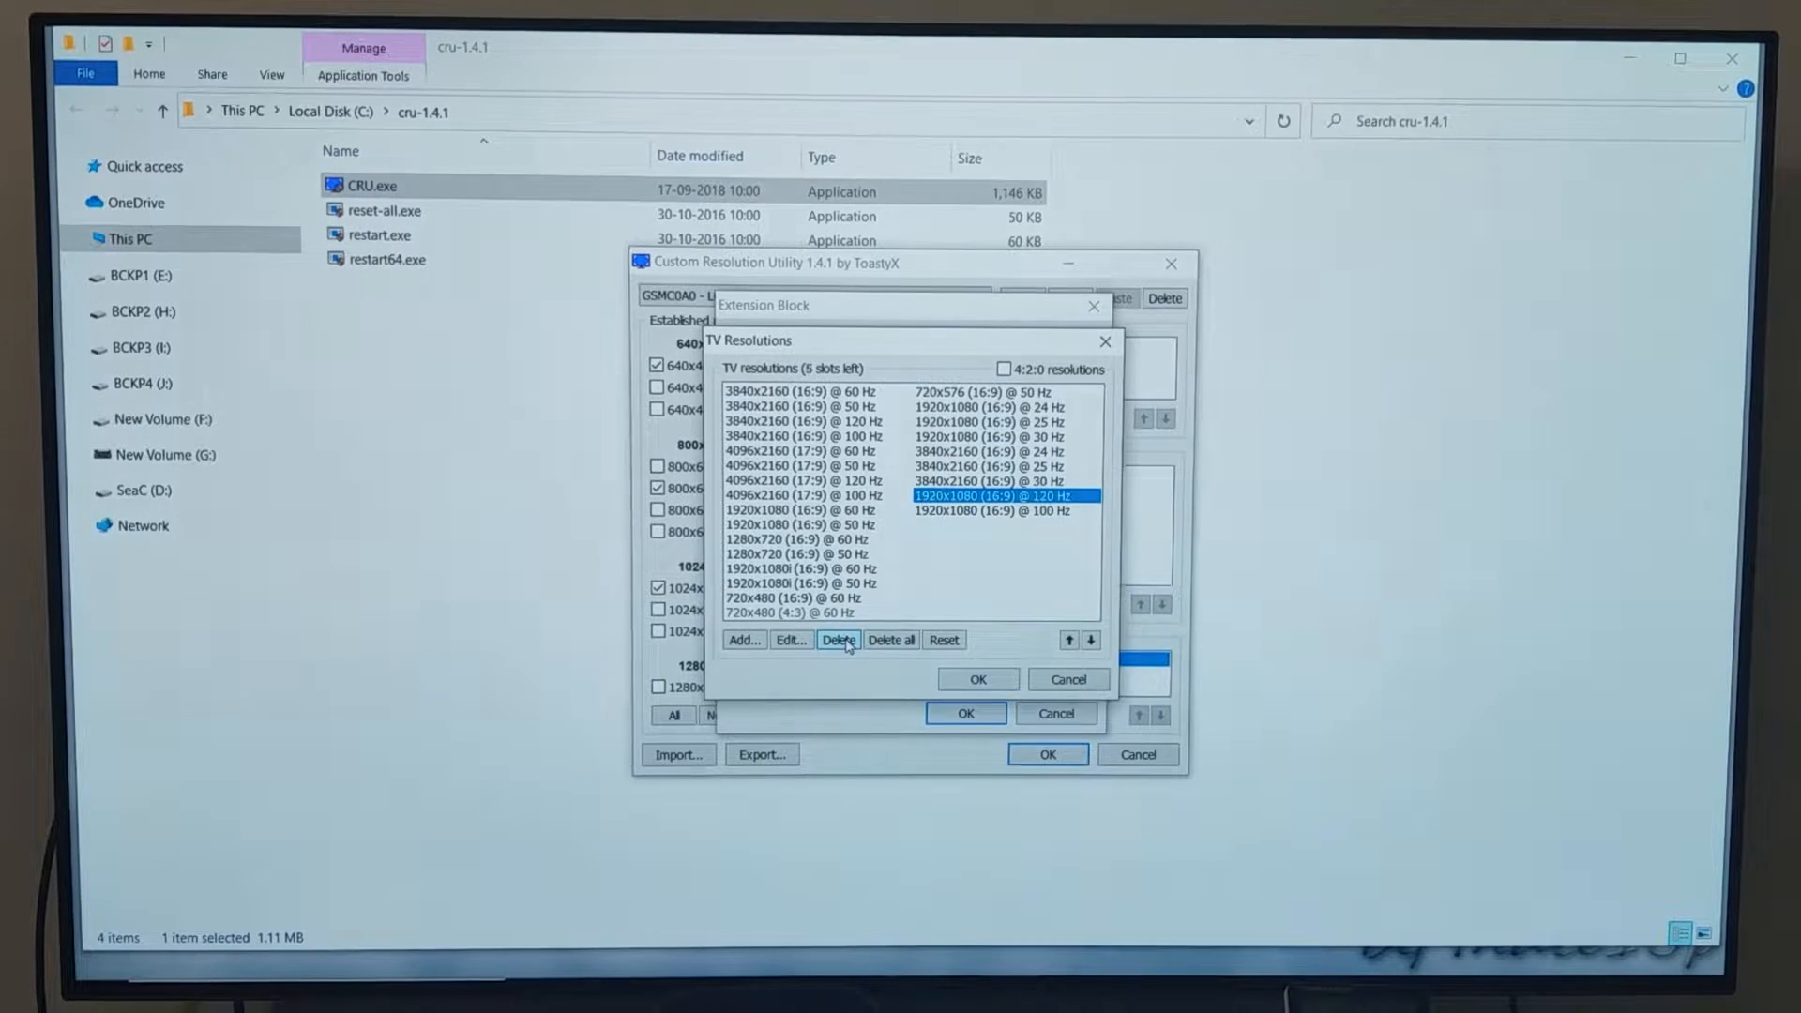
click(837, 640)
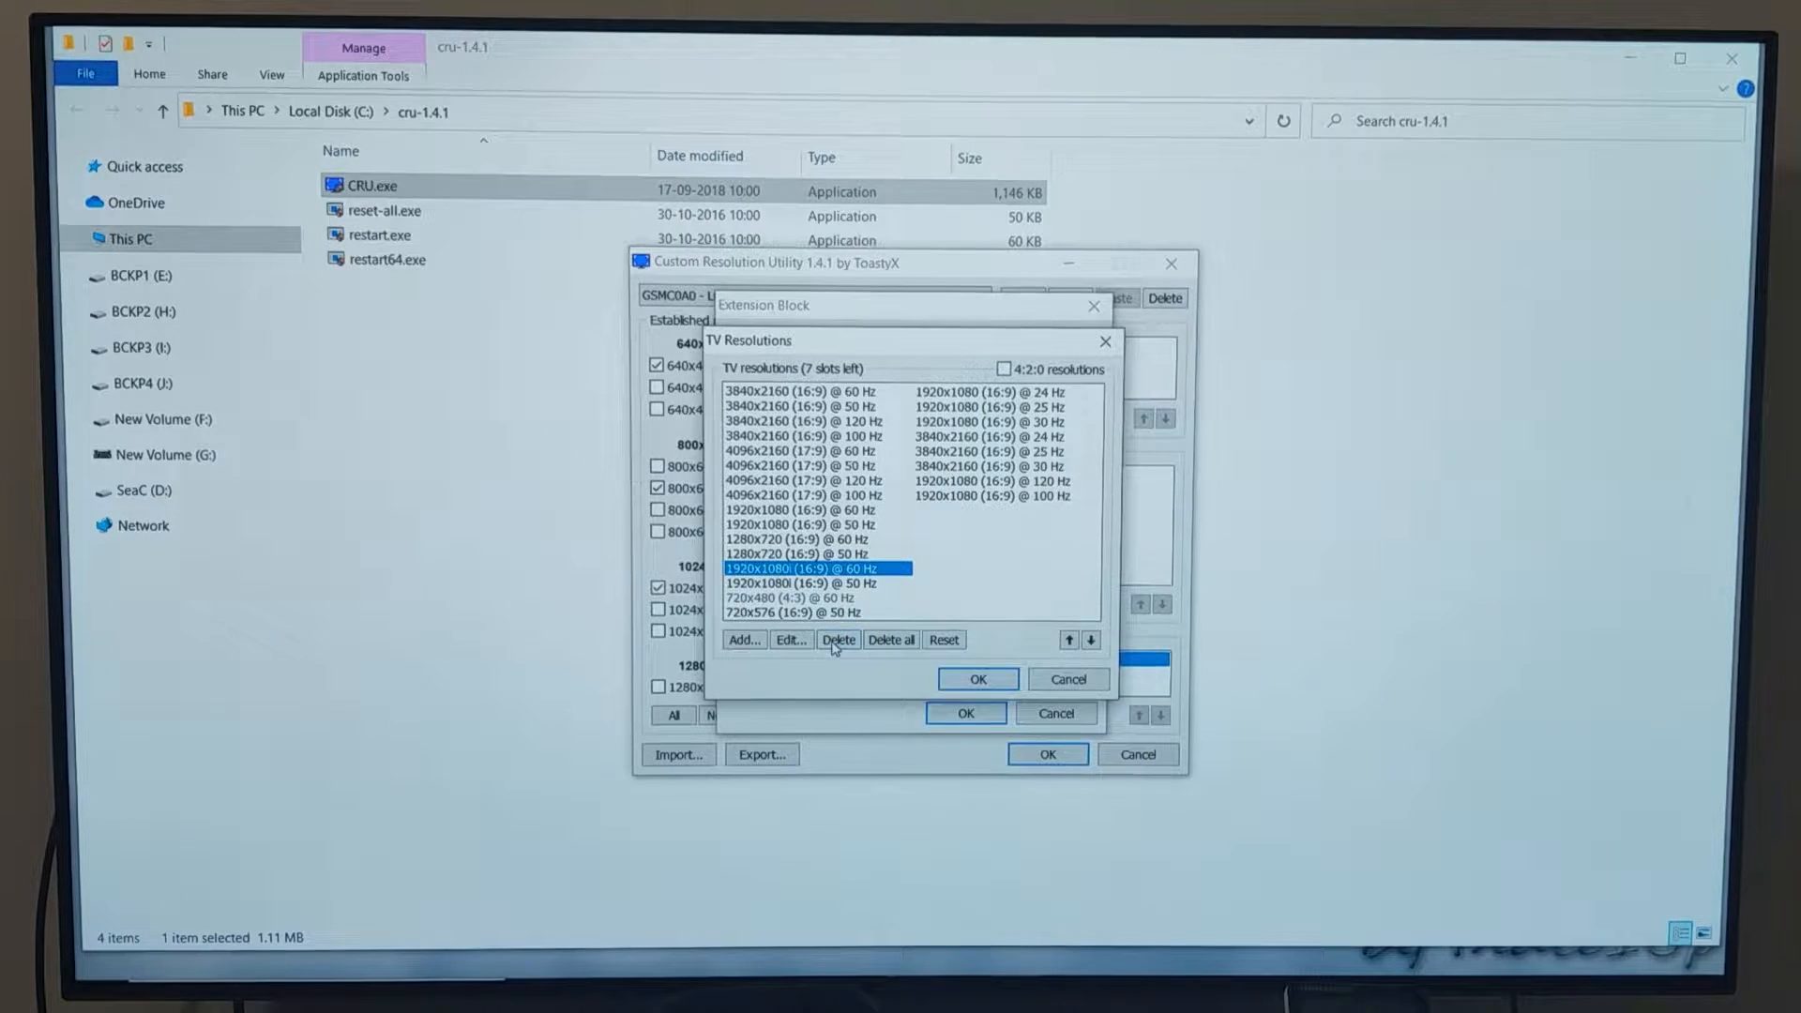
click(838, 640)
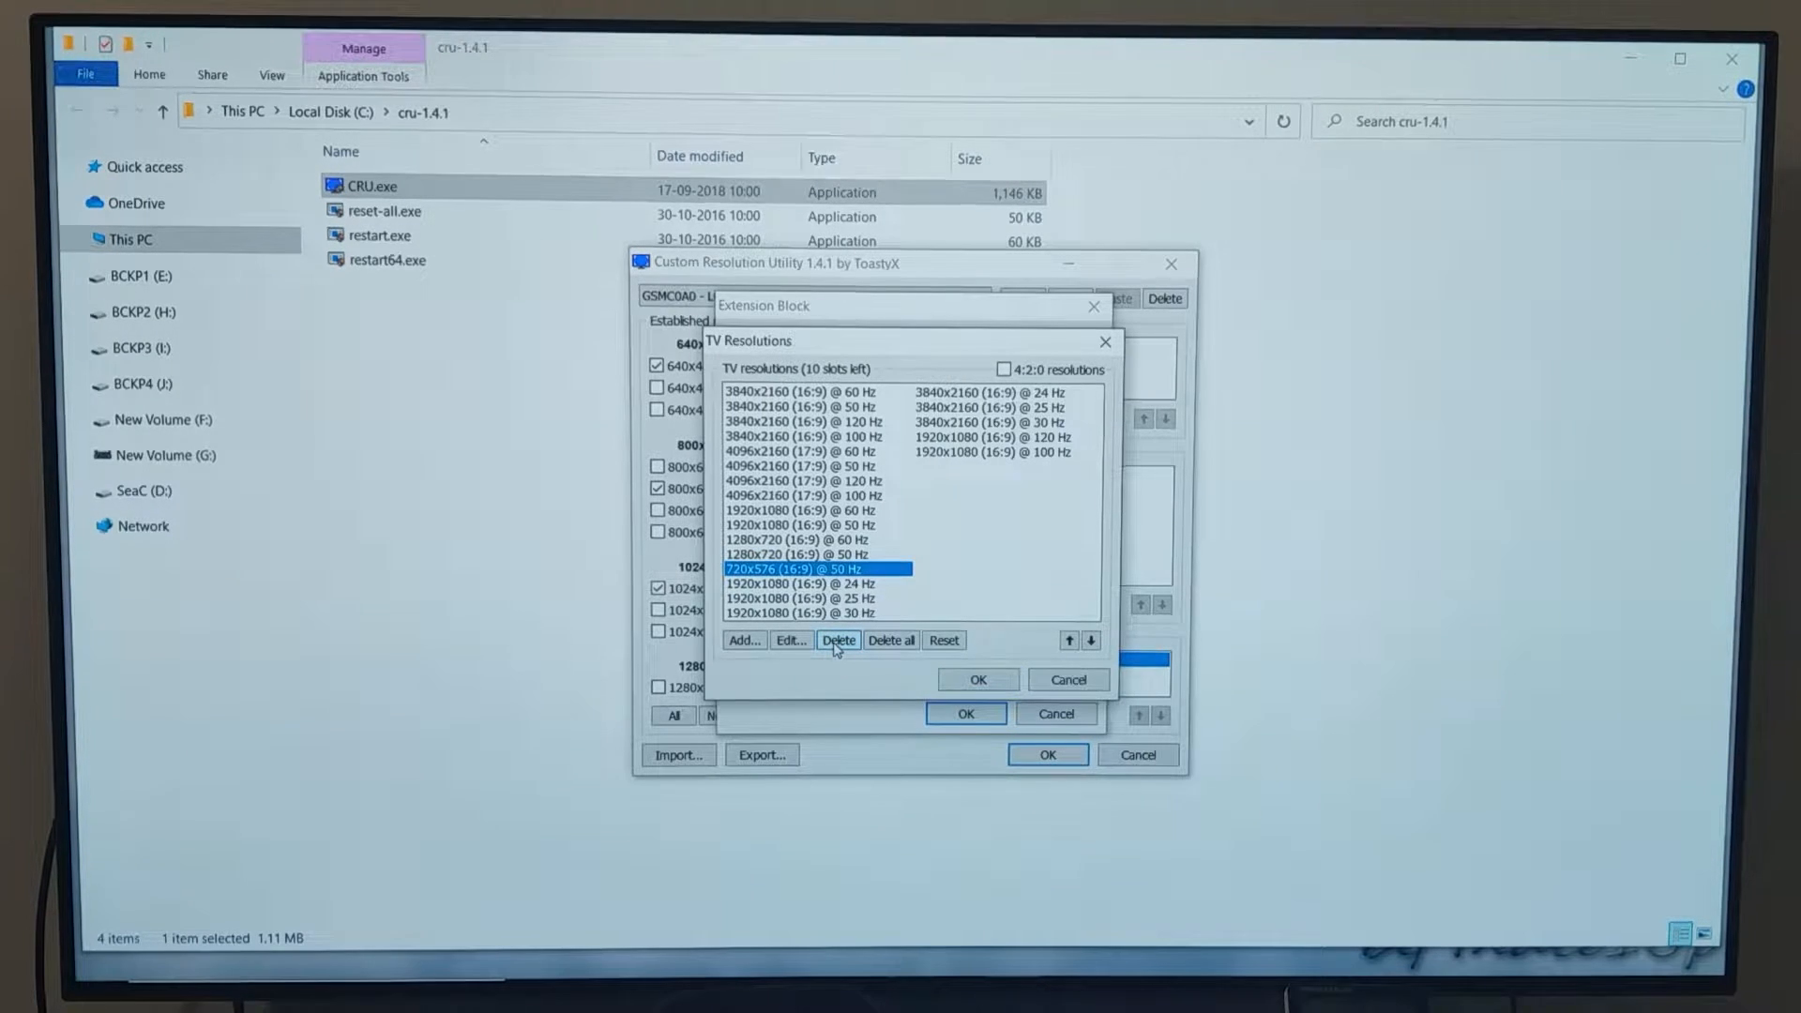
click(838, 639)
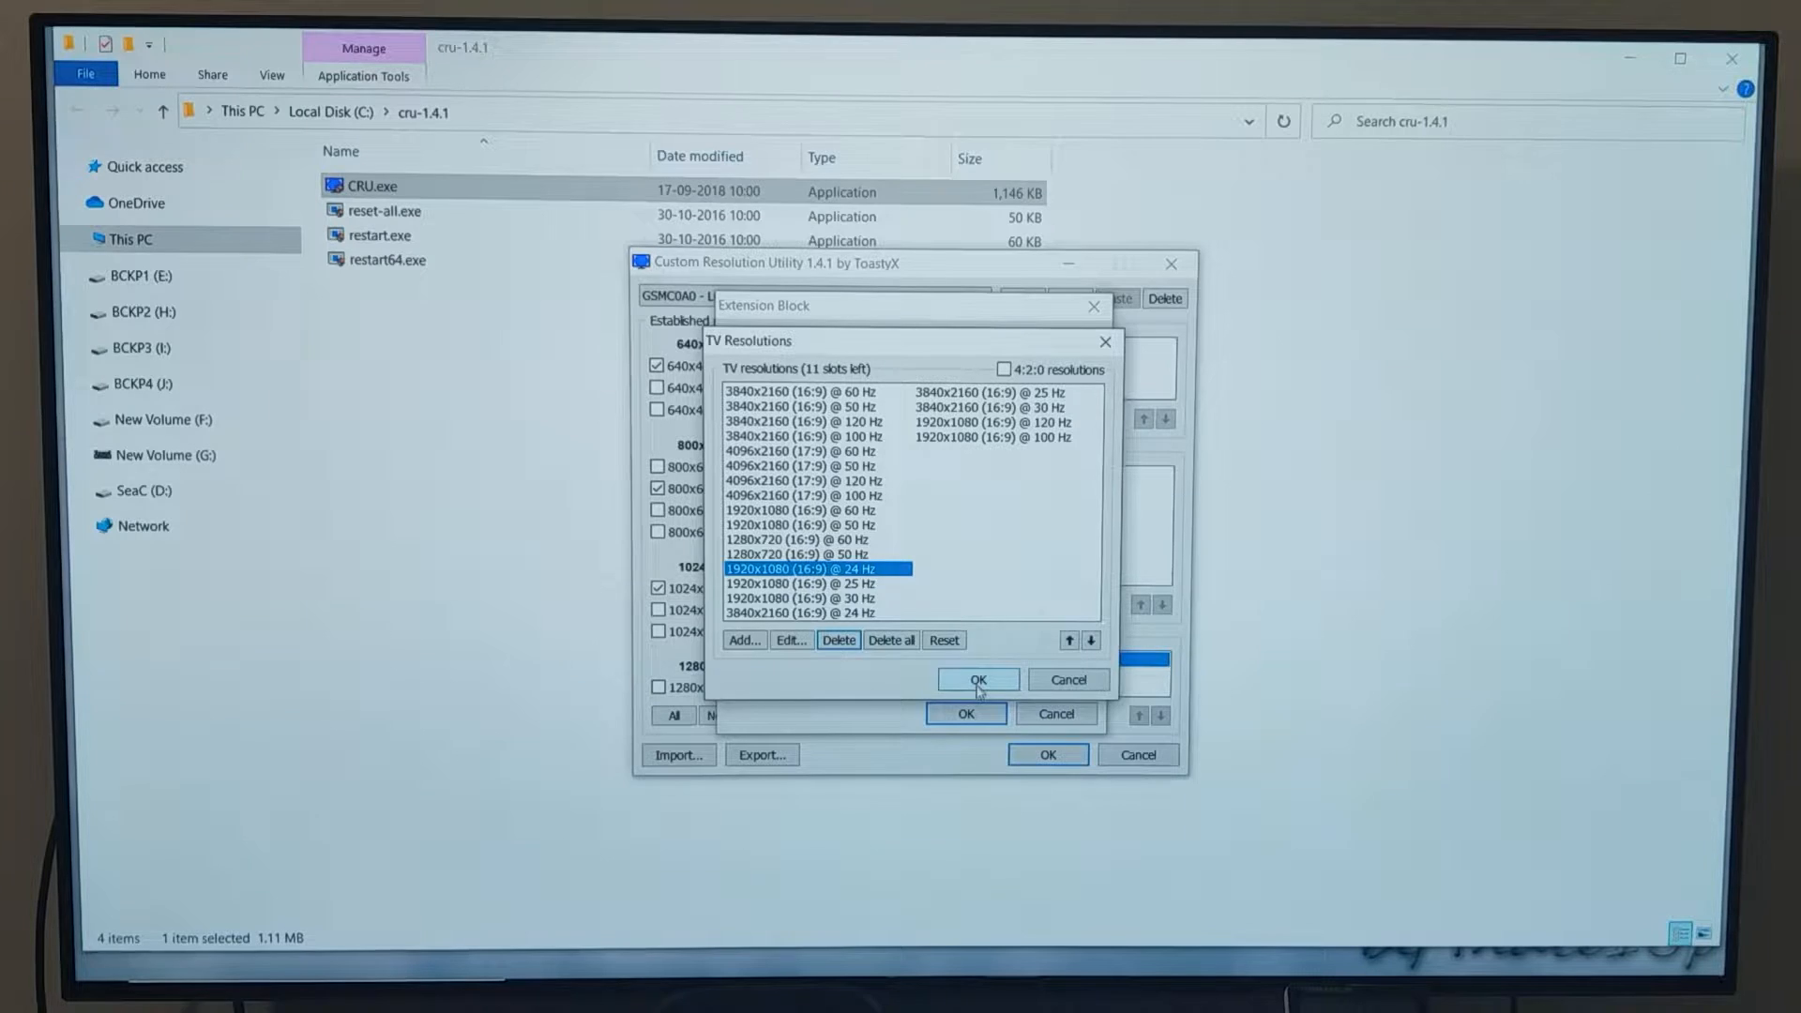
Step: Add a FreeSync range data block of 40–120 Hz, confirm the extension block and save, closing CRU
click(977, 679)
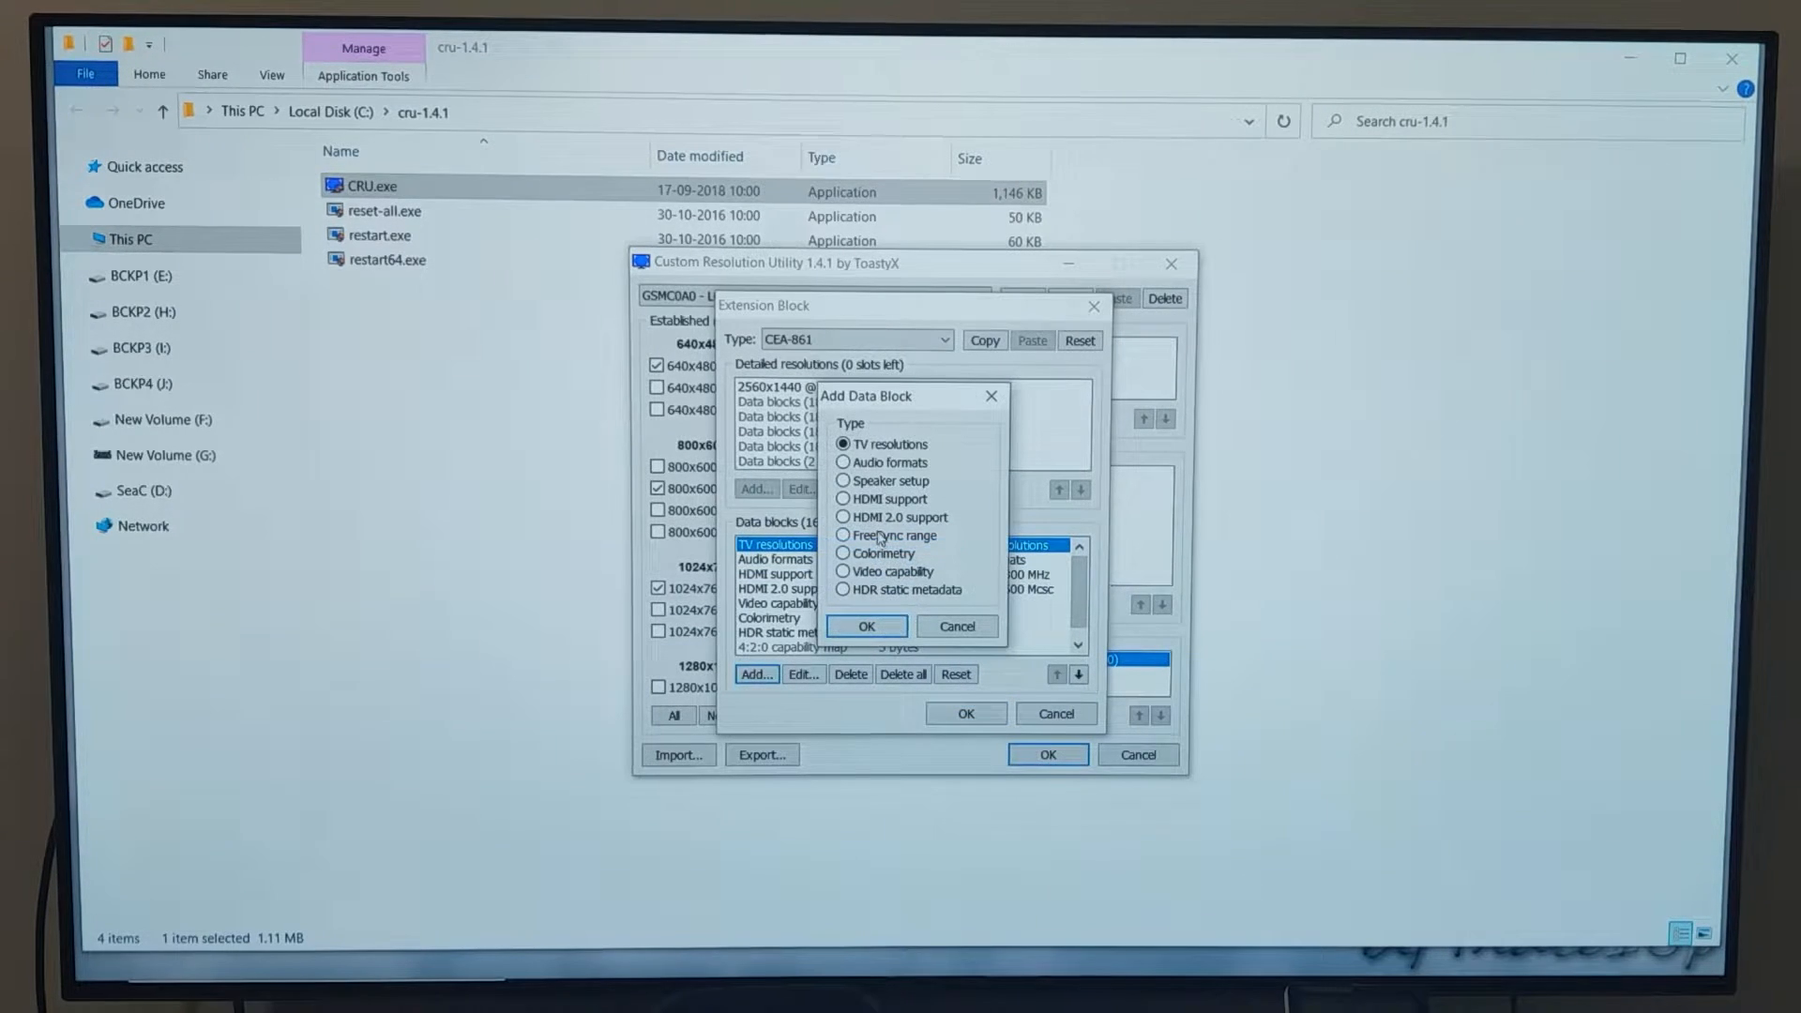
click(867, 626)
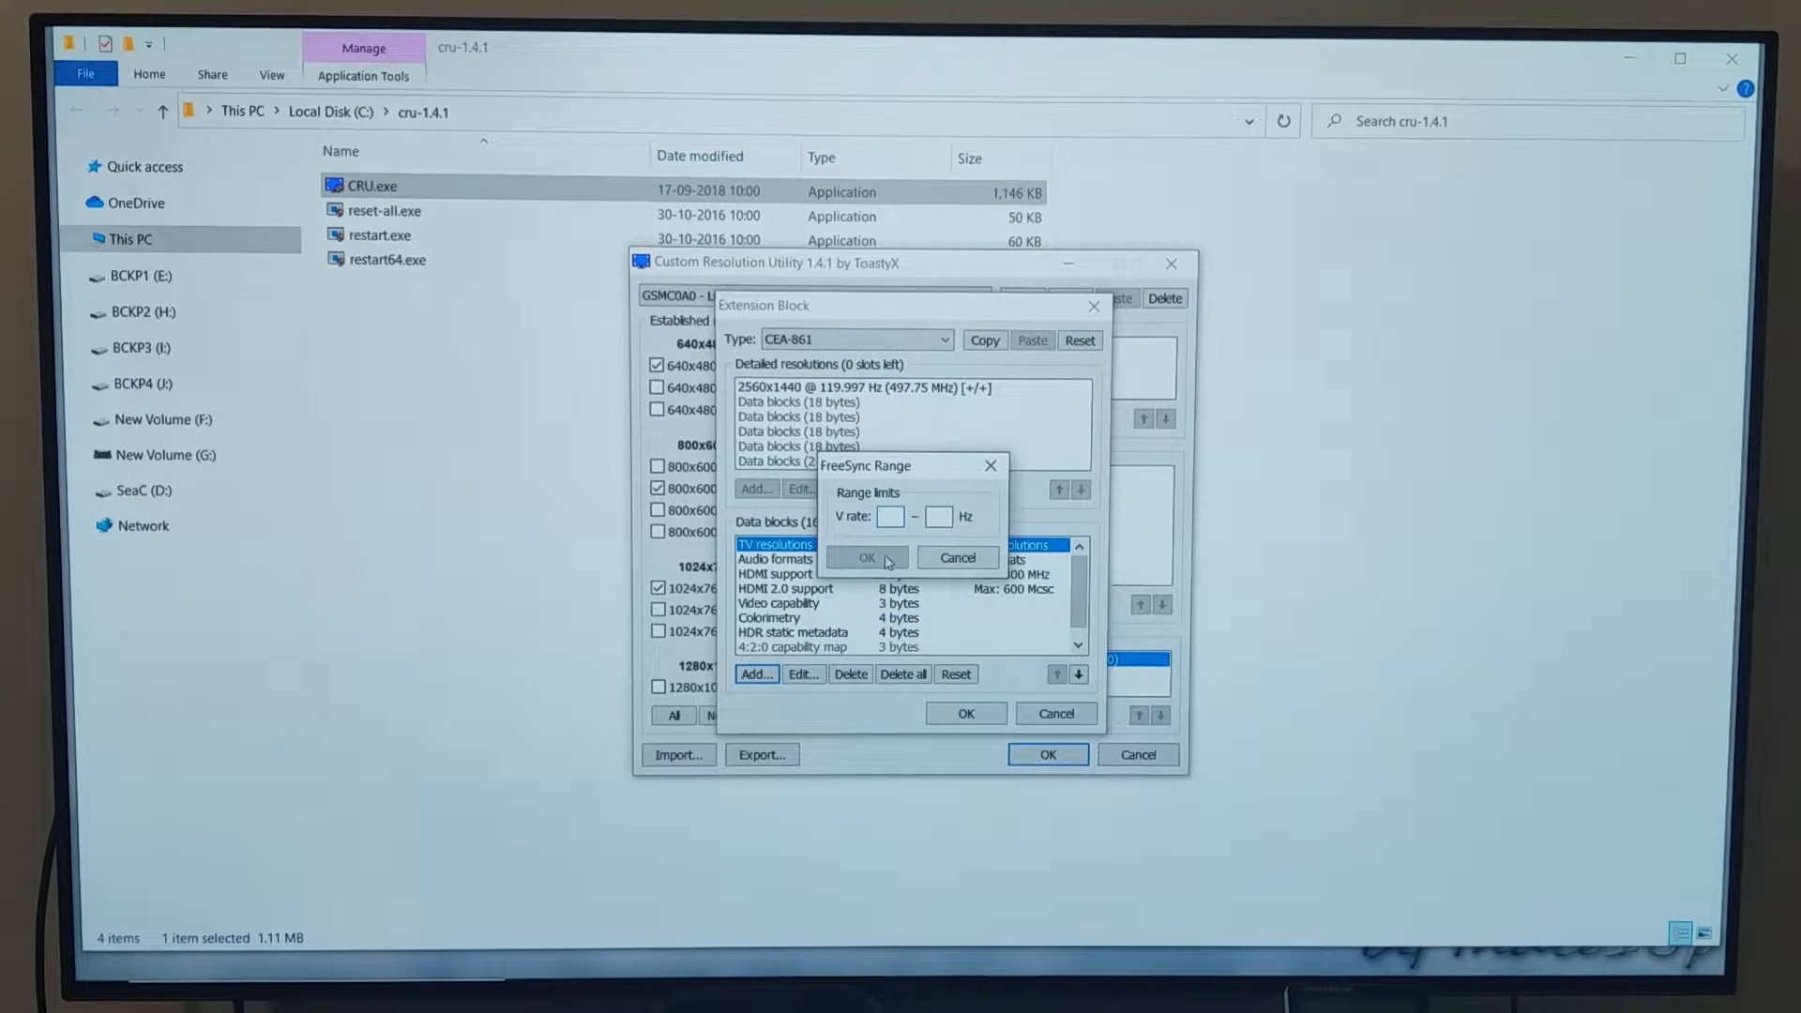
text(40)
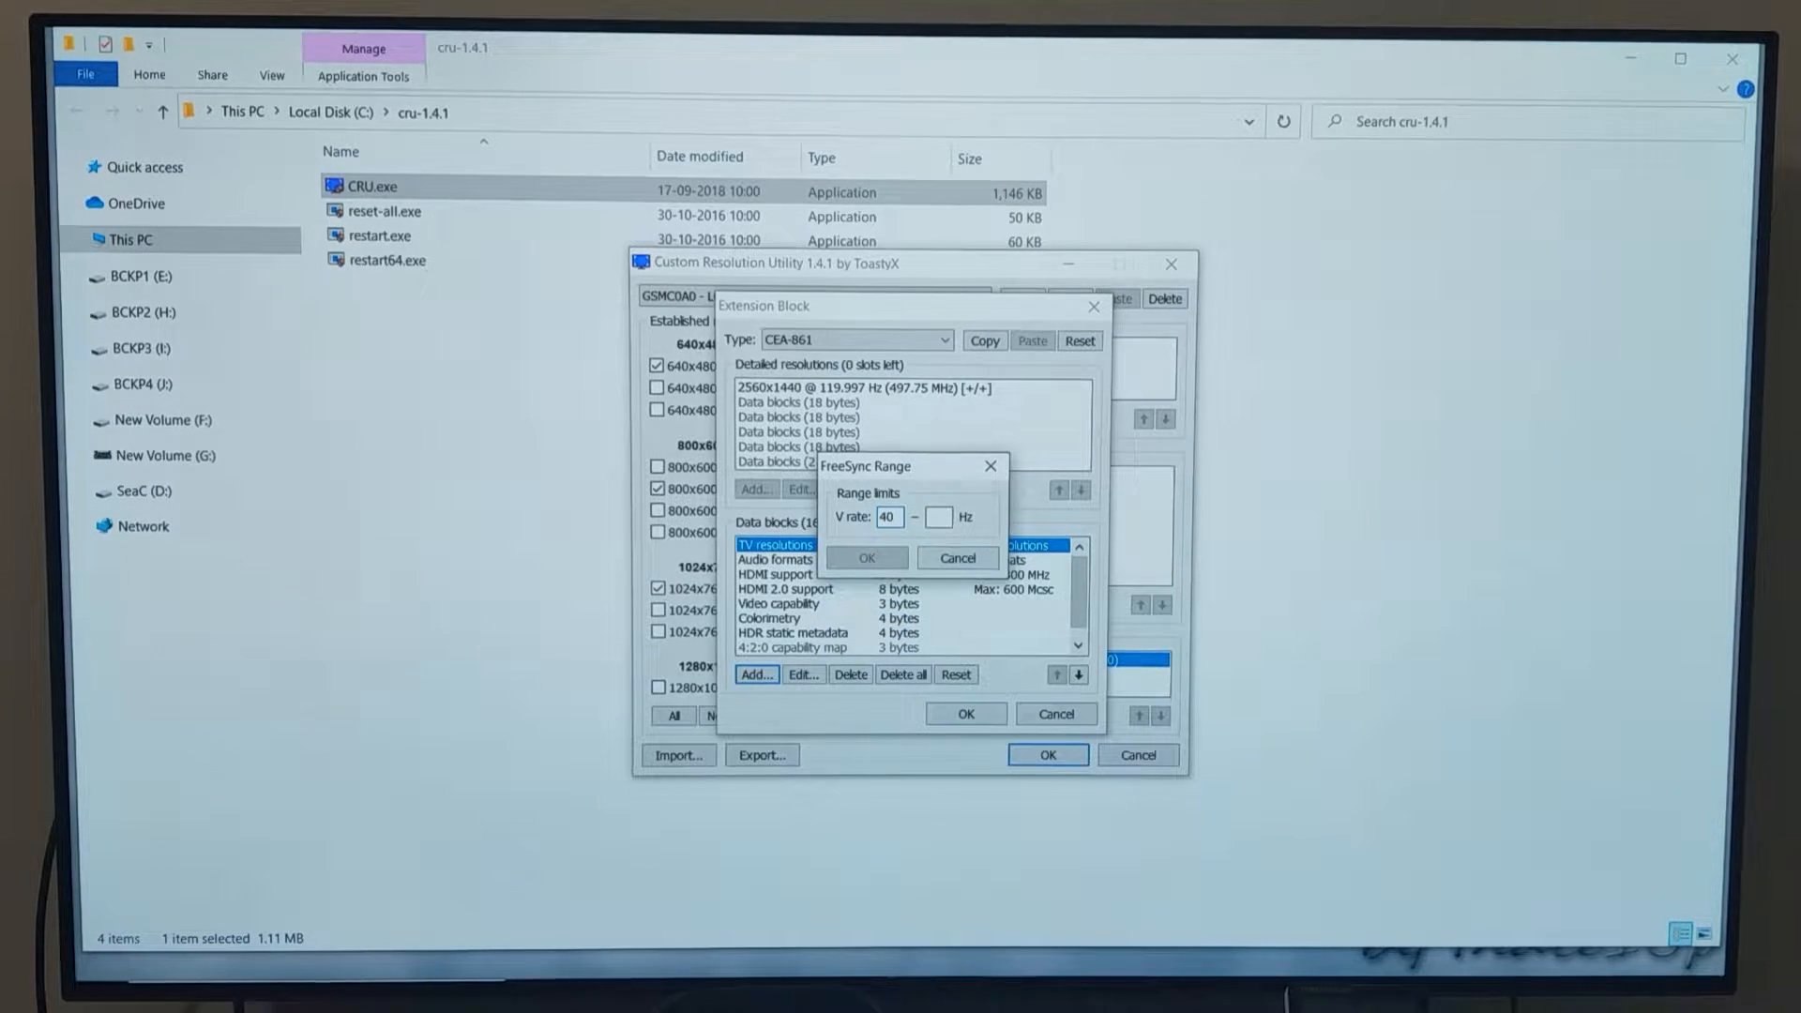
click(938, 518)
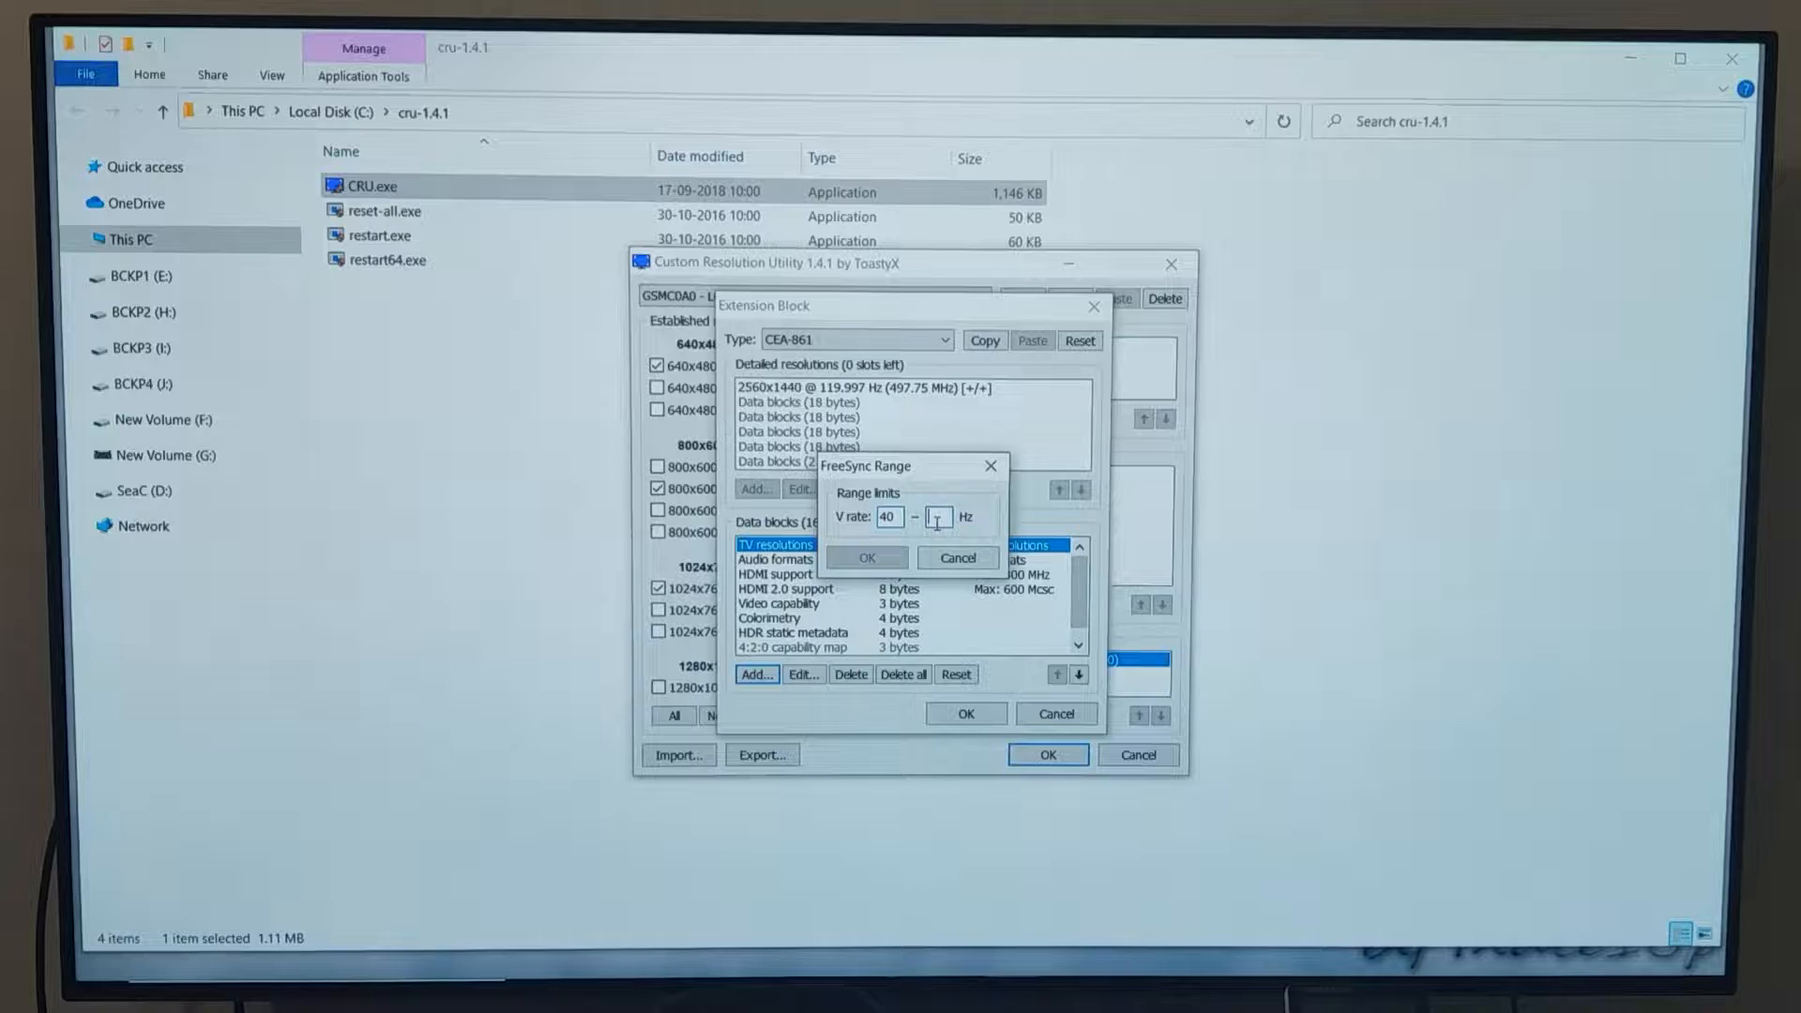
text(120)
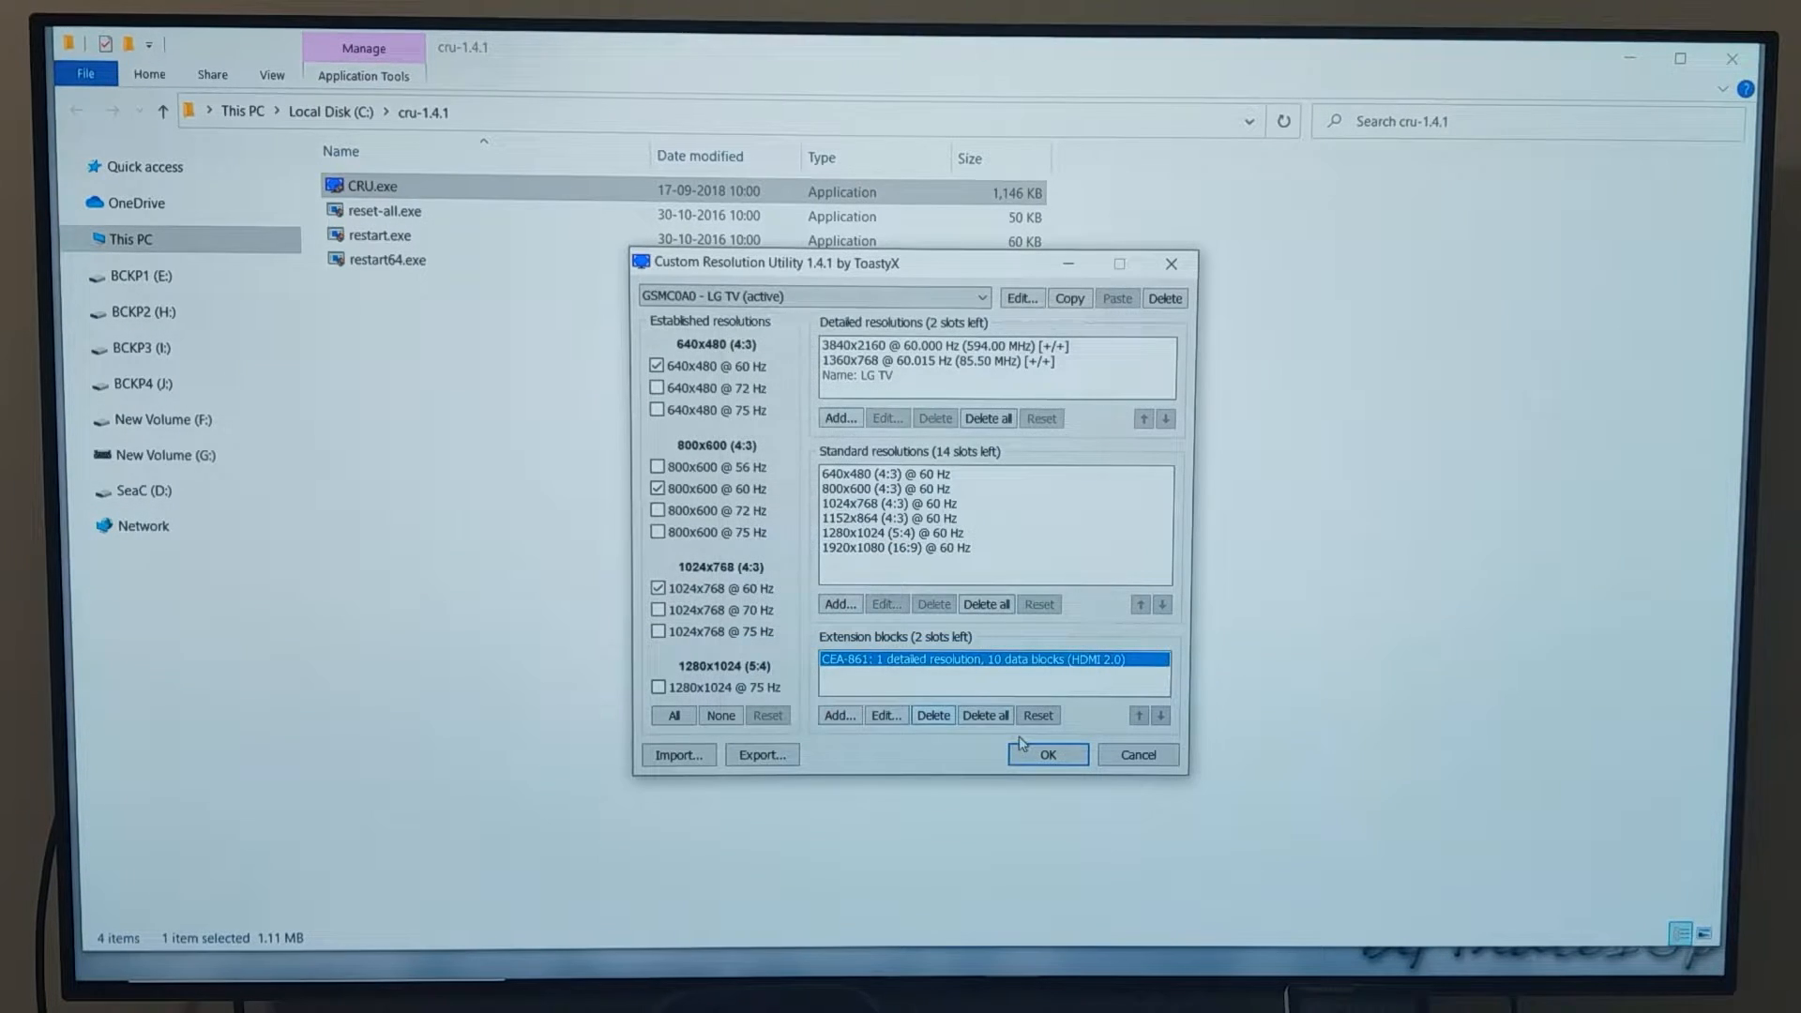
click(1045, 755)
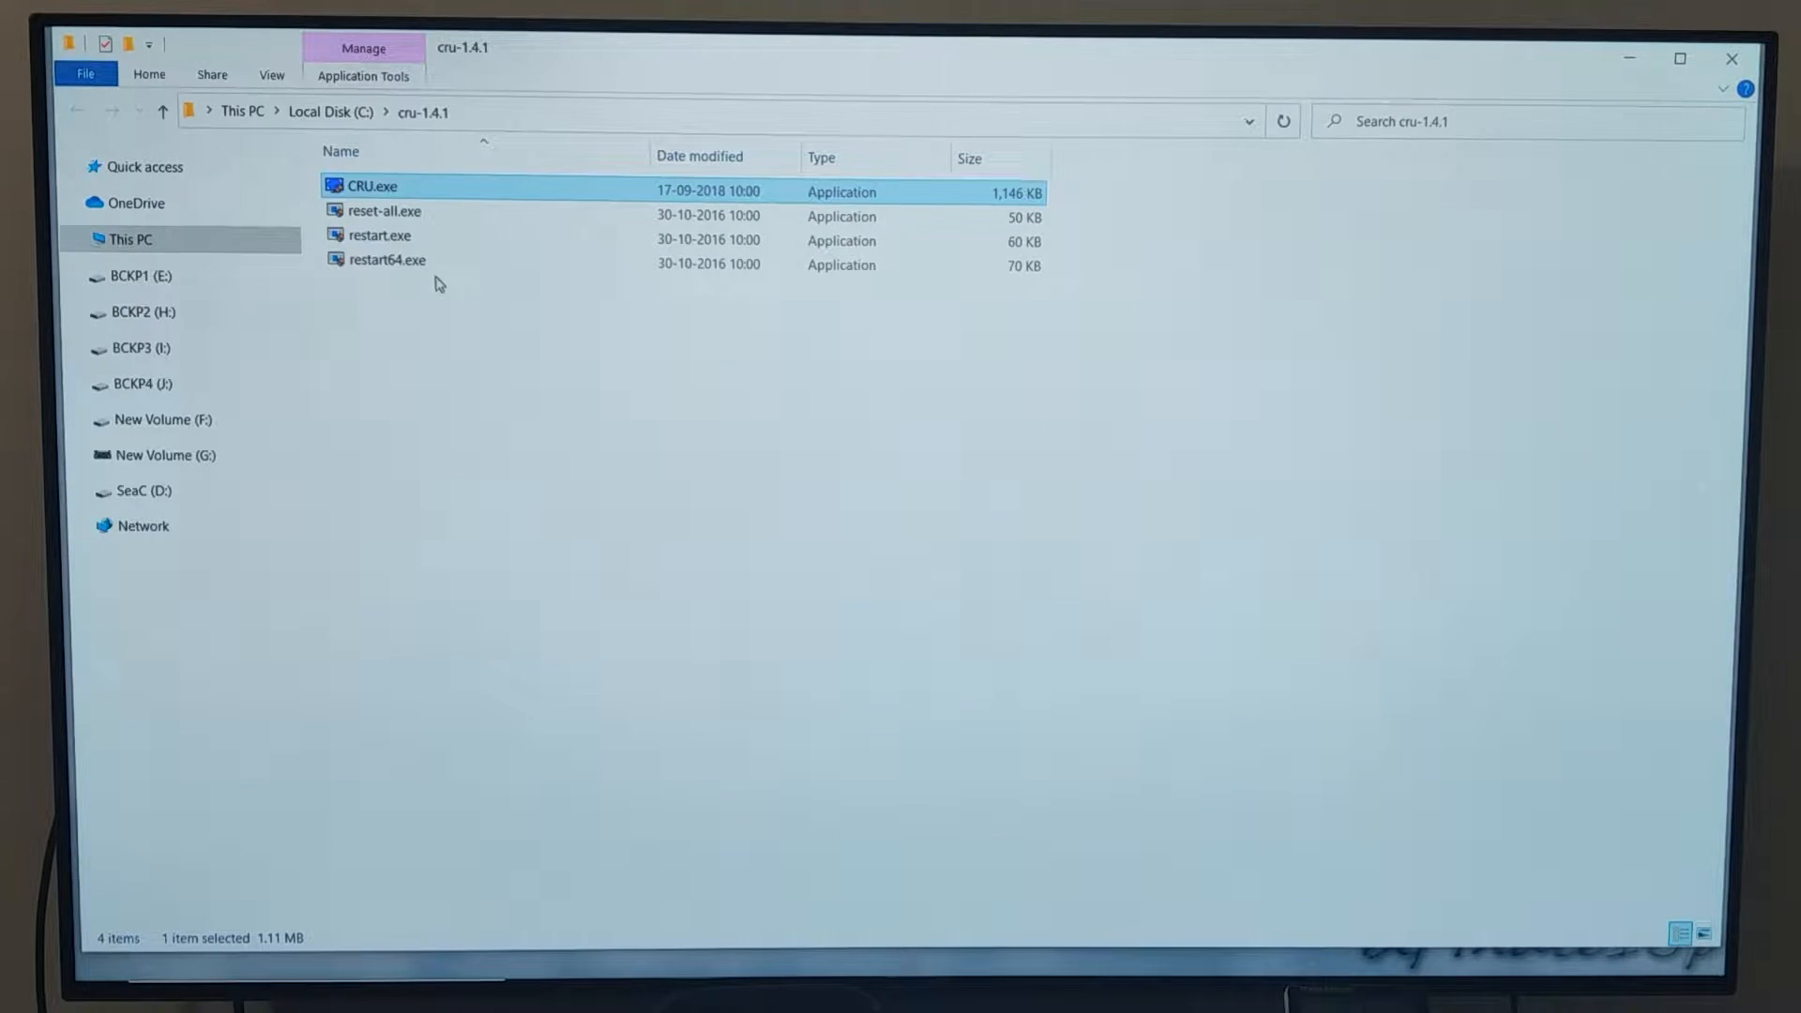
Step: Run restart64.exe to restart the graphics driver, then return to the desktop
click(378, 259)
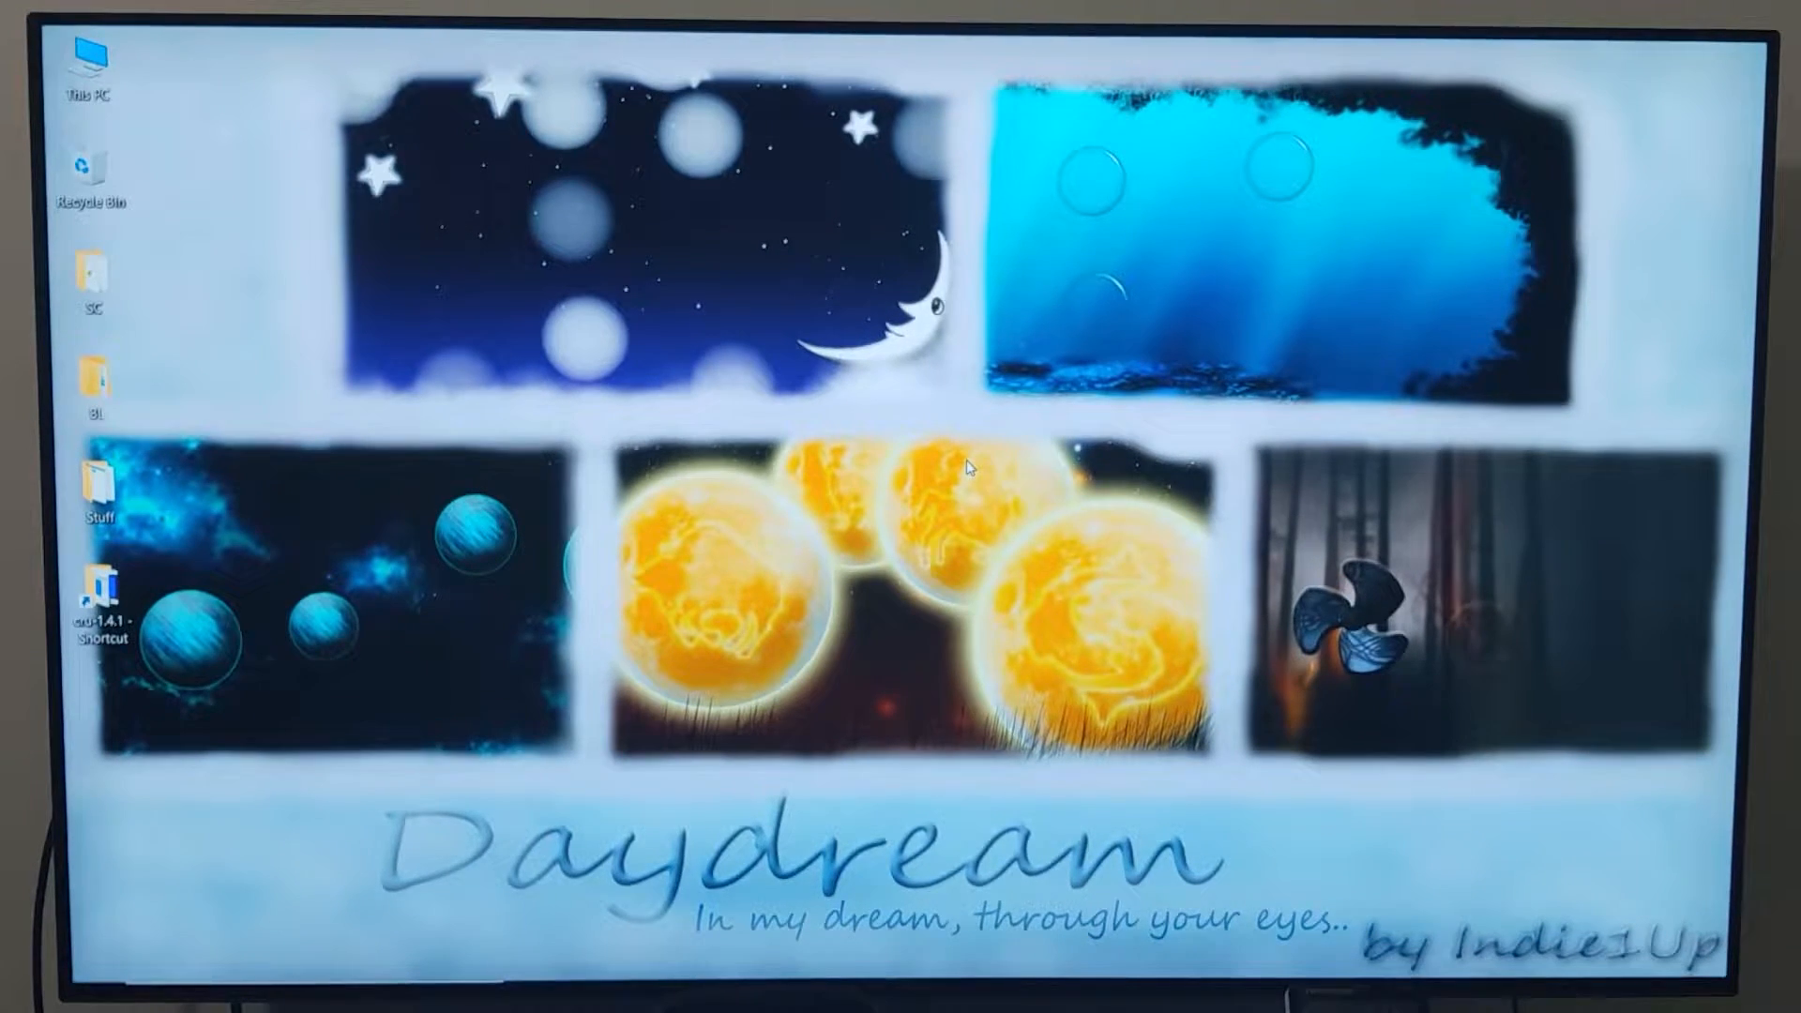
Step: In Radeon Settings' Display options, toggle AMD FreeSync so the LG TV reads Enabled
right_click(970, 466)
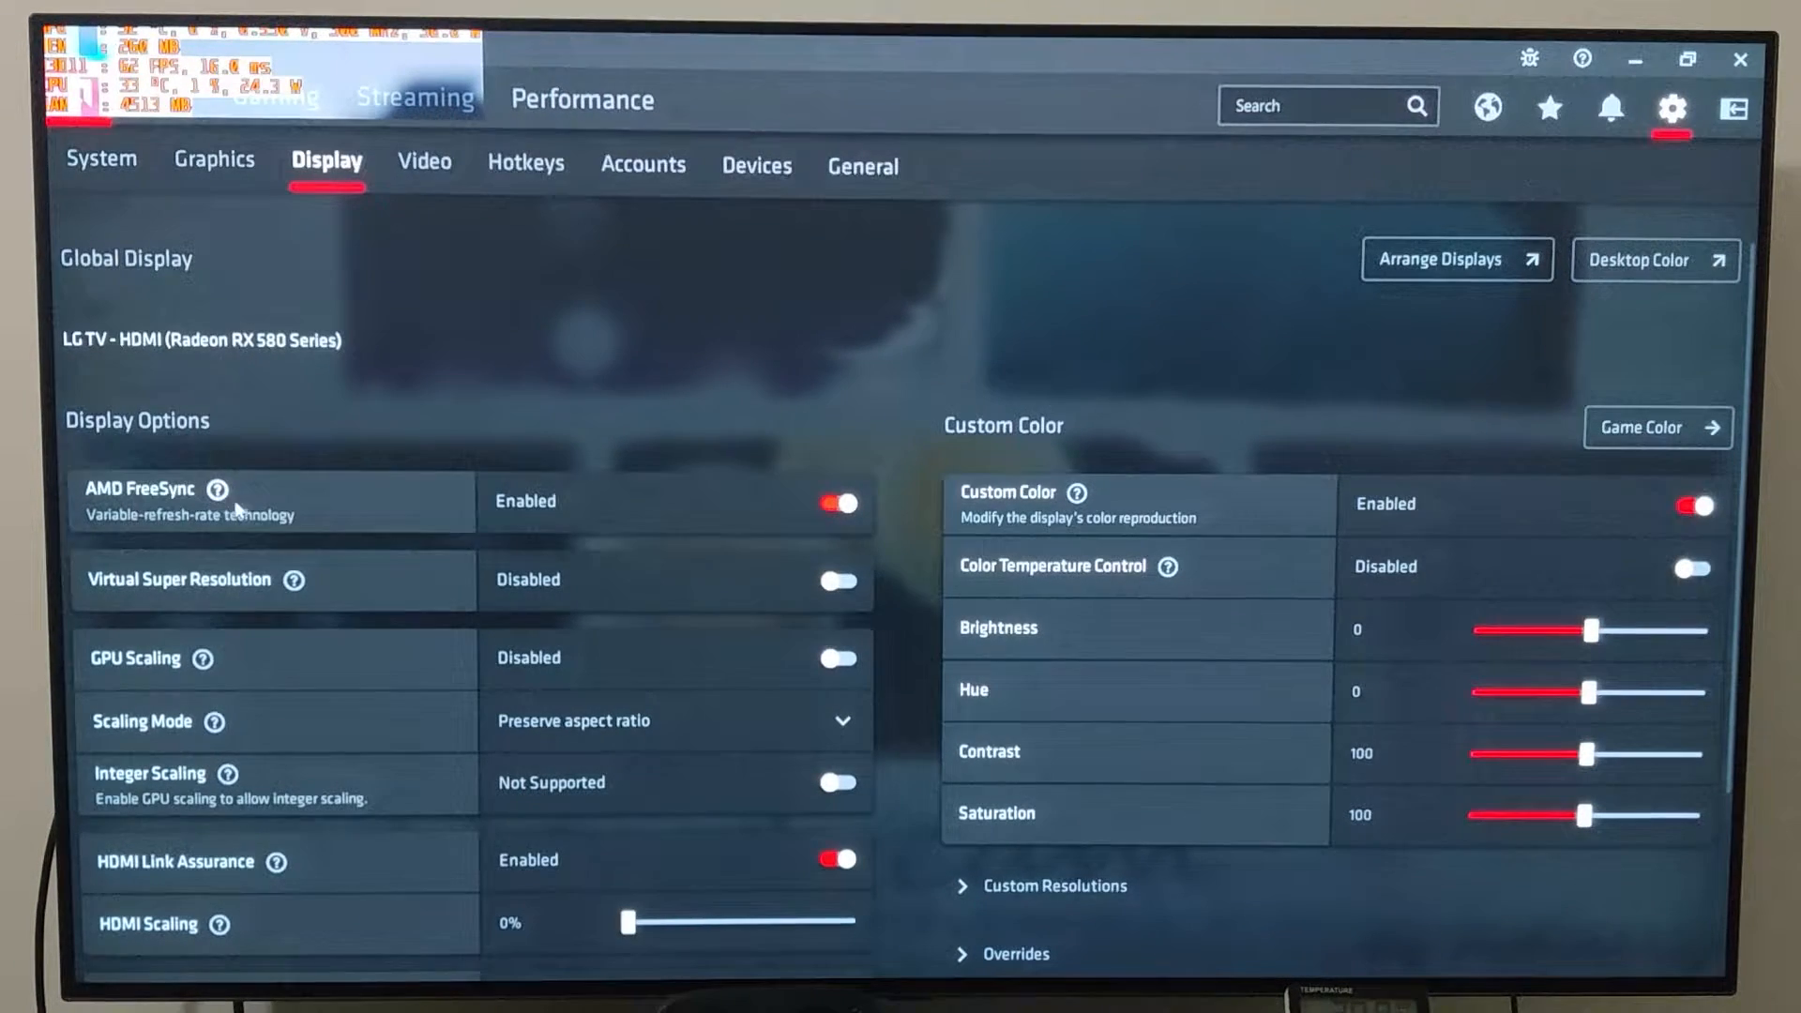
click(835, 502)
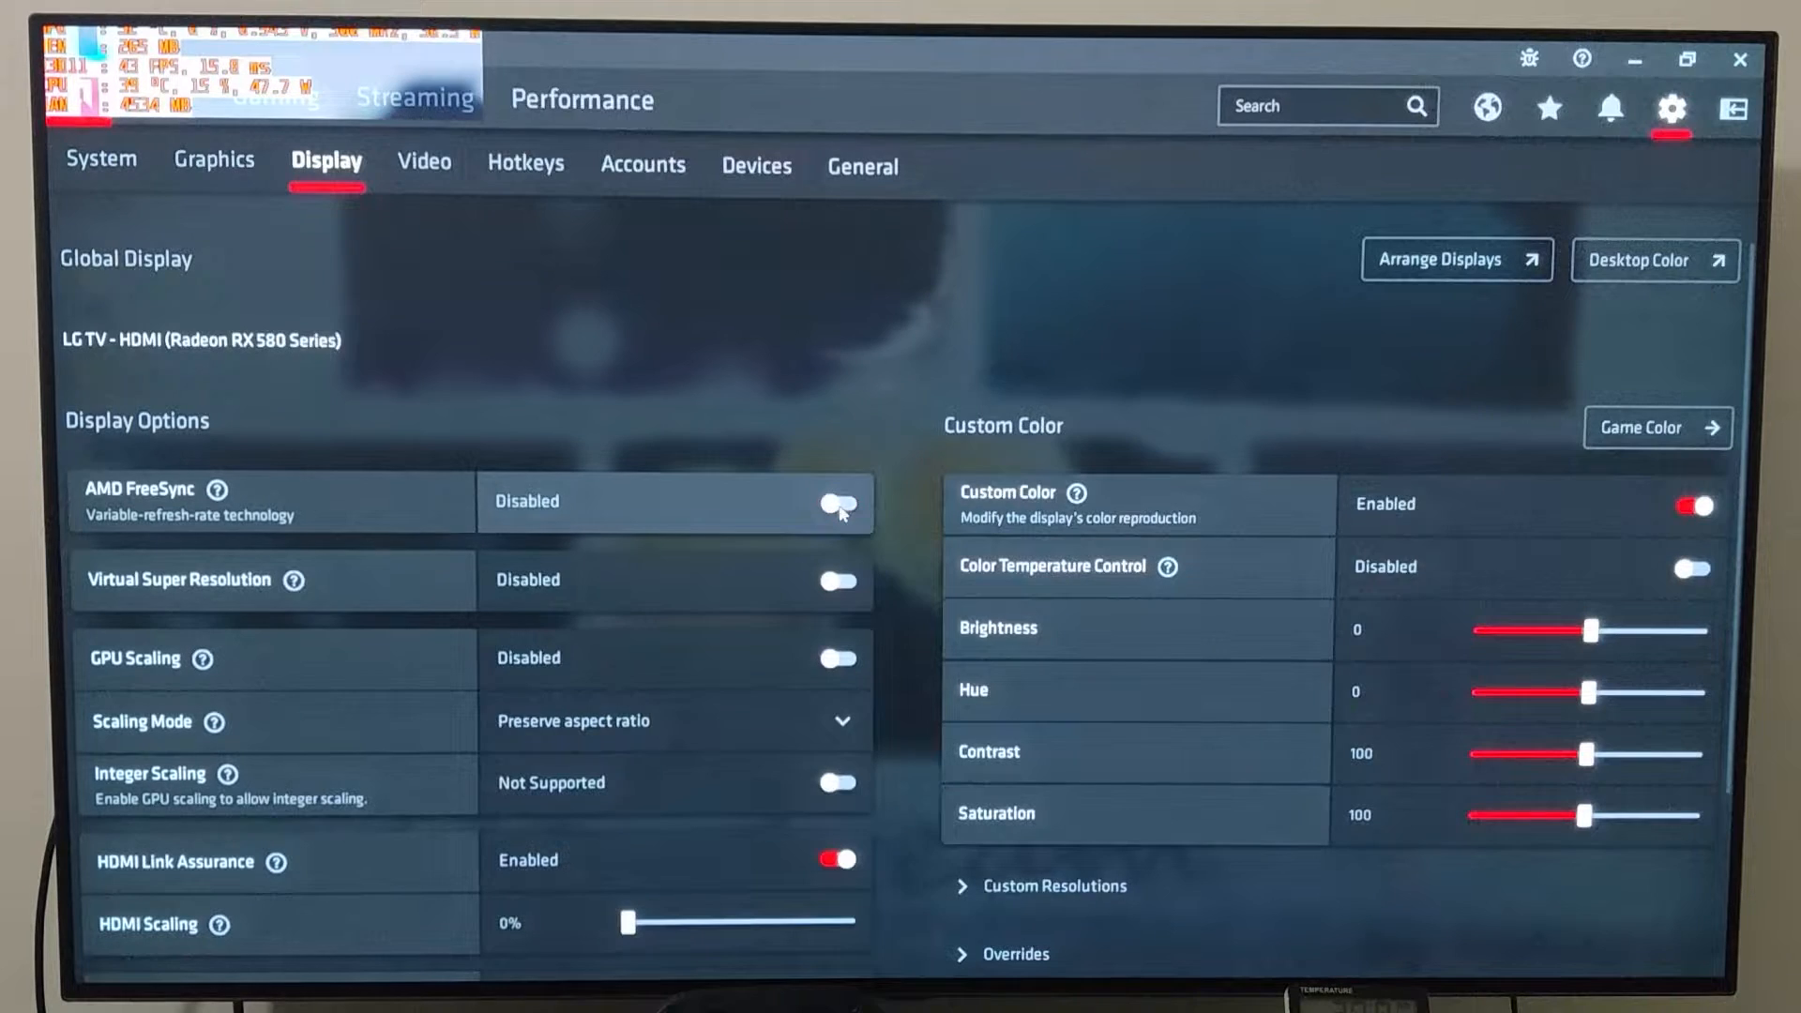
click(836, 502)
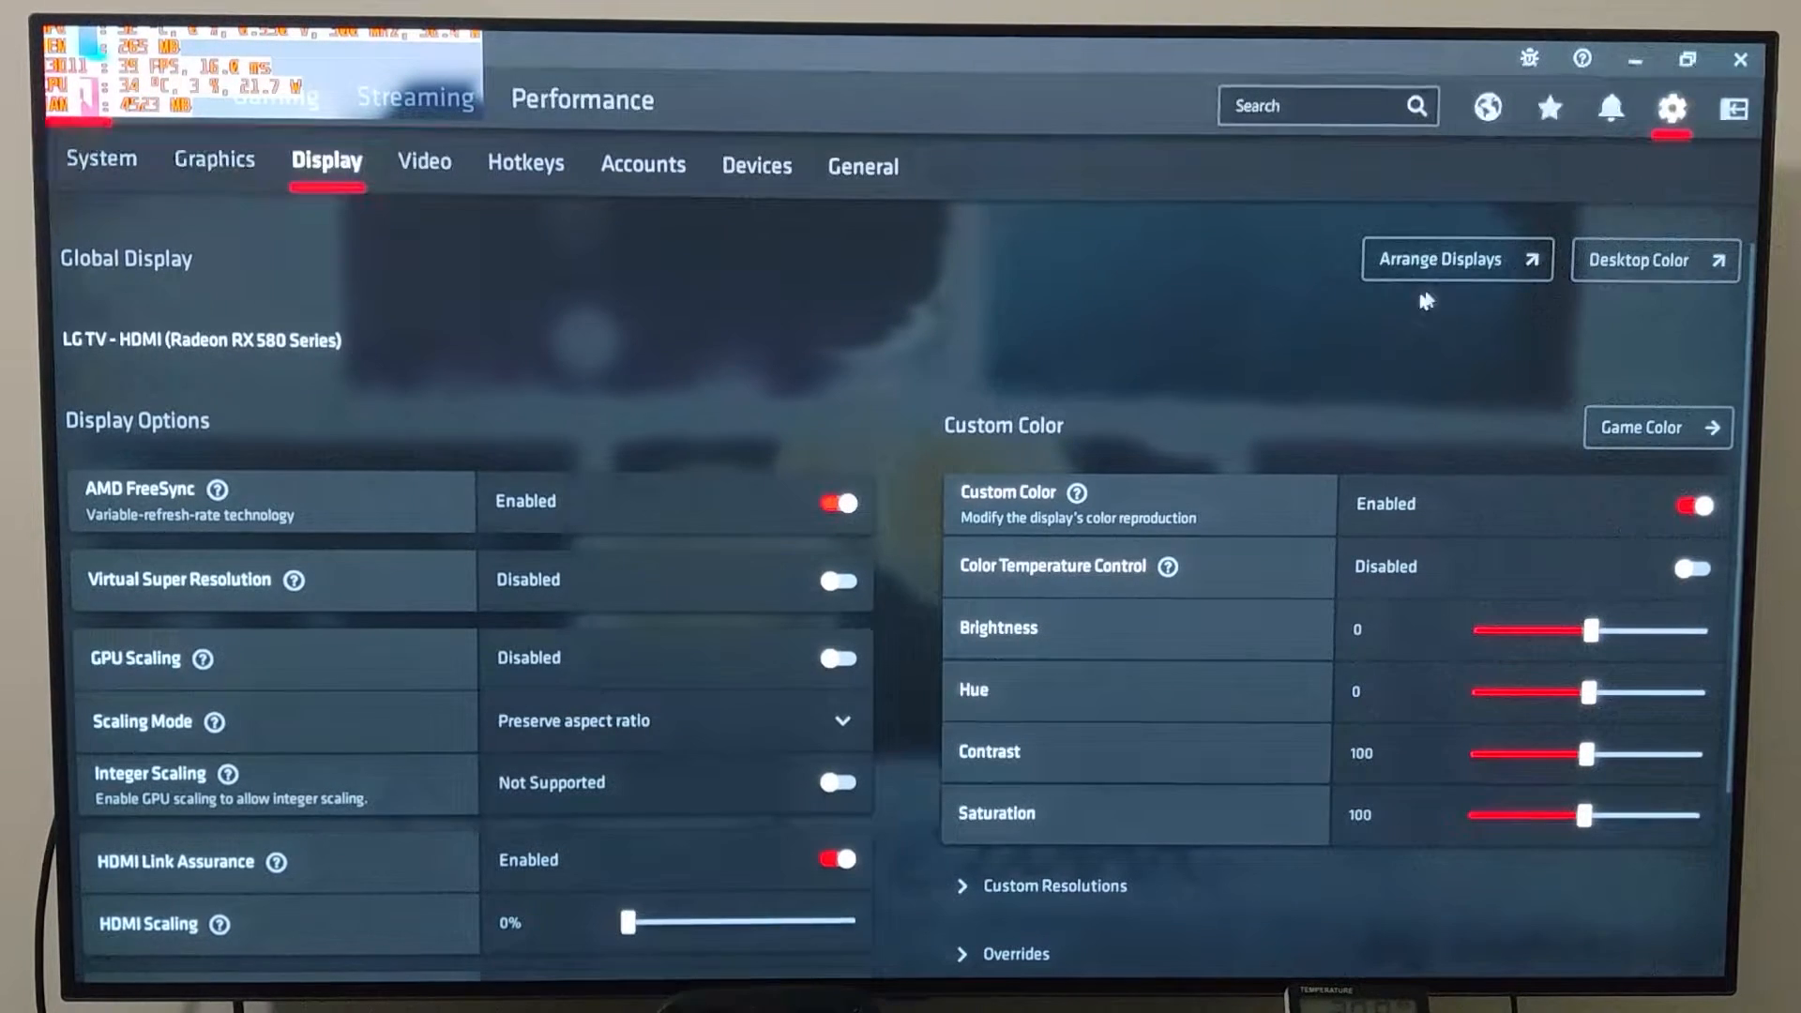
Step: Review the HDMI ULTRA HD Deep Colour toggle for HDMI 1 in the TV's additional picture settings, then back out
click(1611, 108)
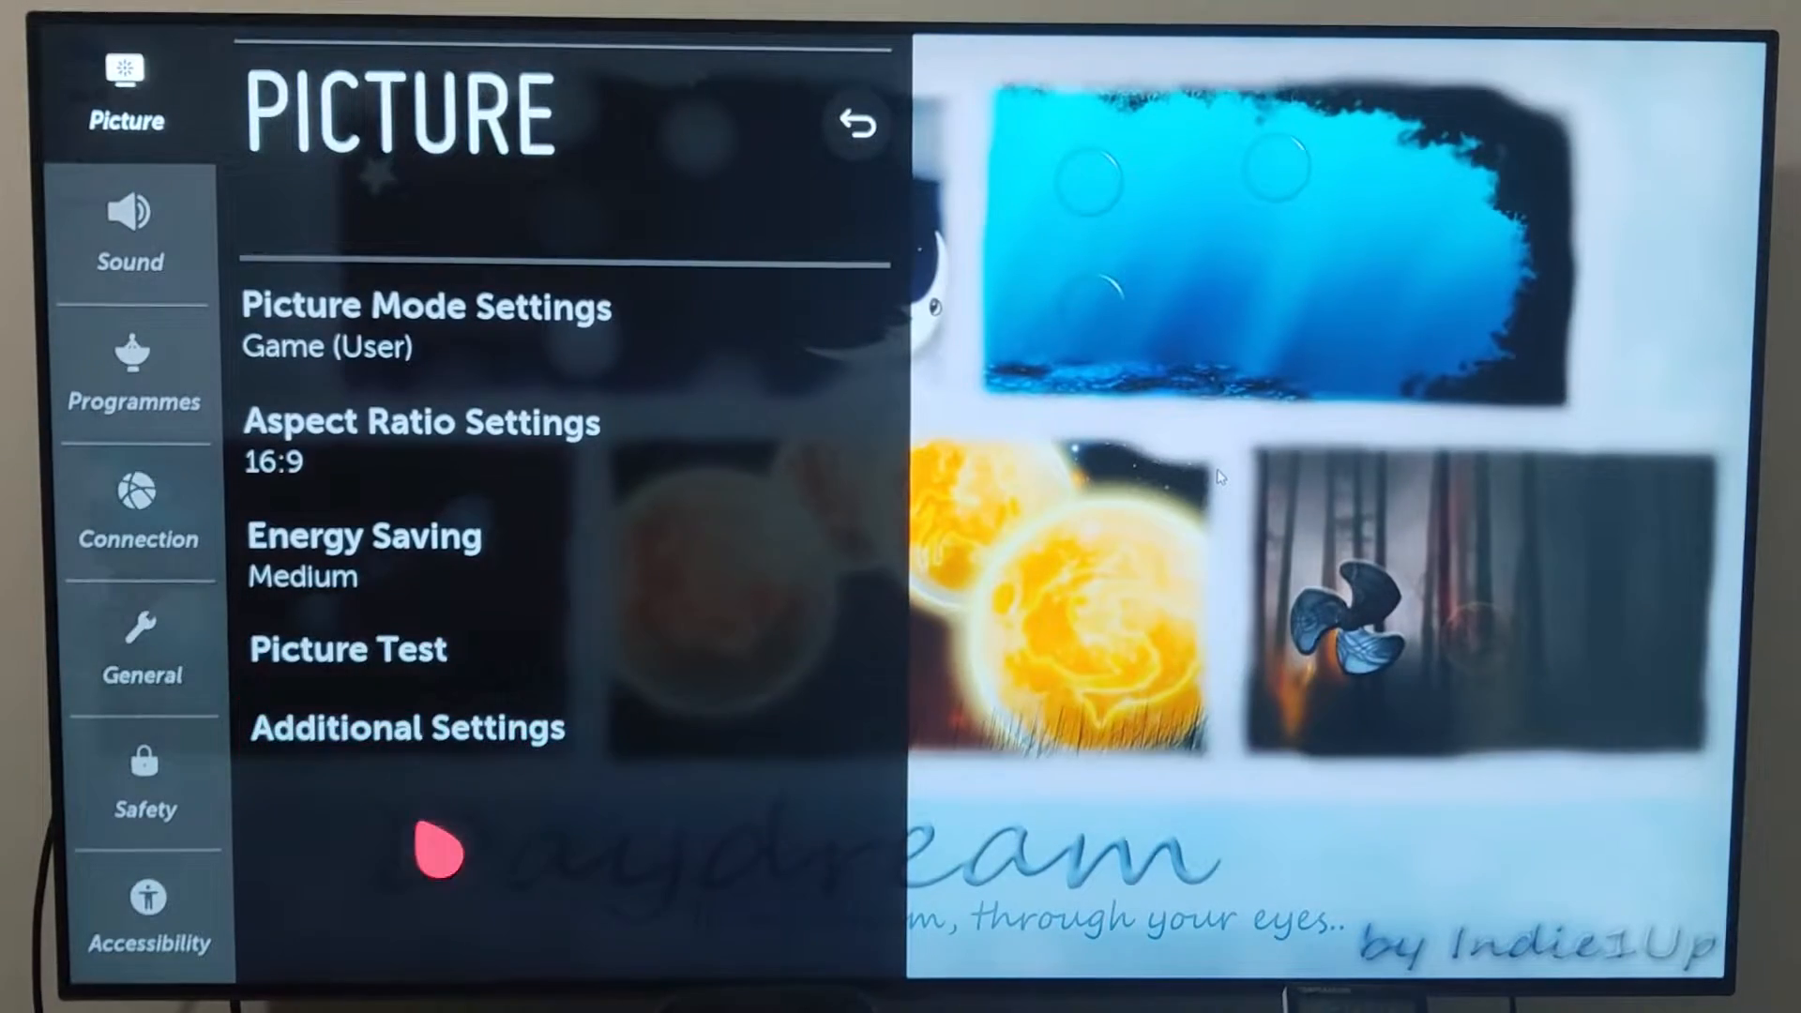
click(405, 728)
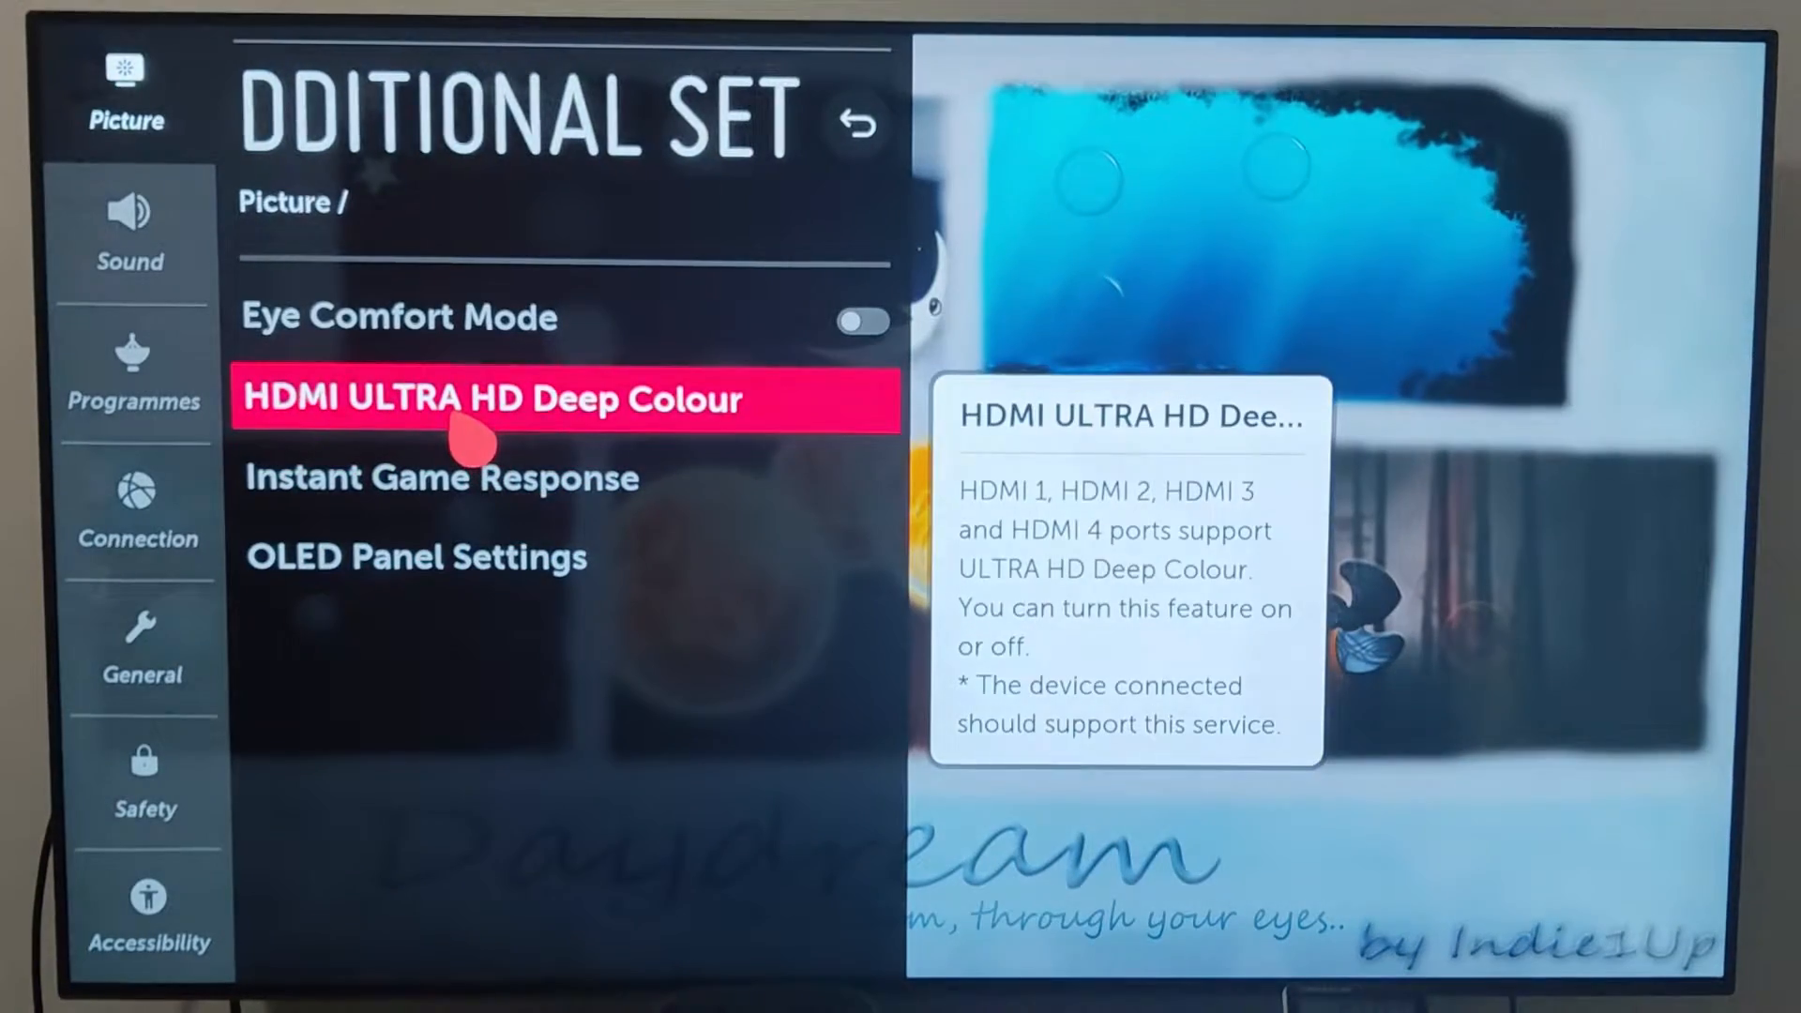
click(494, 398)
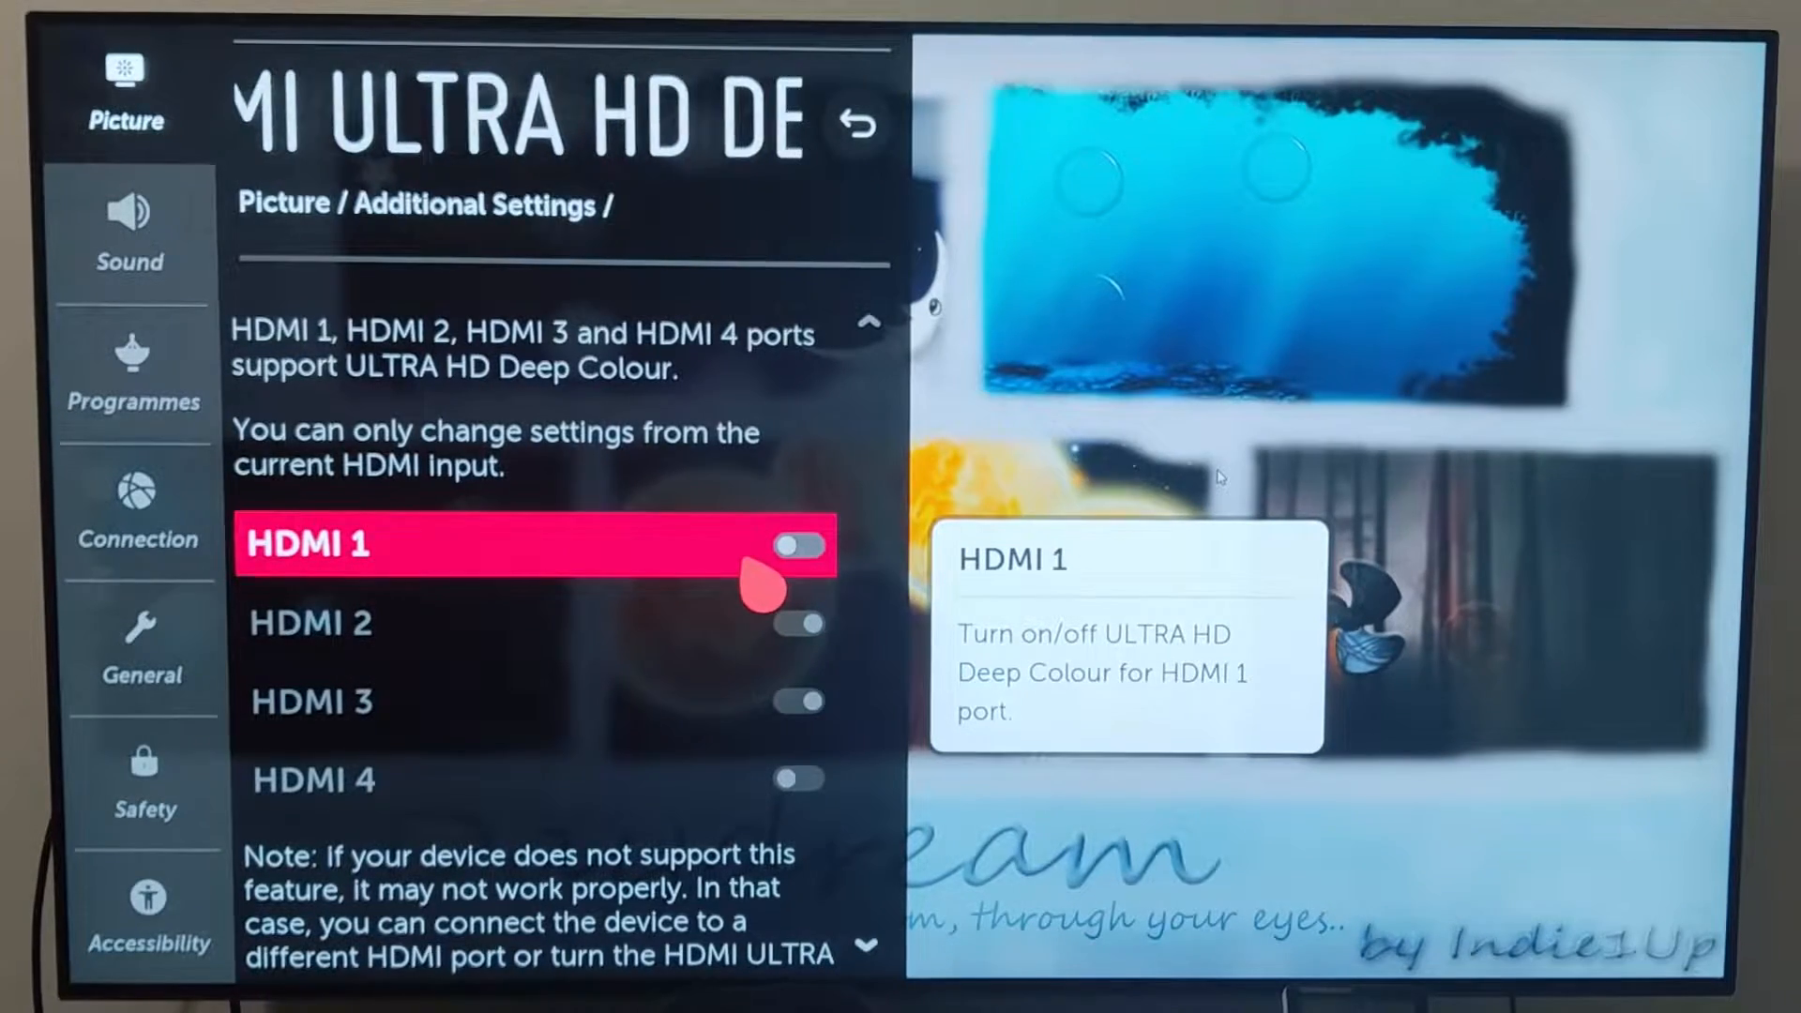
click(857, 124)
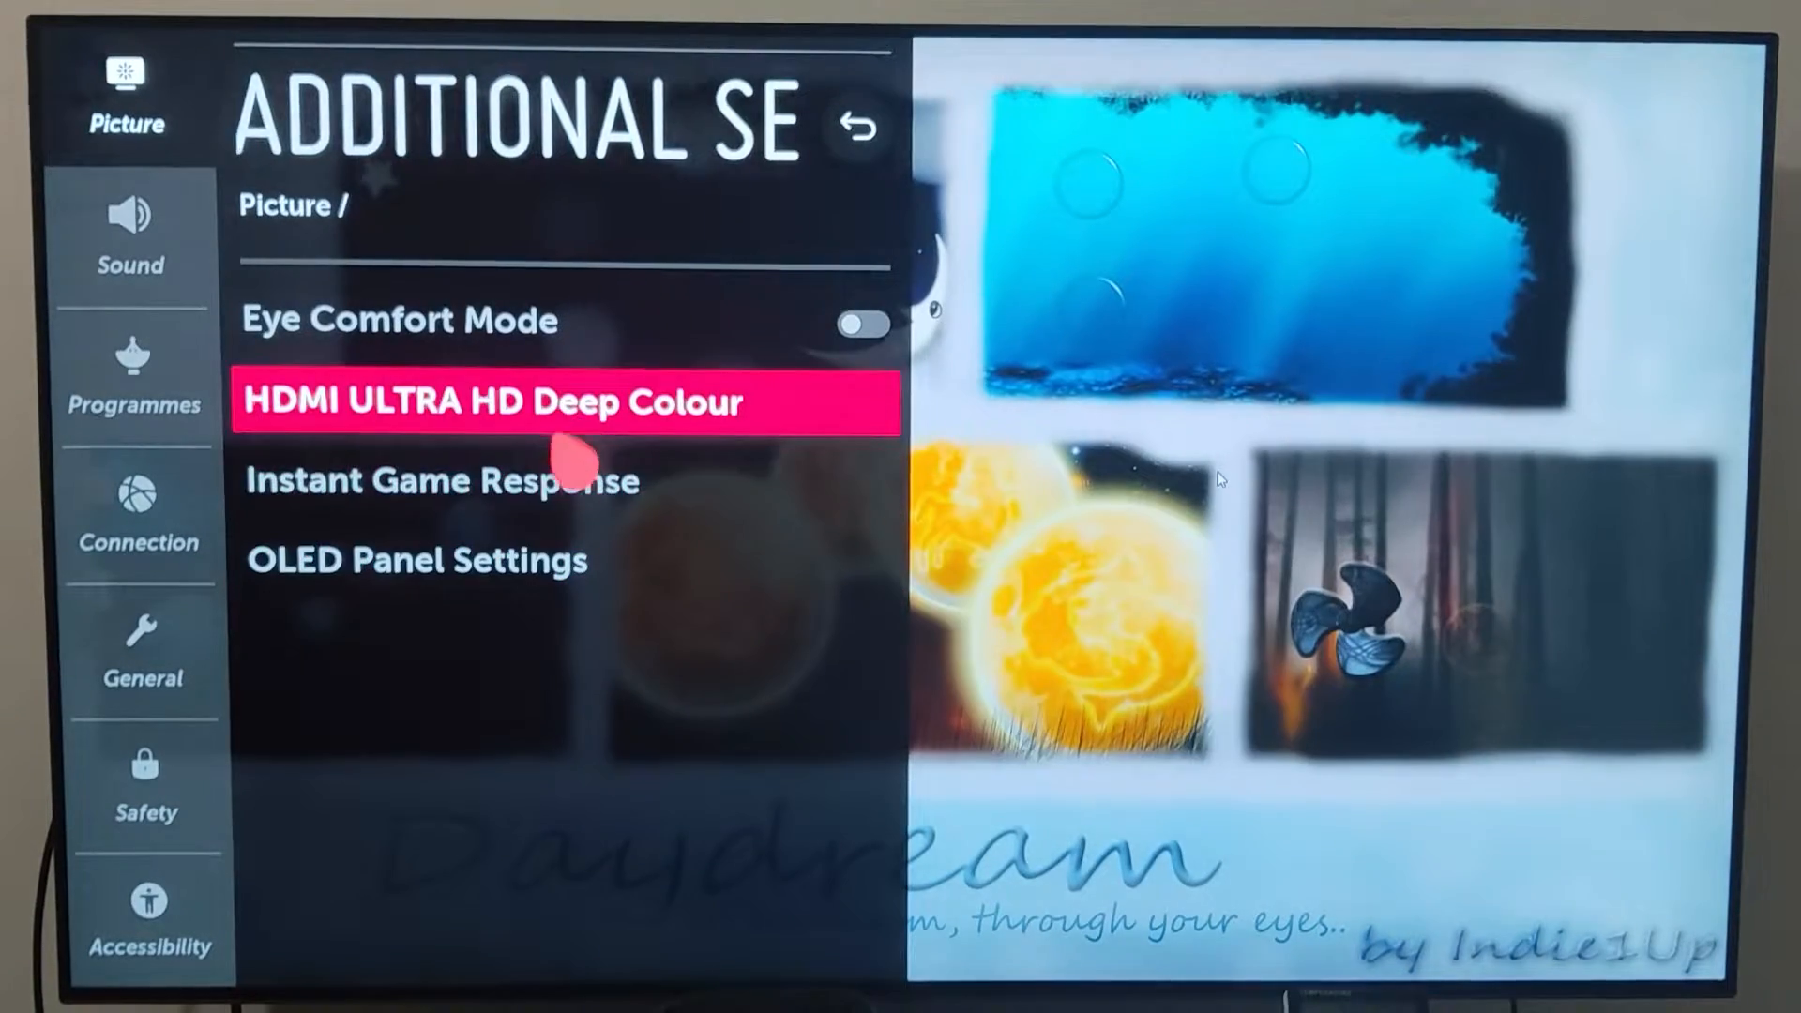
click(439, 480)
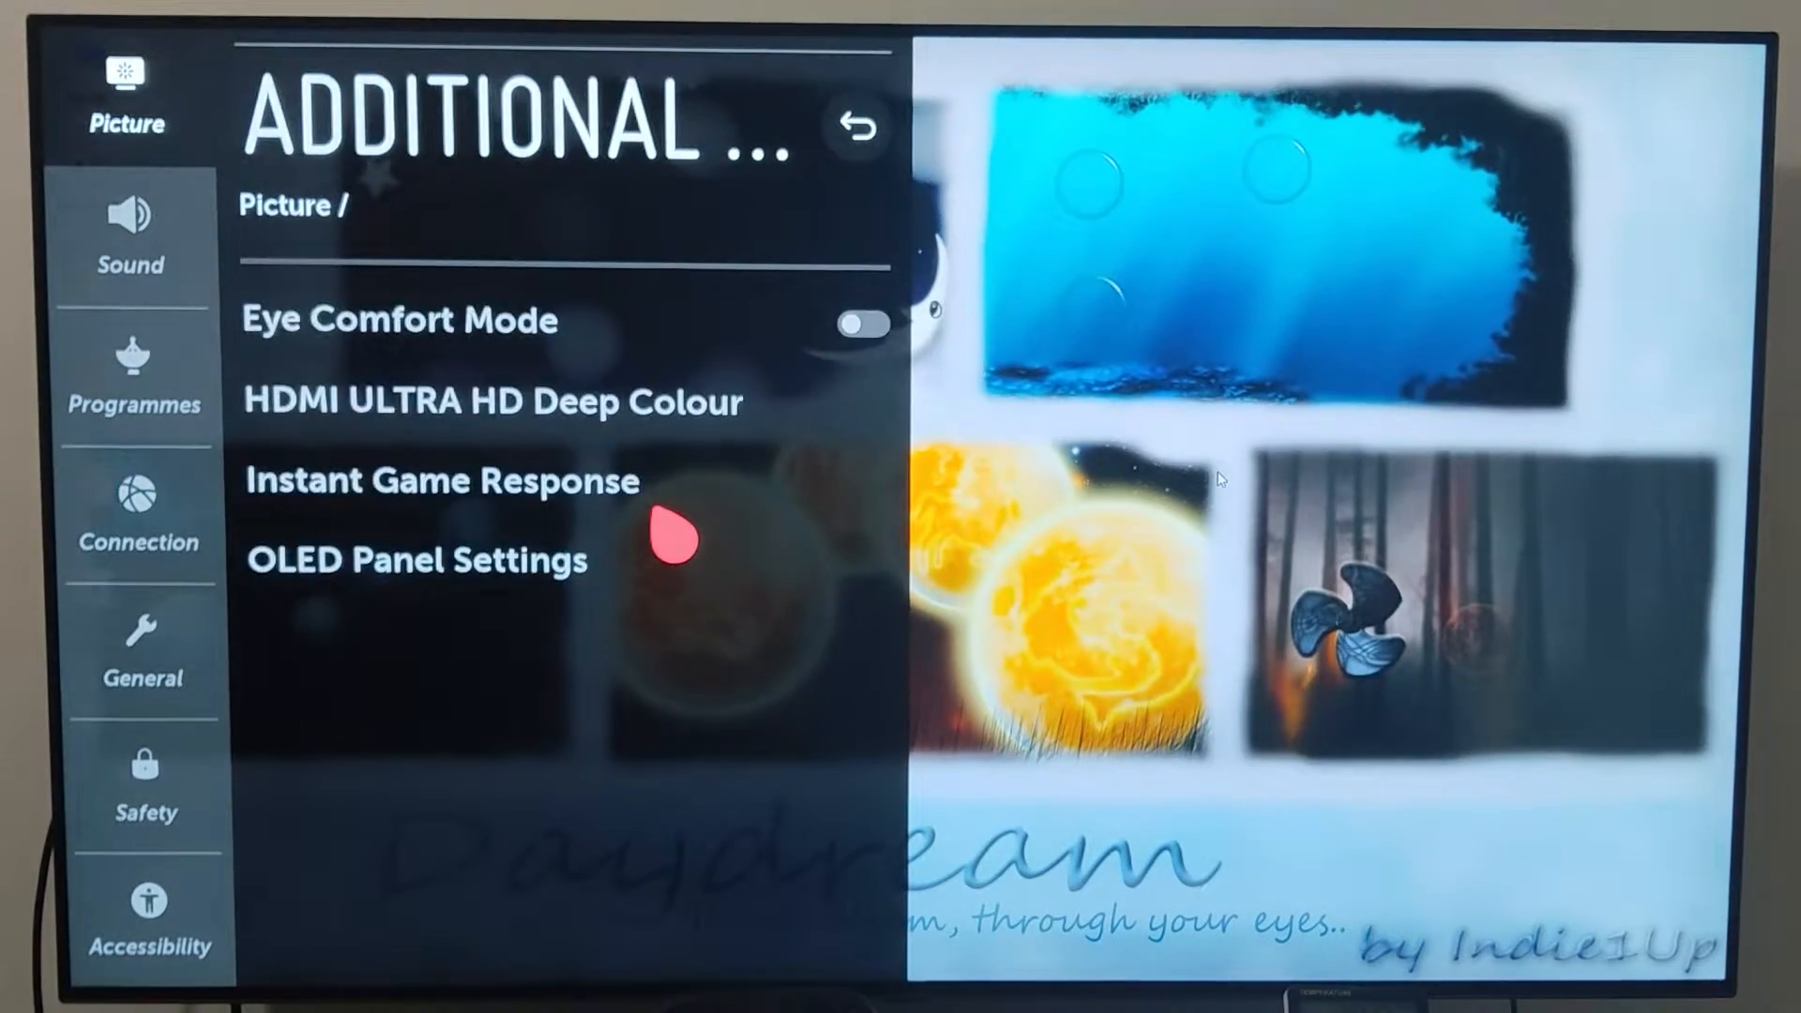
click(855, 125)
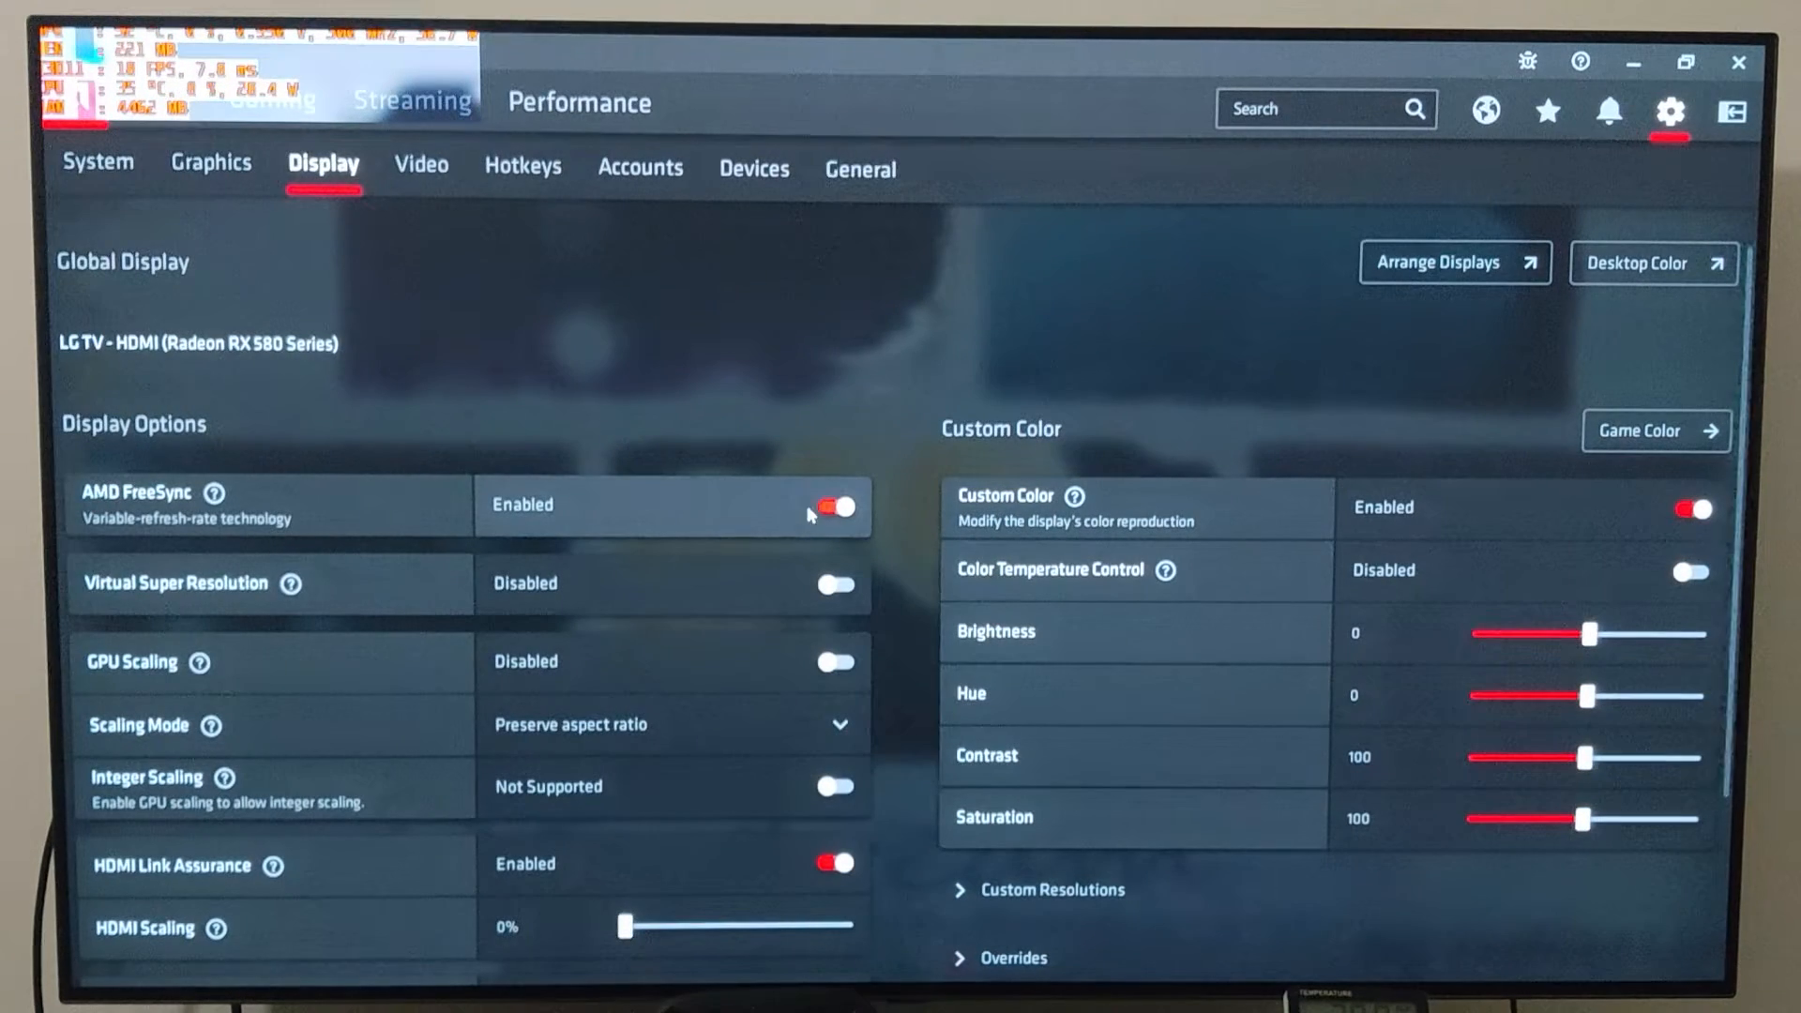
Step: Toggle AMD FreeSync off and on in the Radeon overlay while the pendulum demo runs
click(834, 505)
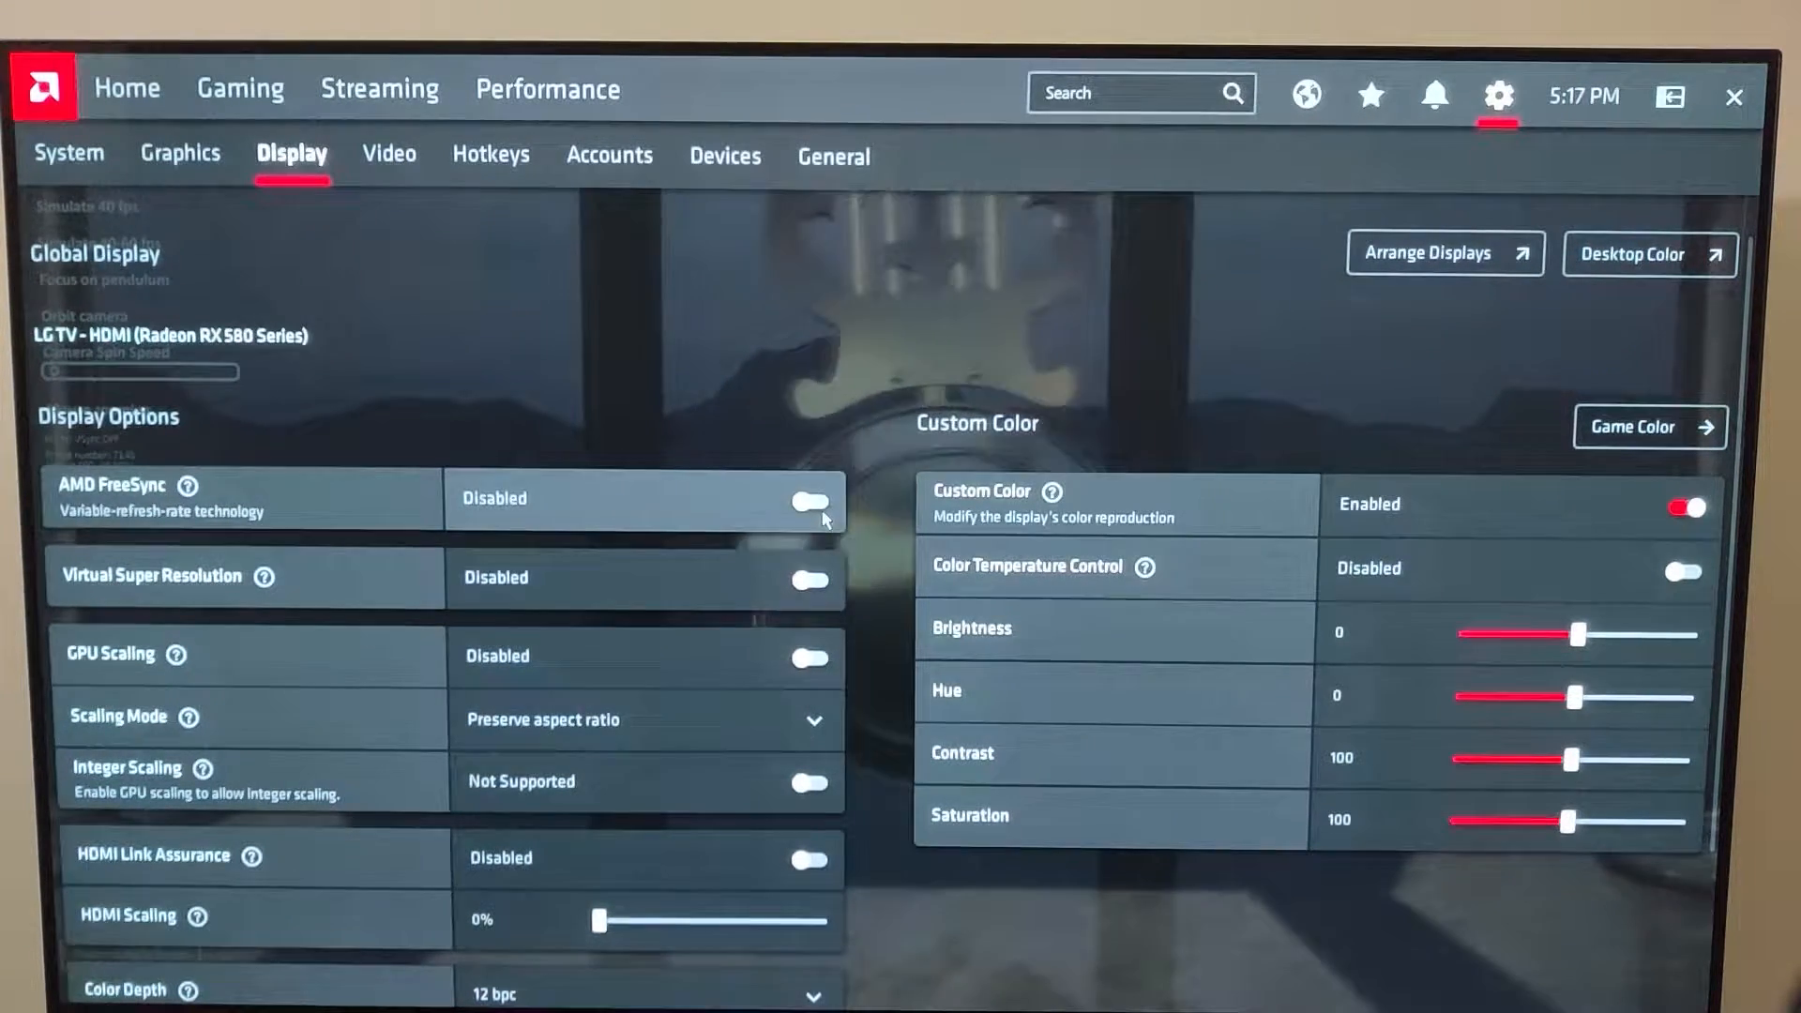
click(809, 503)
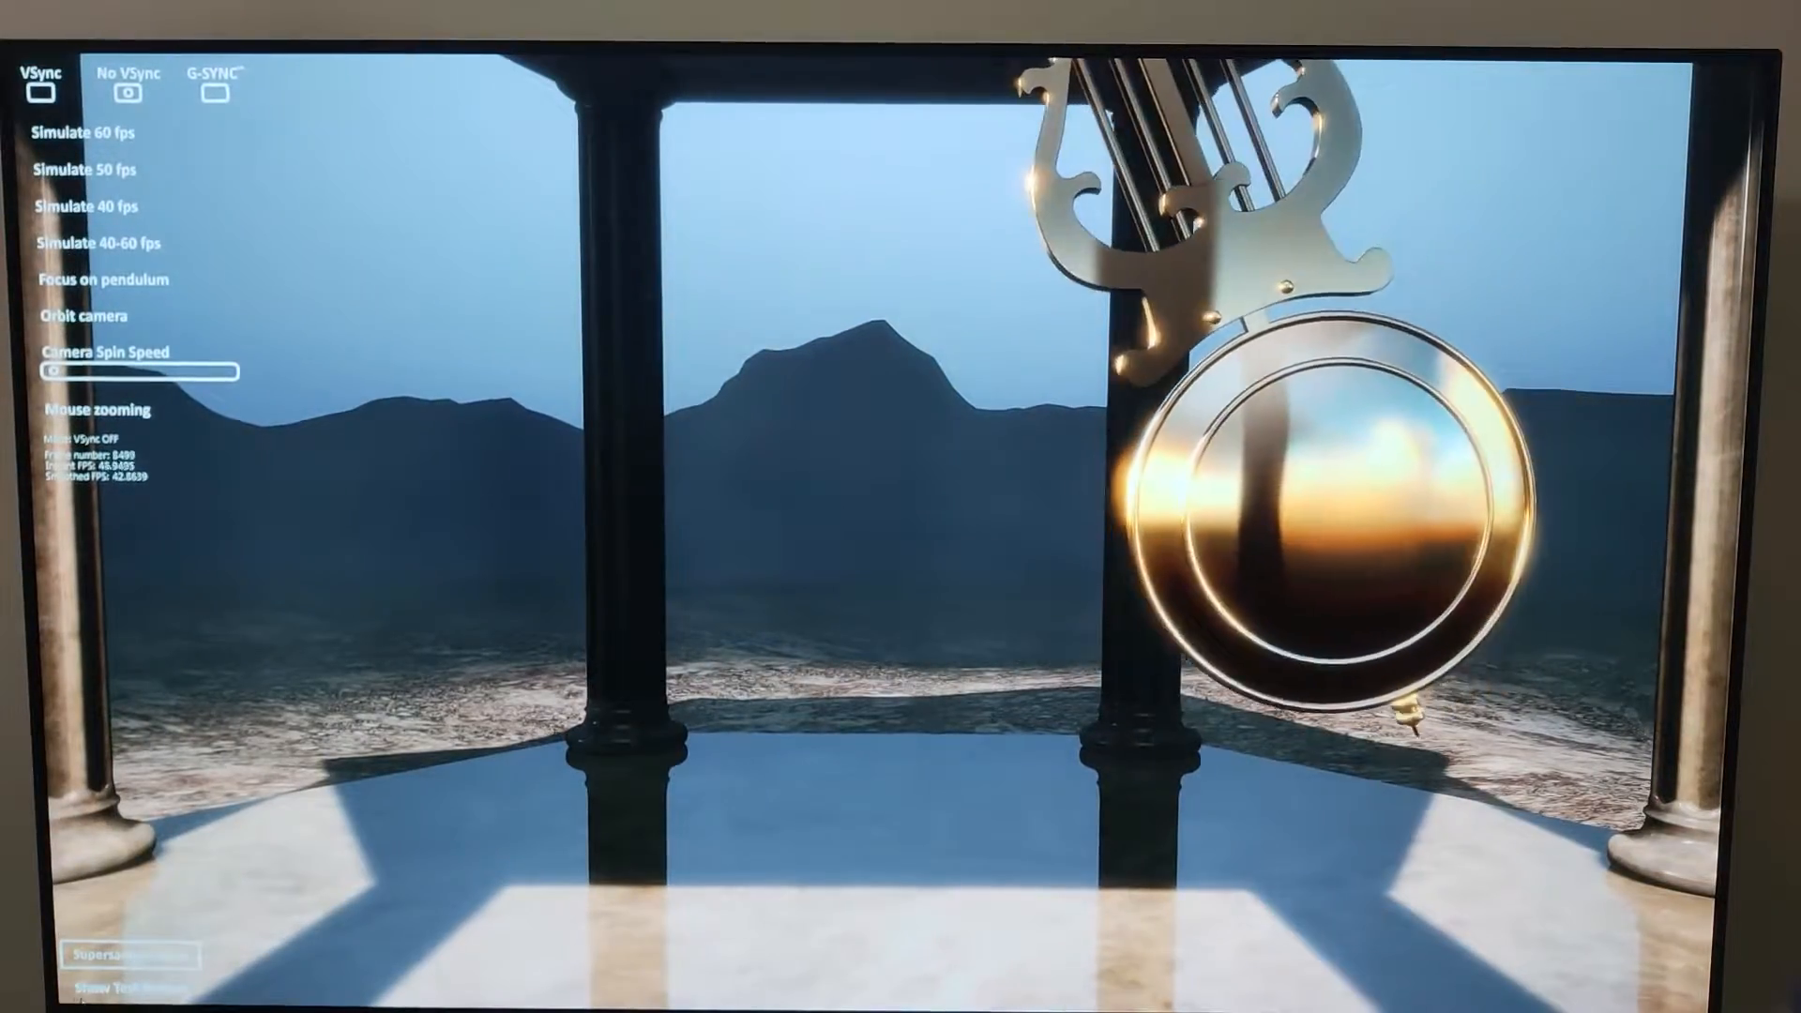
key(Alt+R)
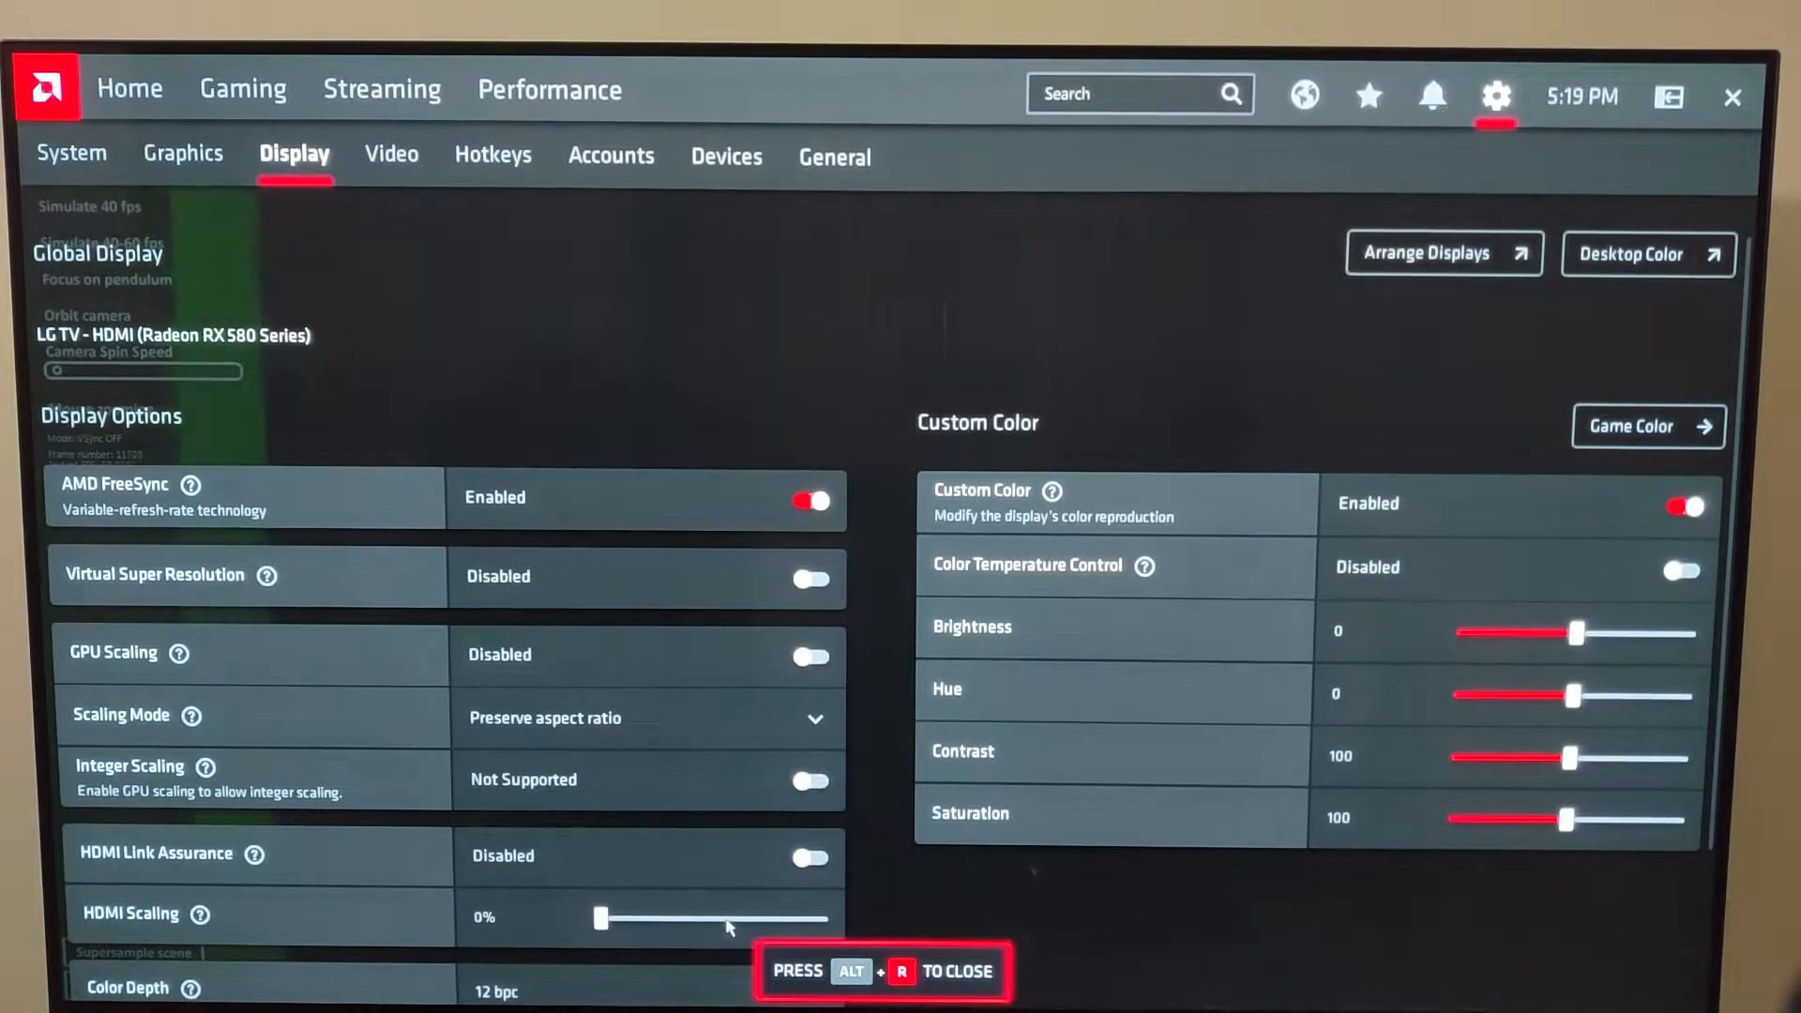
click(810, 501)
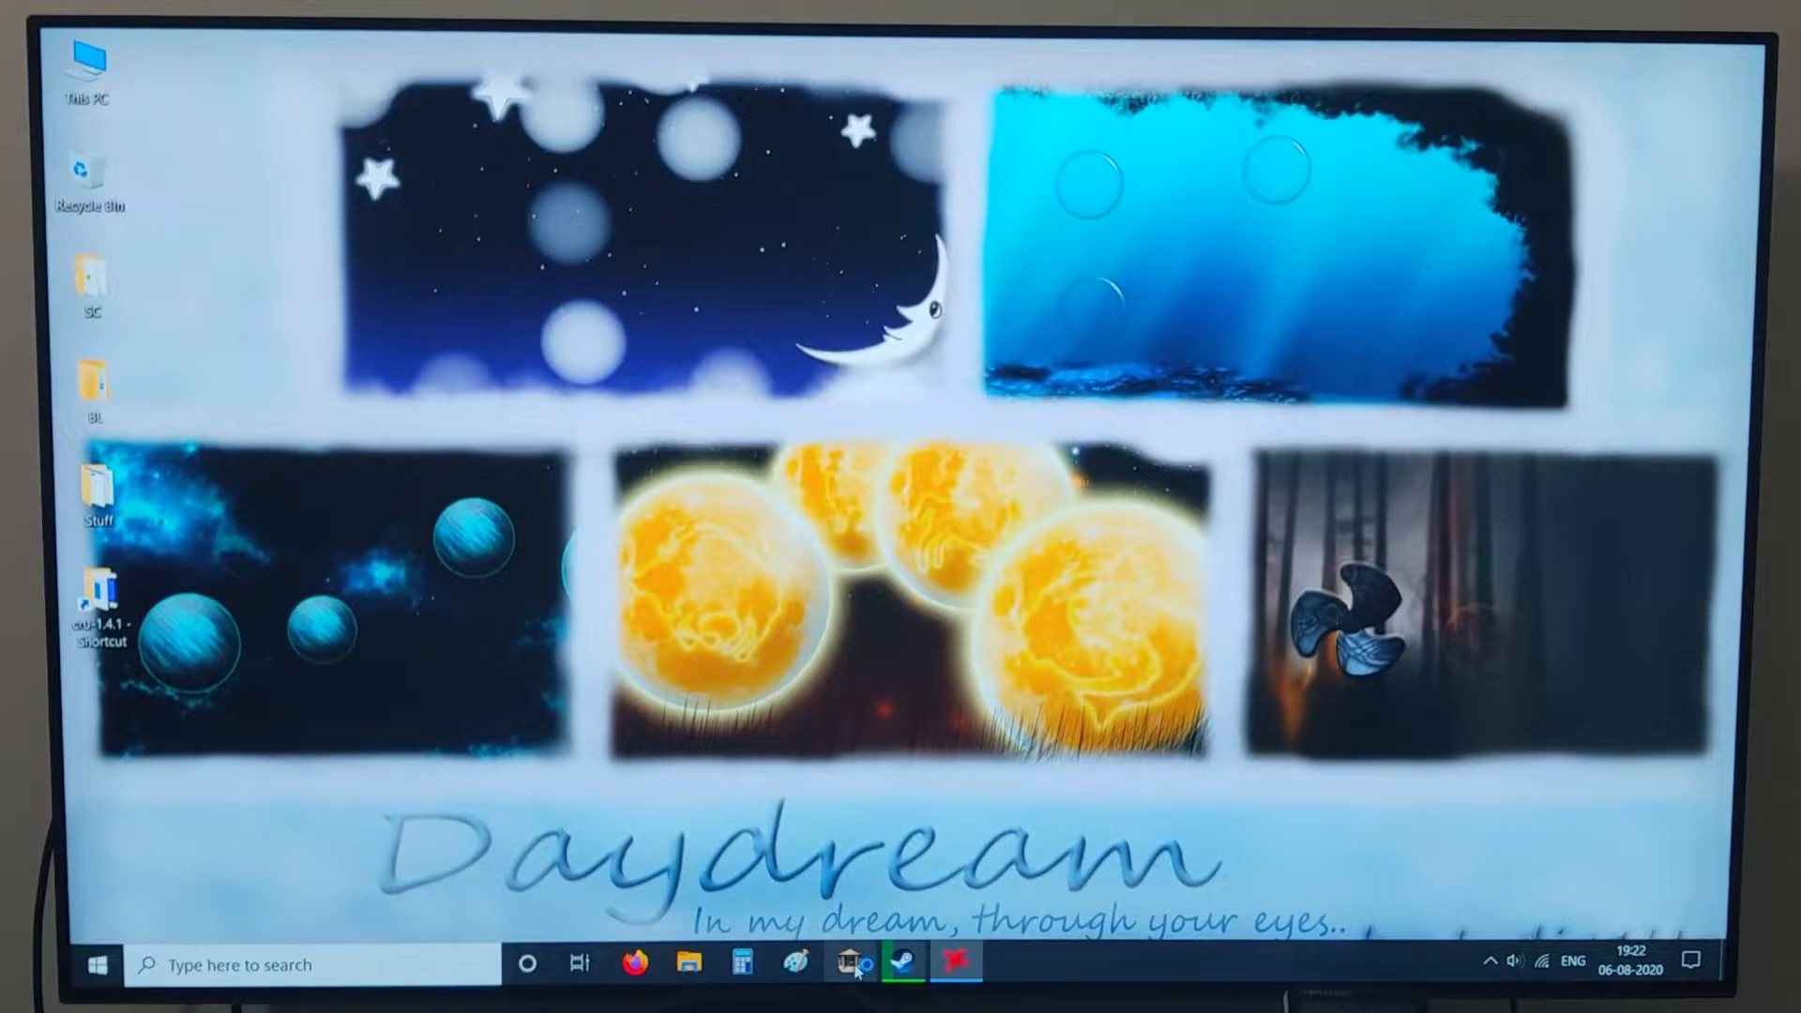
Step: Start the pendulum demo again from the taskbar with the performance readout overlaid
click(855, 964)
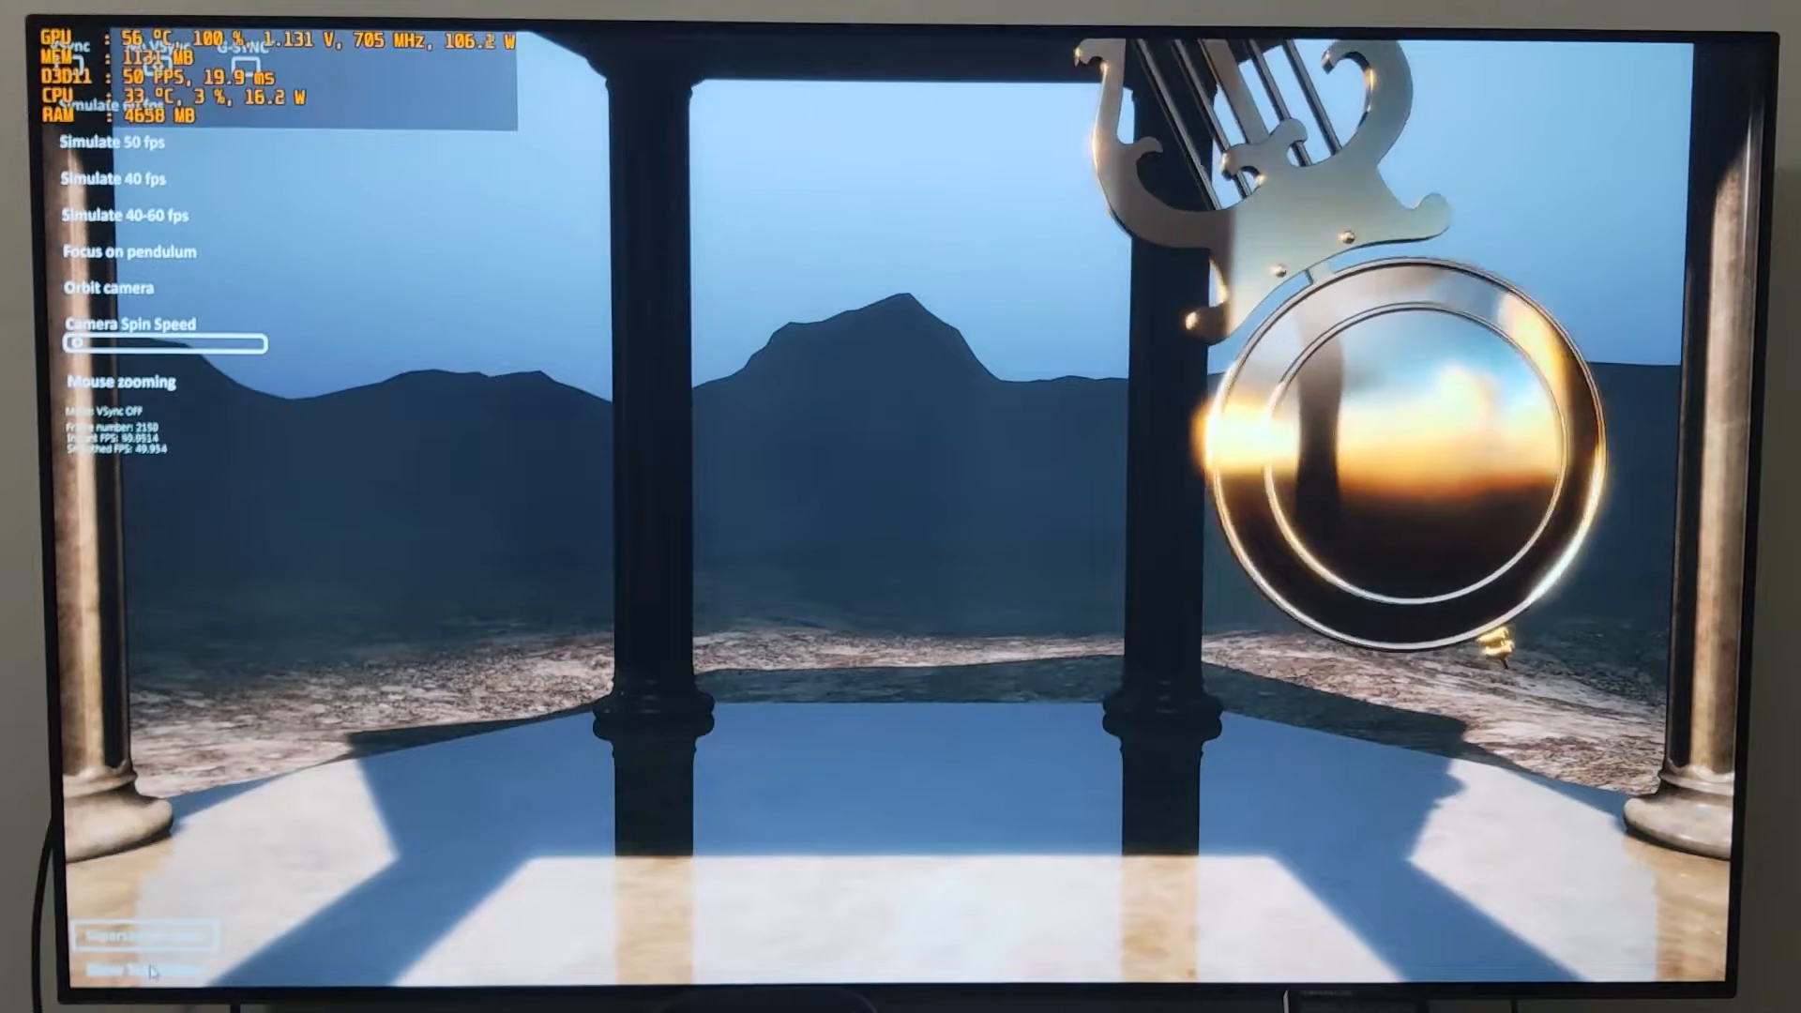
Step: Show the vertical bar test pattern and toggle AMD FreeSync on then off over it via the Radeon overlay
click(144, 969)
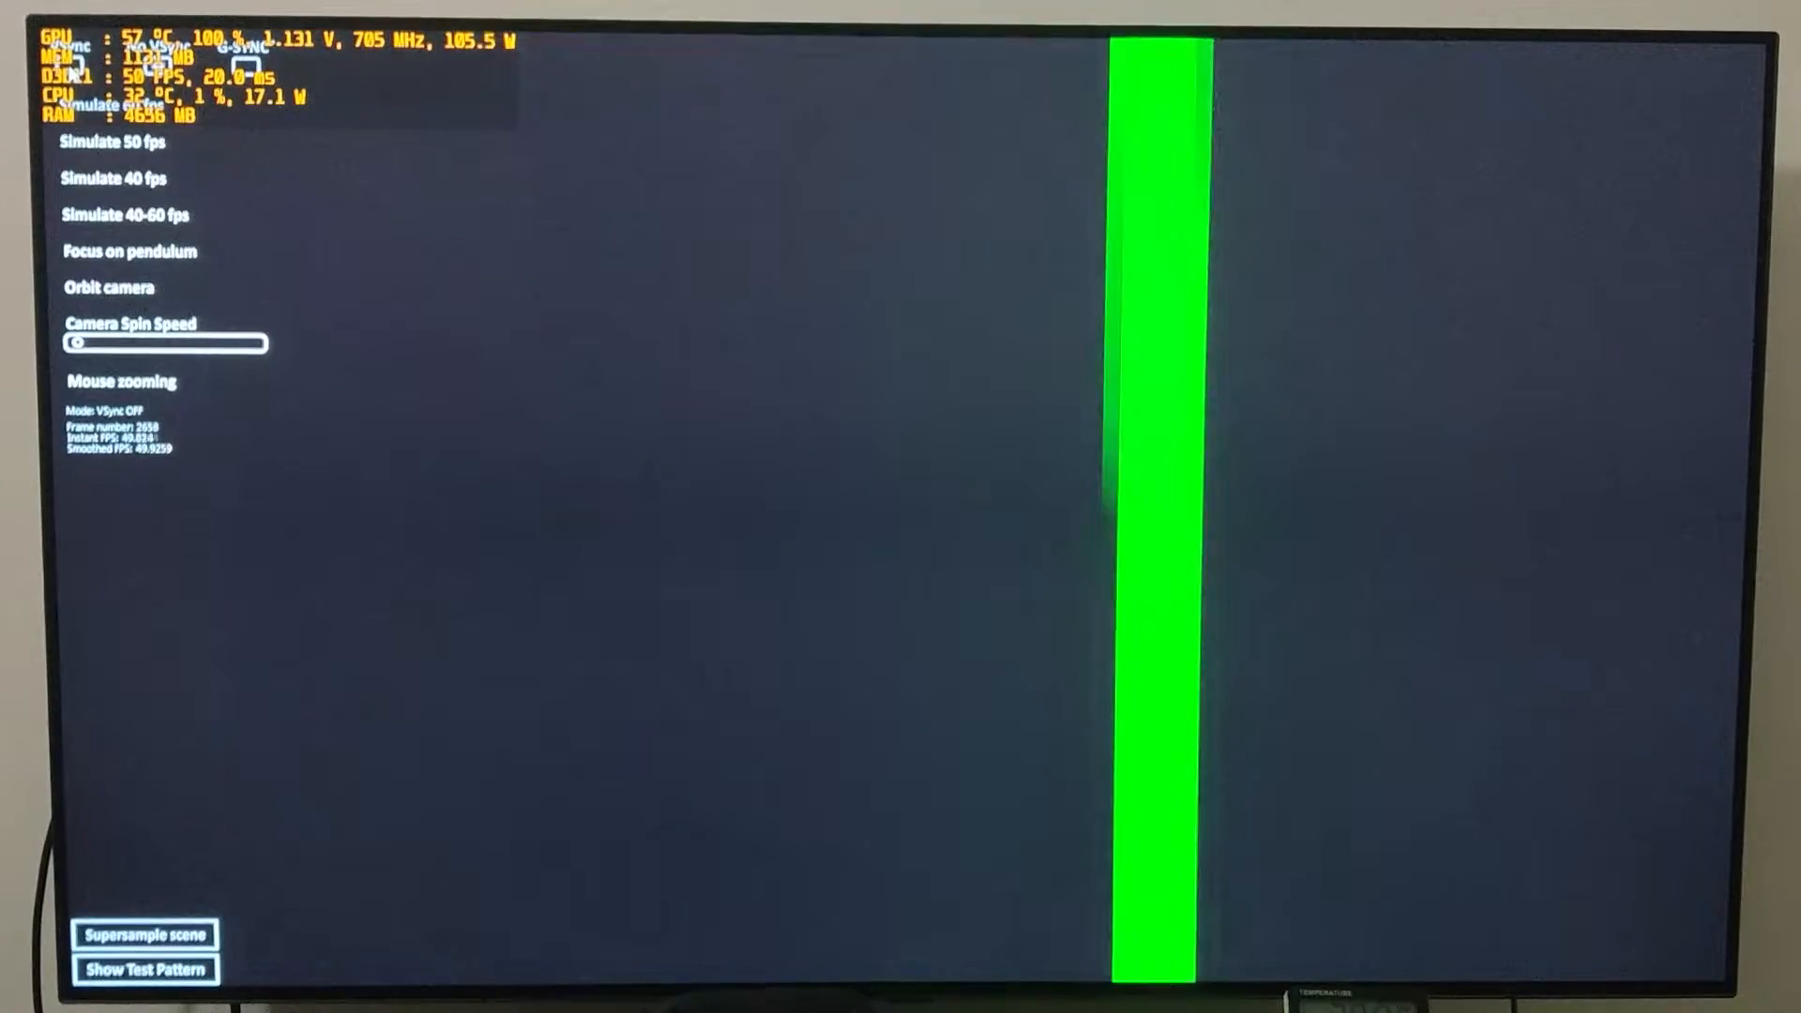
key(alt+r)
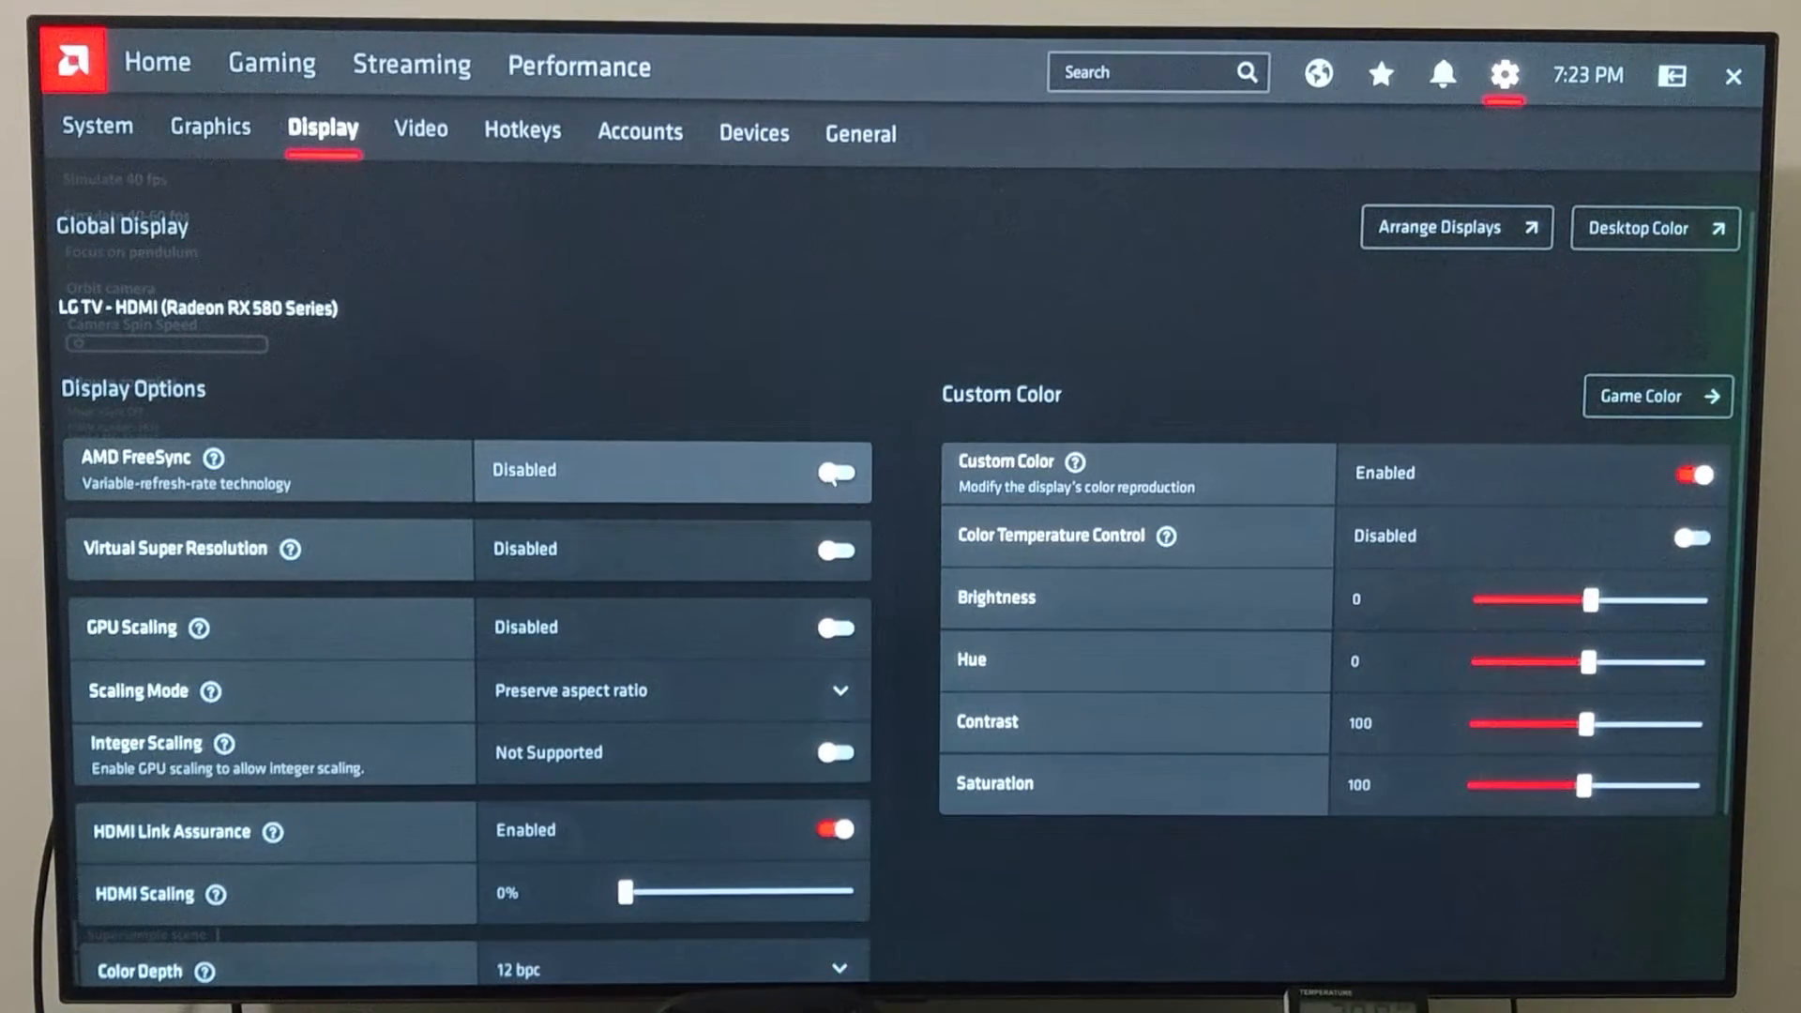
click(833, 473)
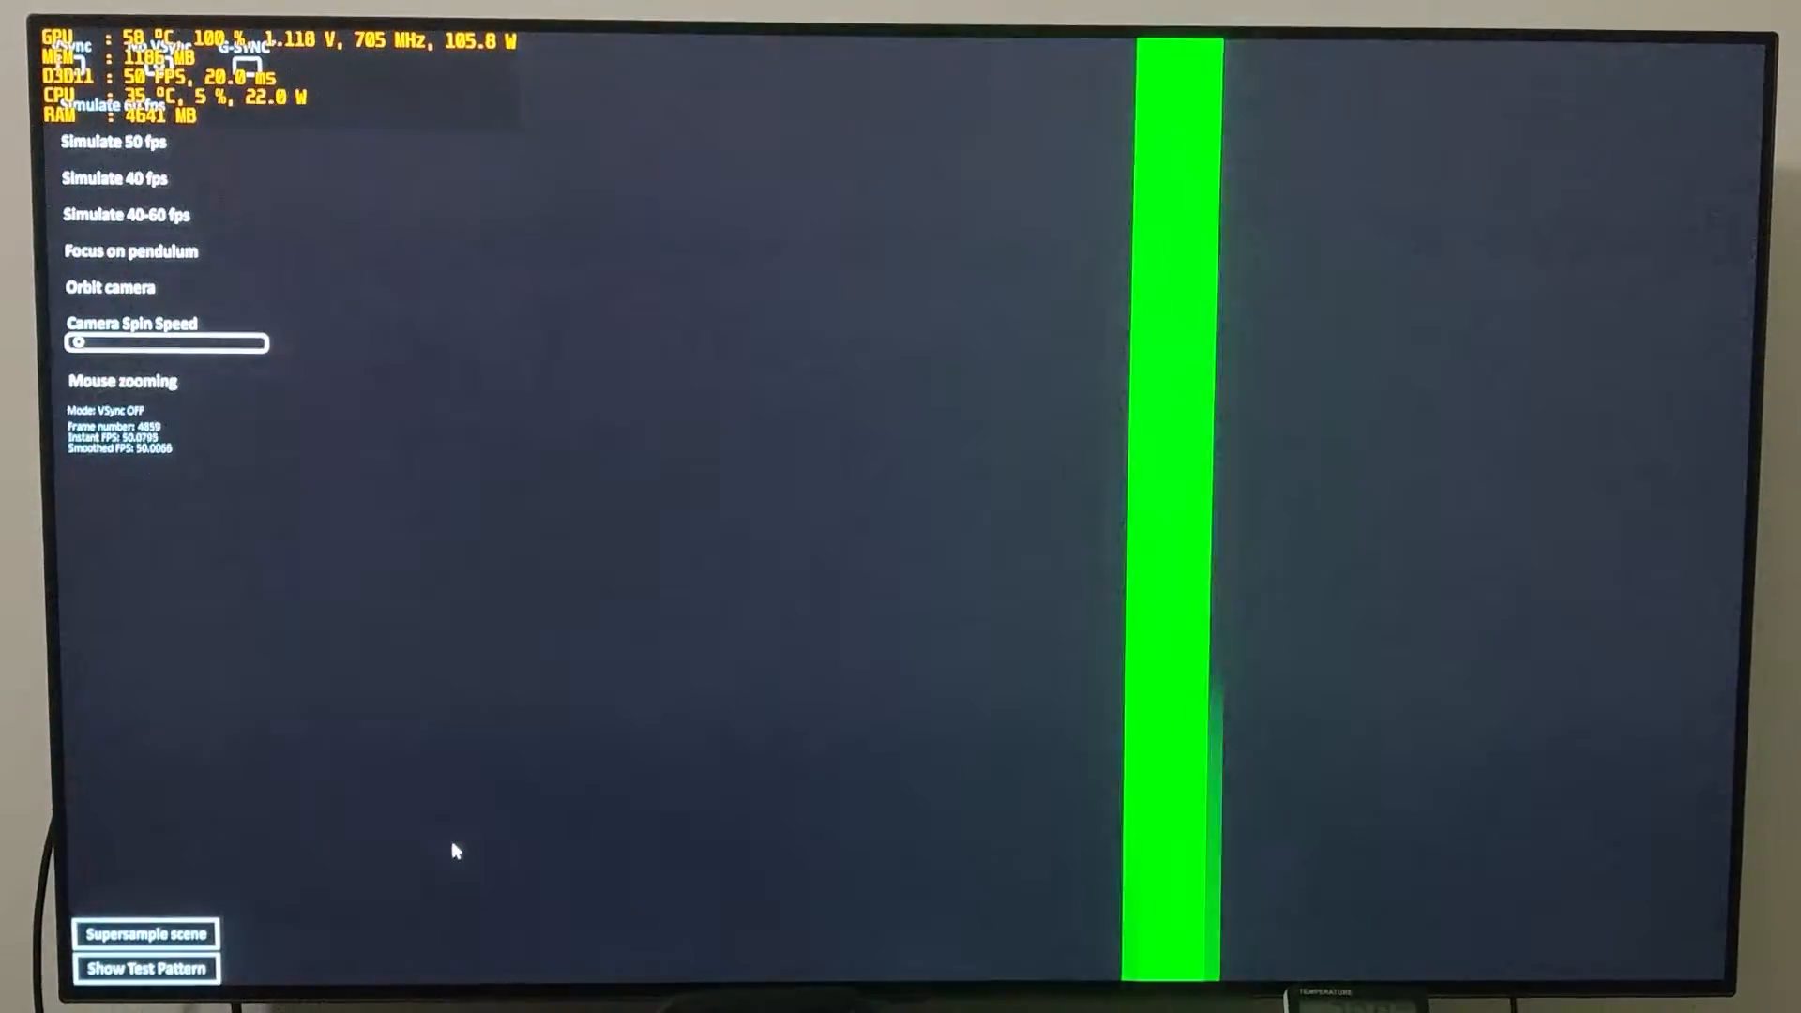
key(alt+r)
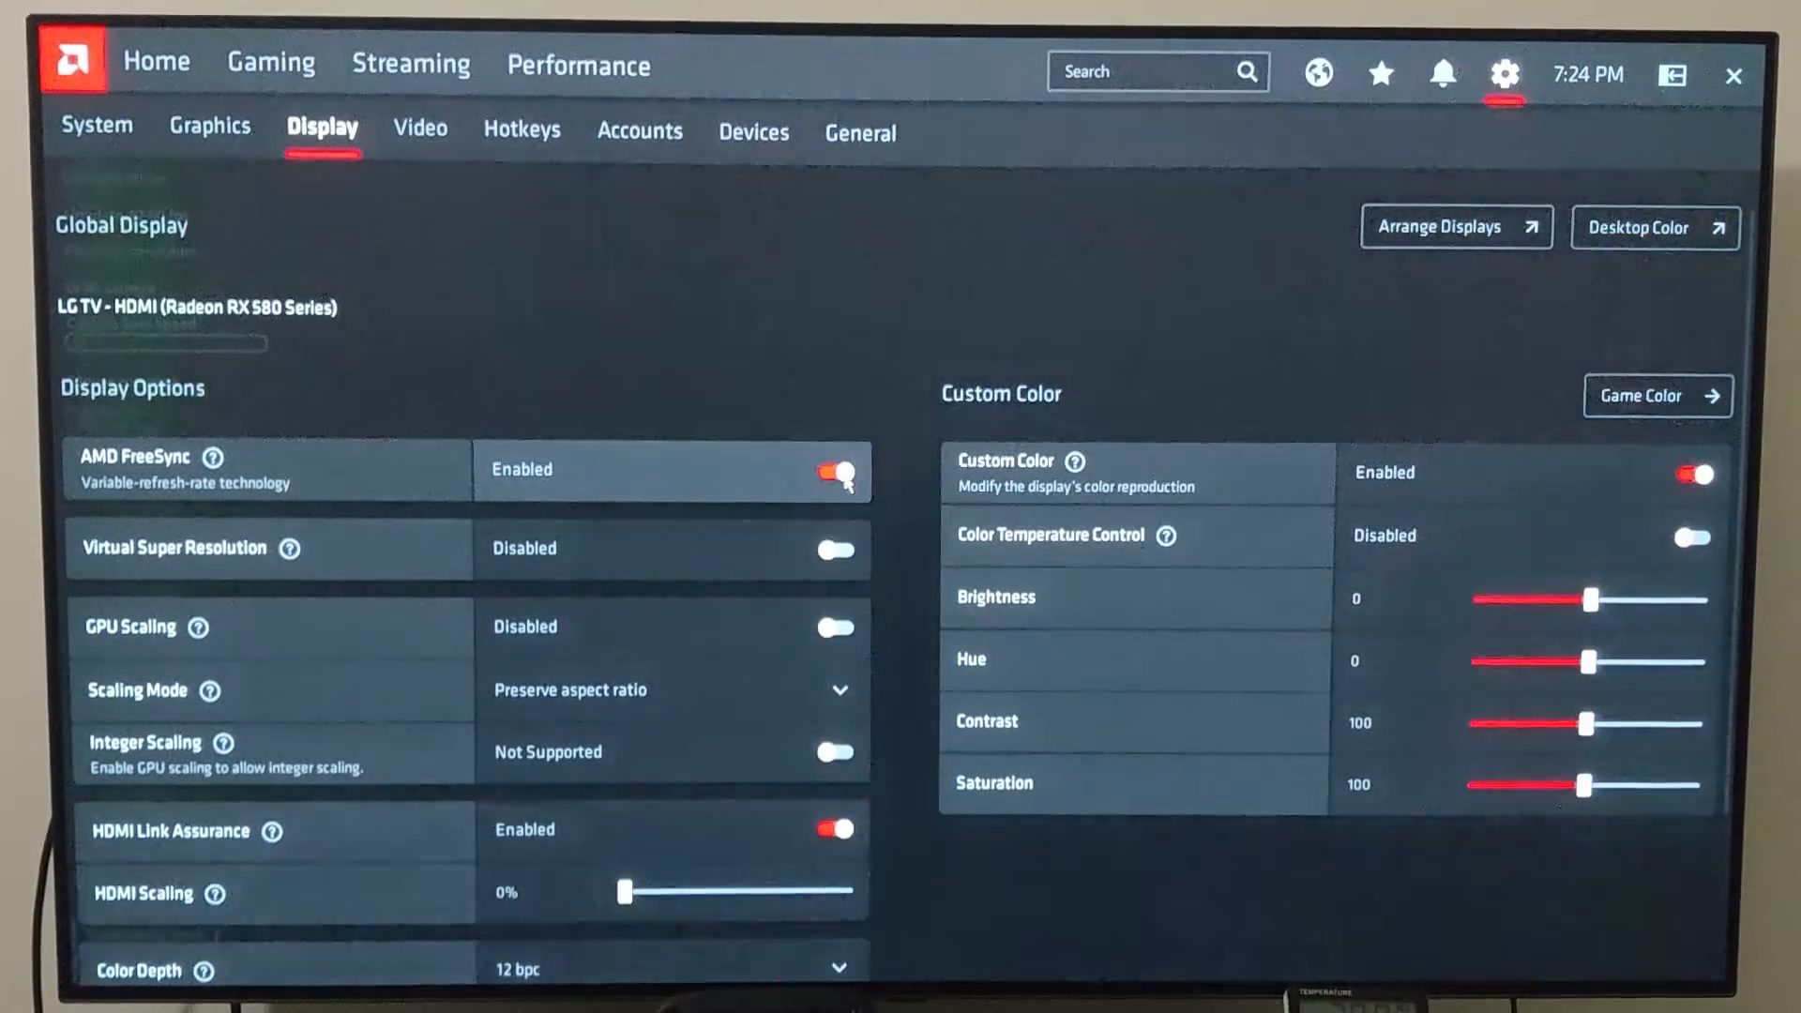
click(837, 471)
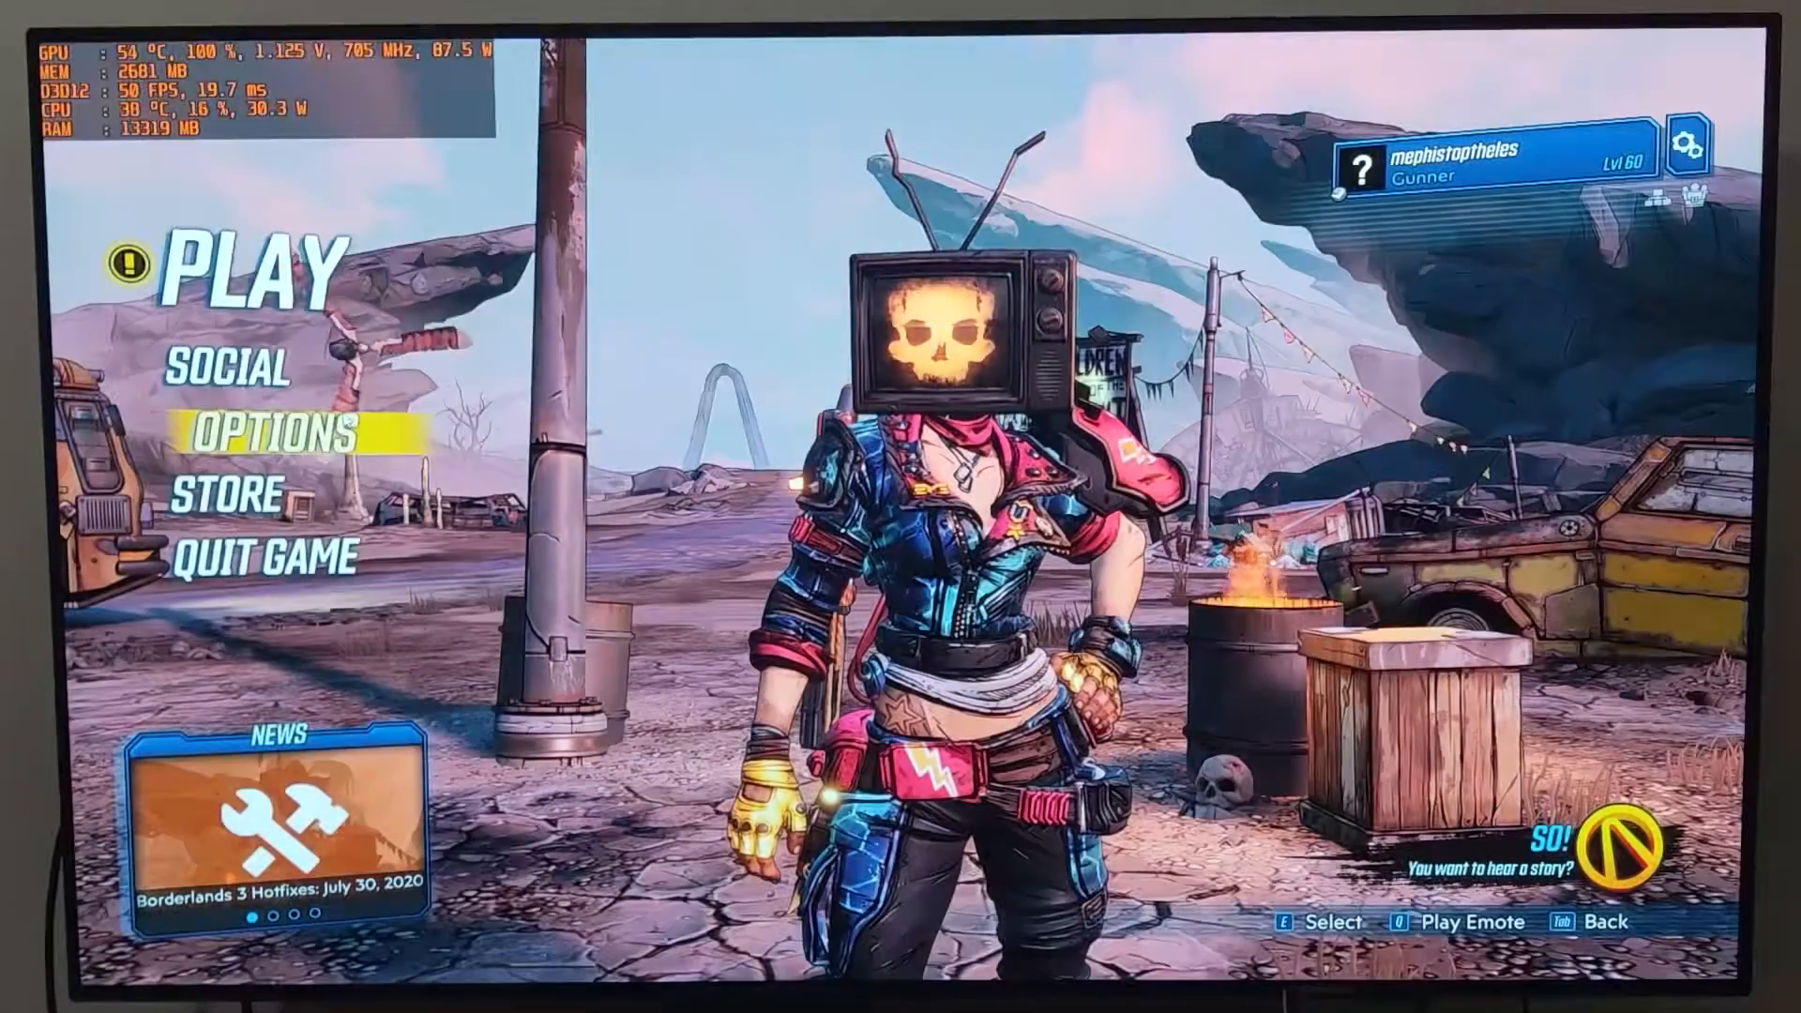
Step: Review Borderlands 3's Visuals and Calibrate Display HDR settings, then start gameplay from the main menu
click(260, 430)
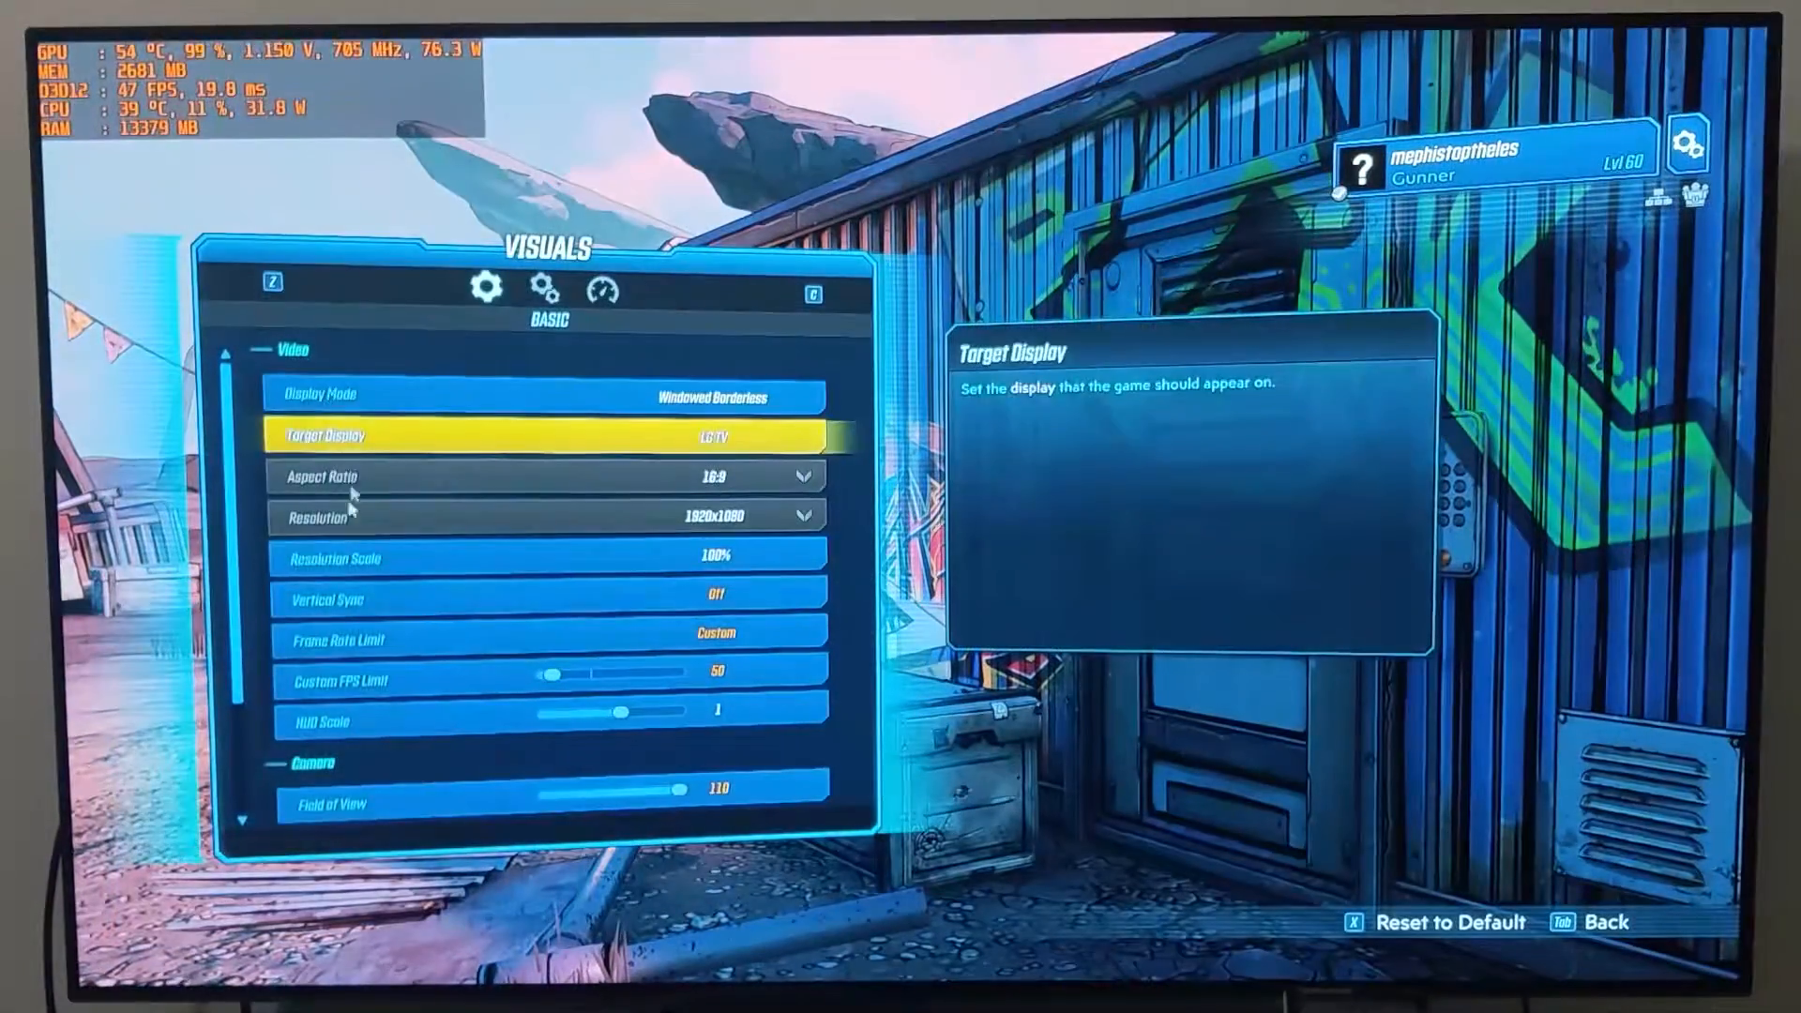
scroll(down, 3)
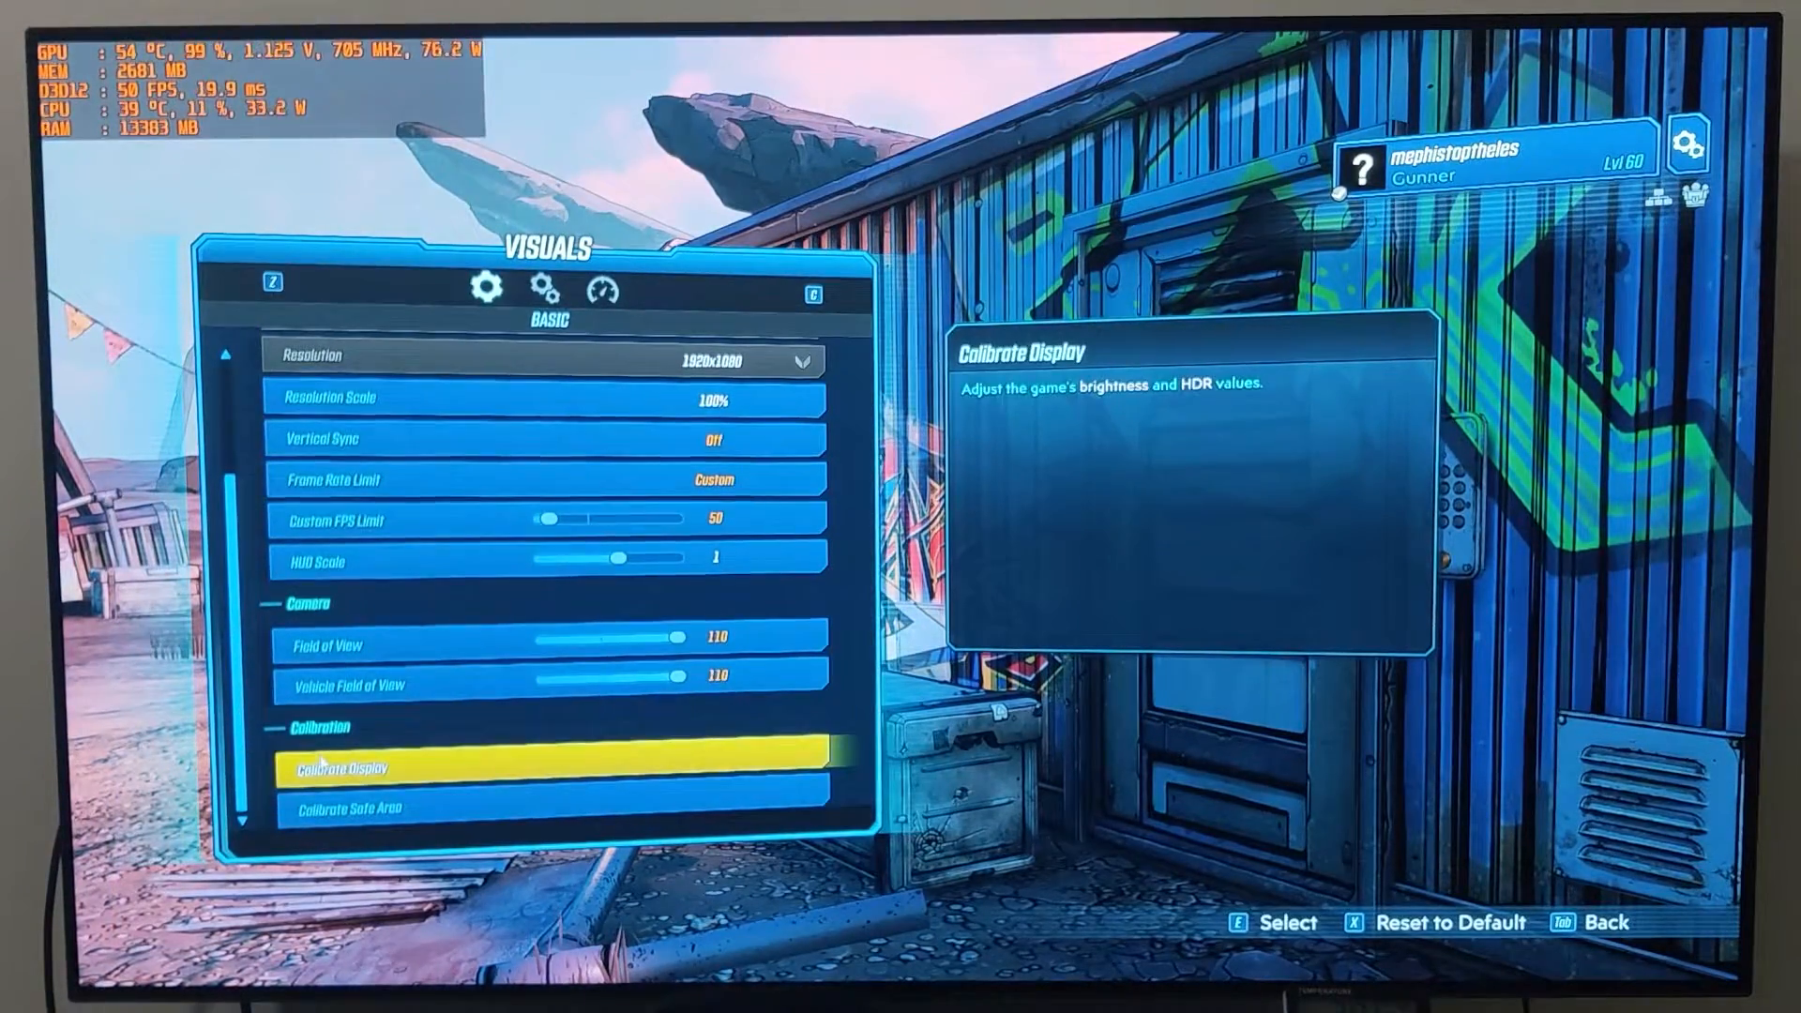
click(561, 767)
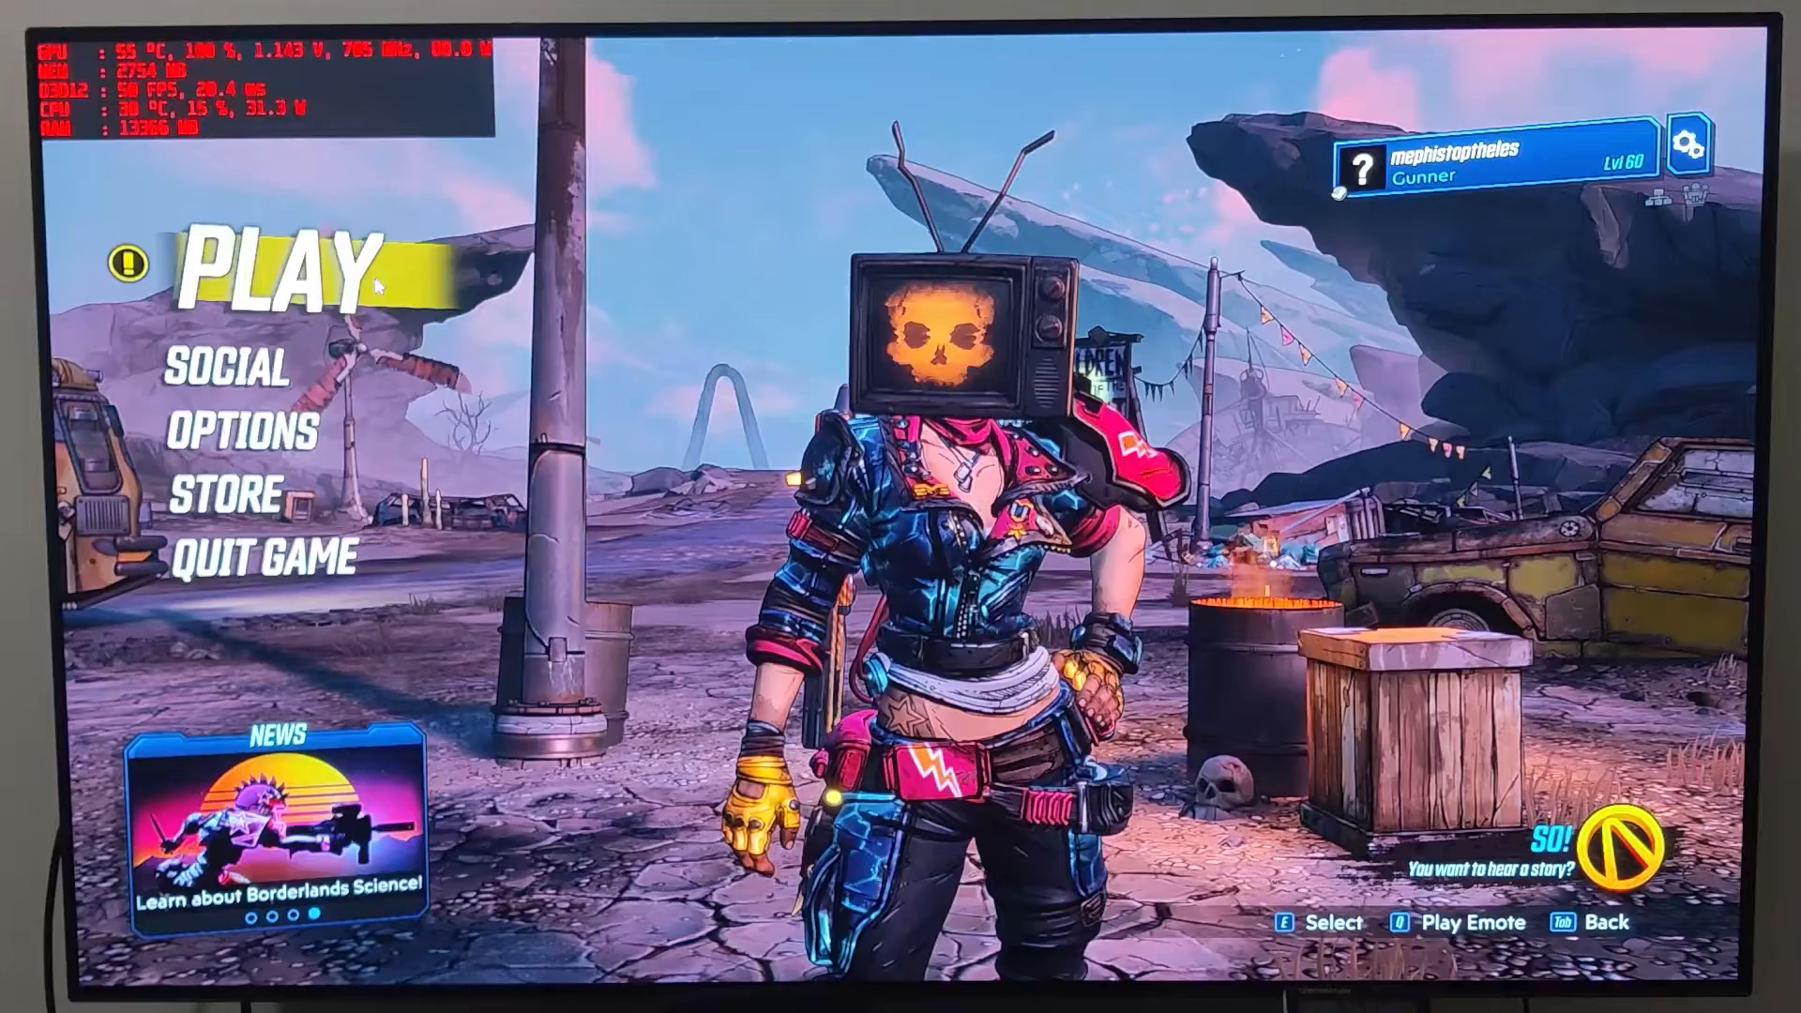
click(276, 276)
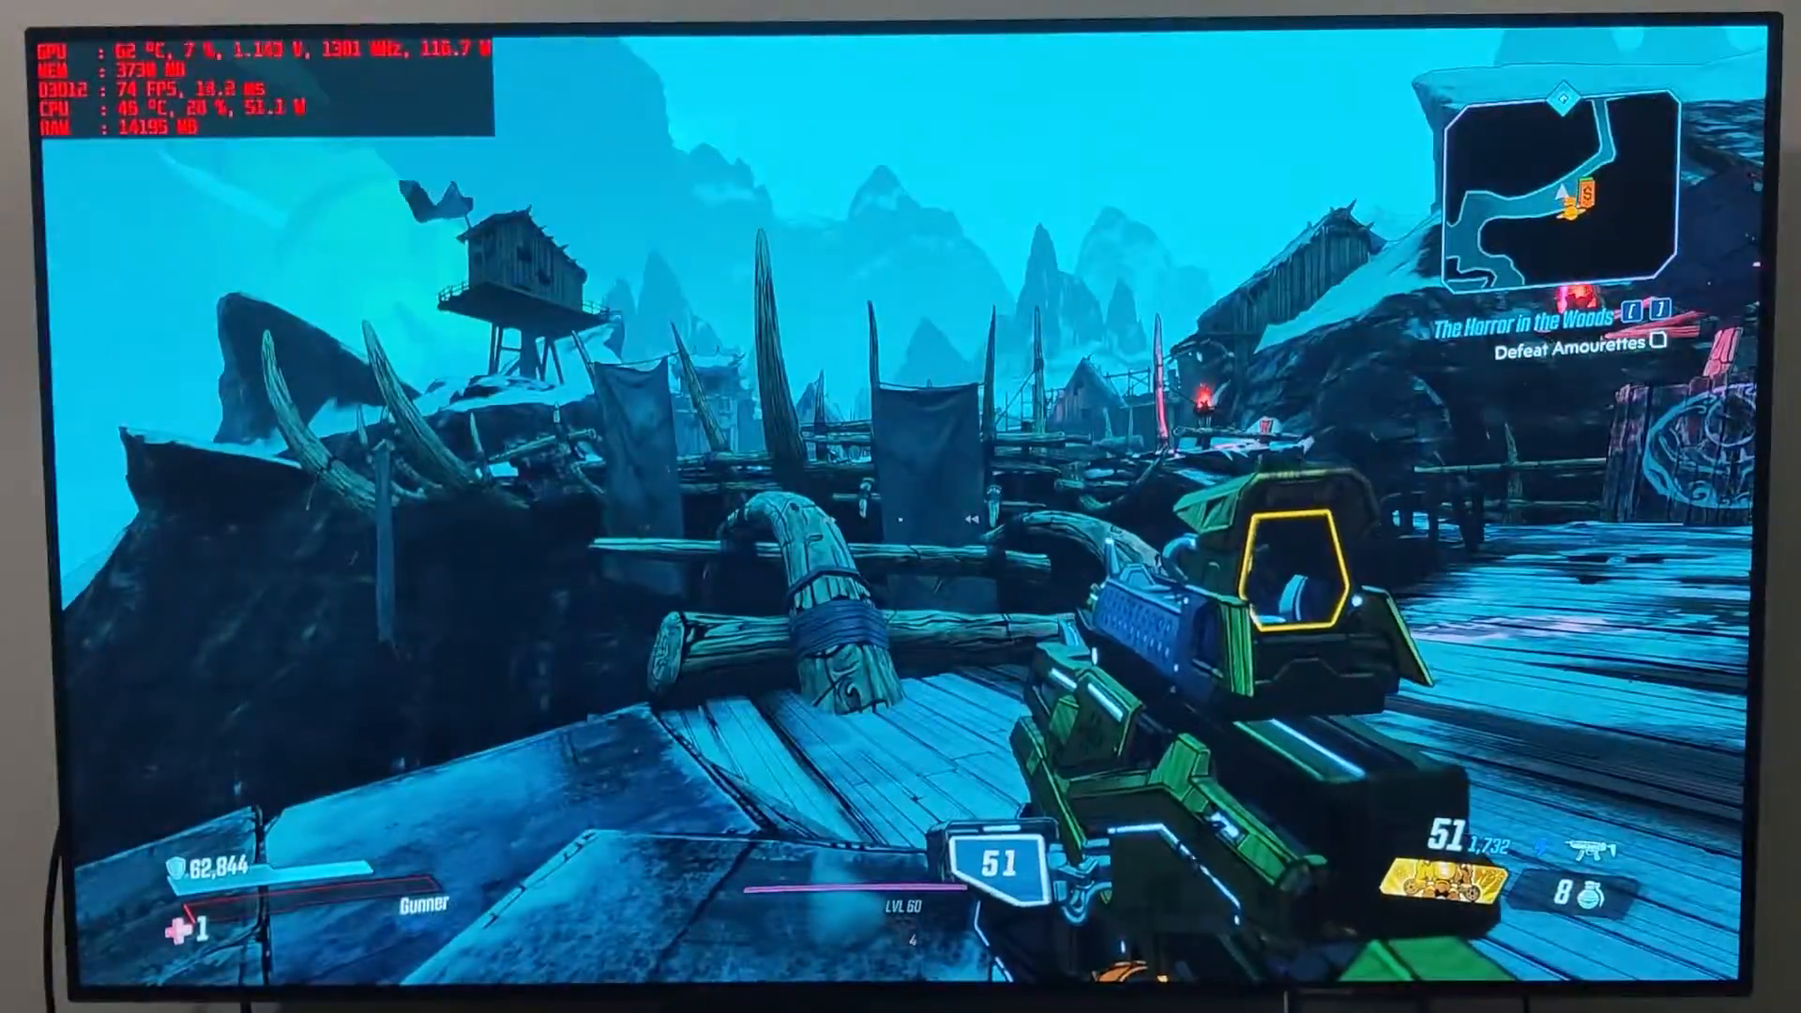
Step: Enable AMD FreeSync over the game, then set the Visuals Frame Rate Limit to Custom, 74
key(alt+r)
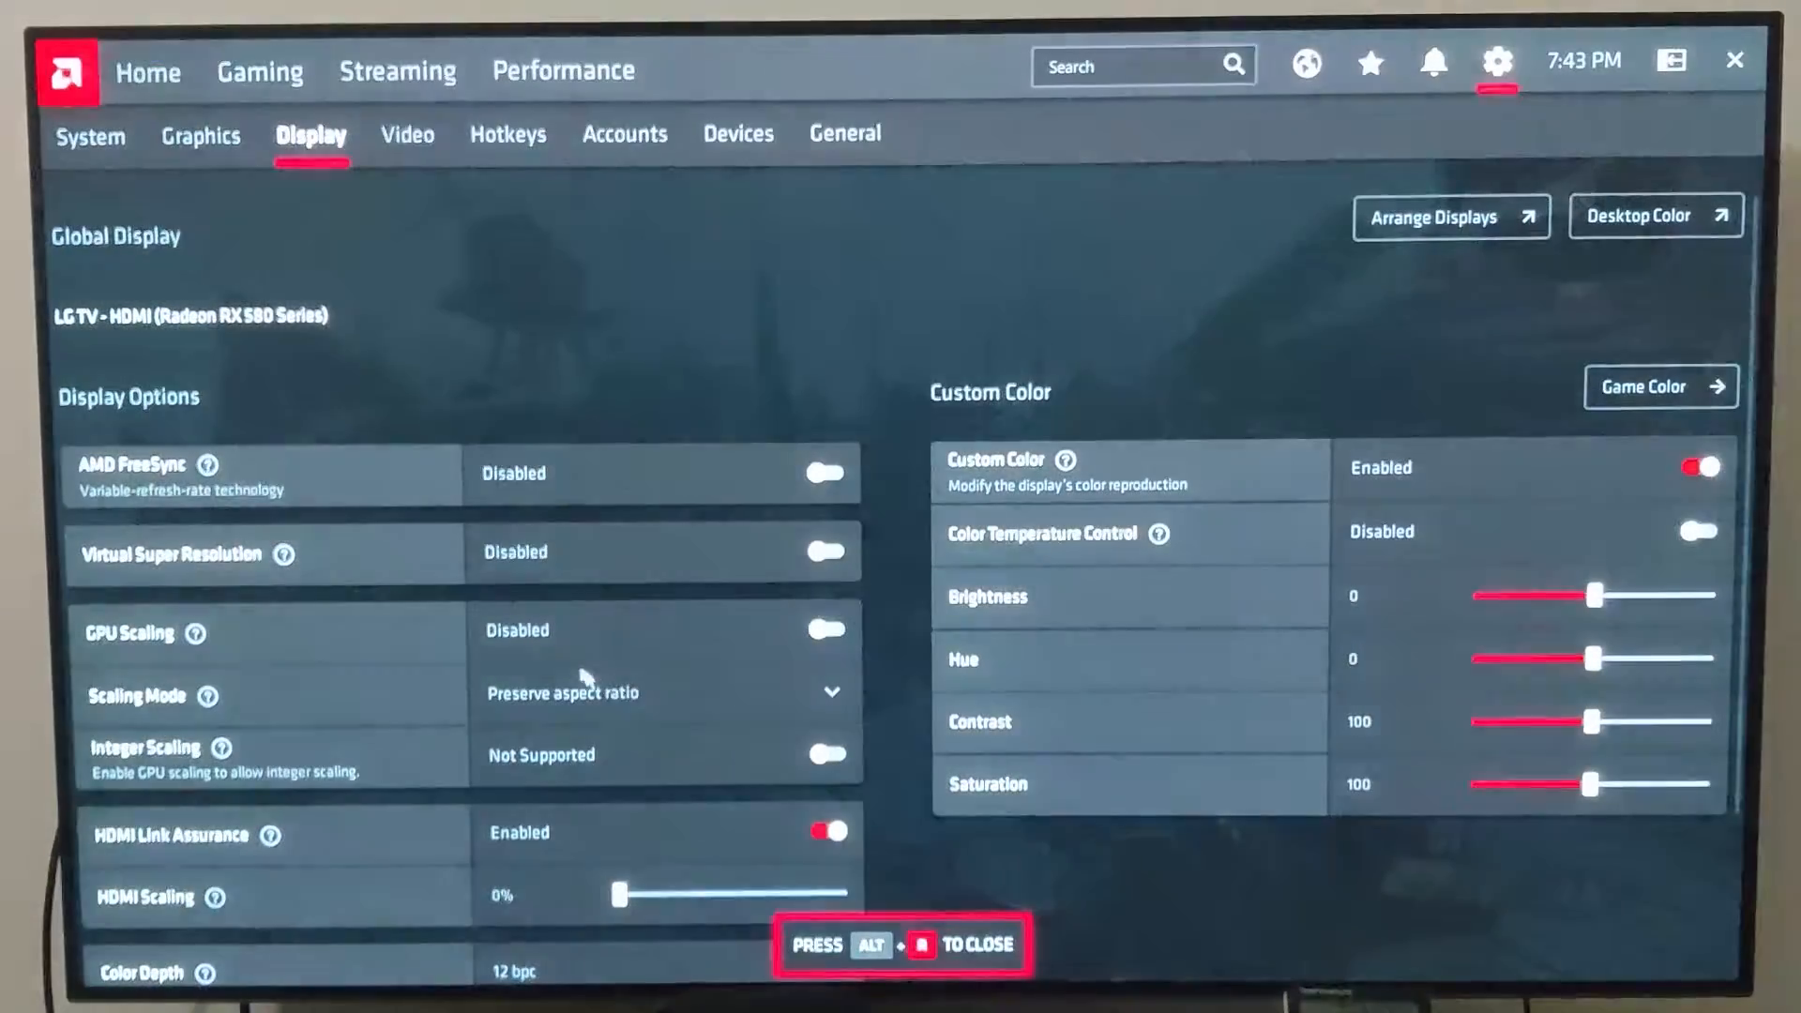
click(826, 473)
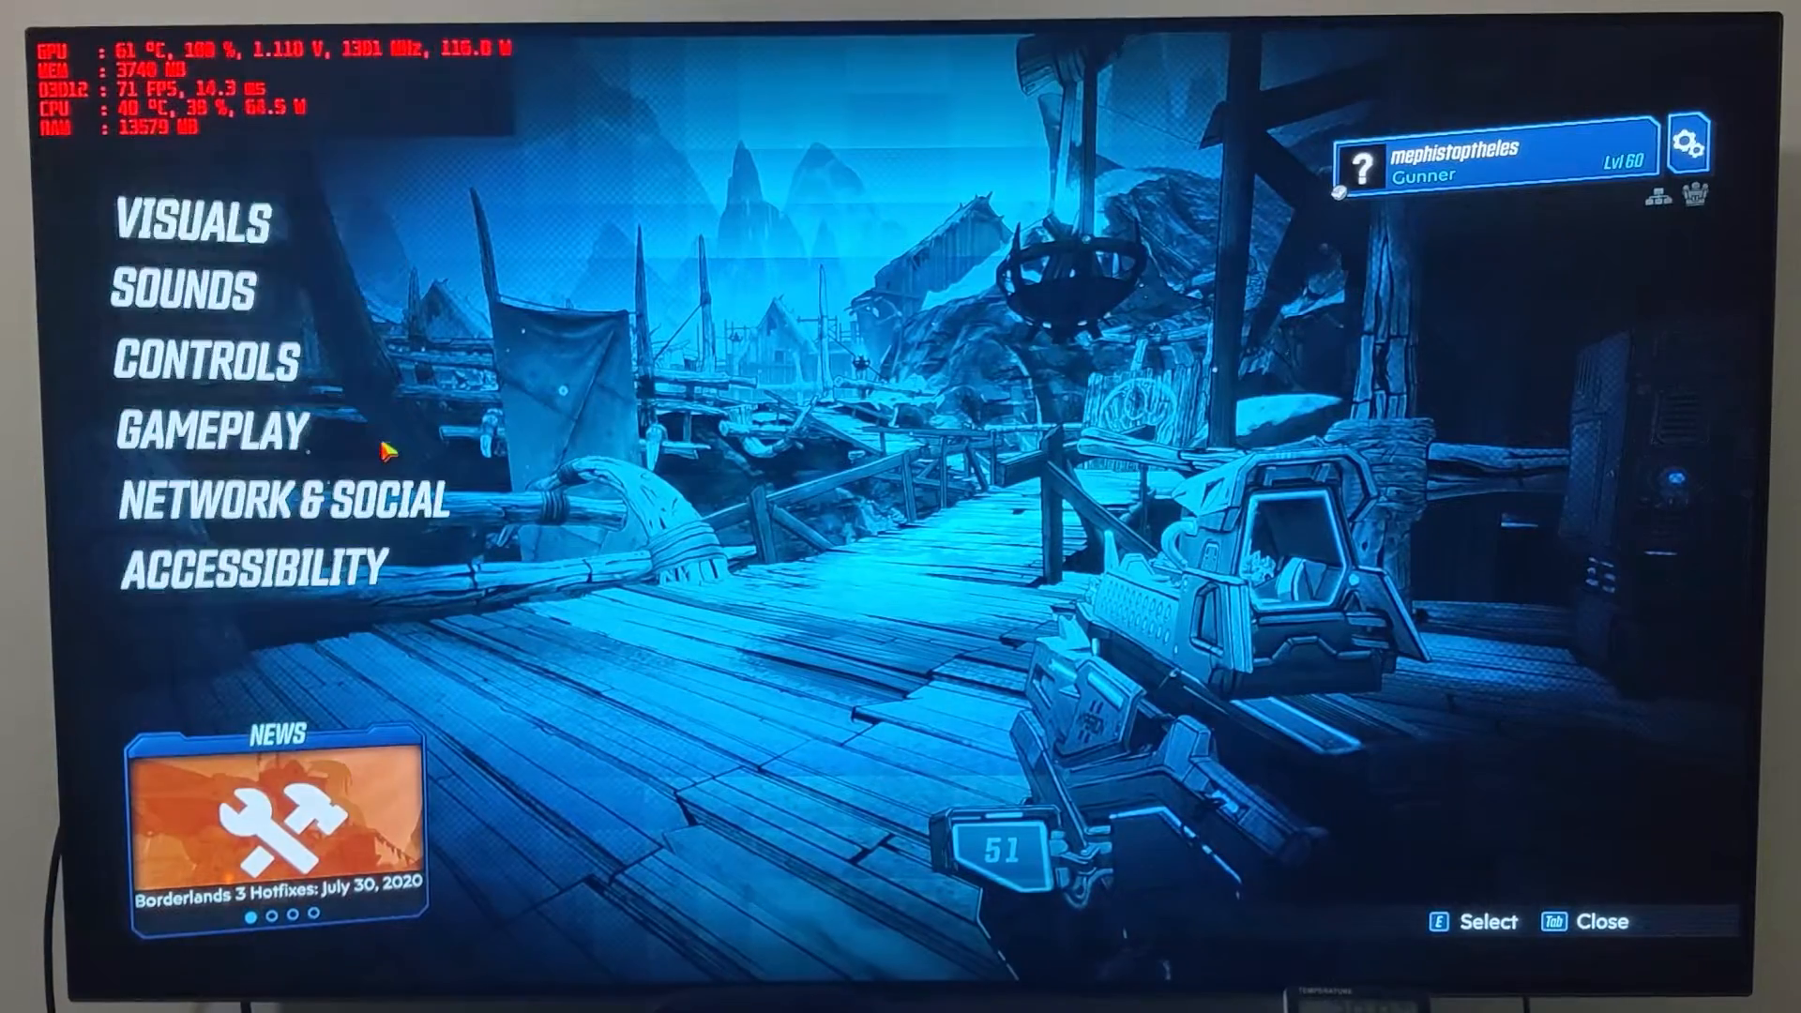
click(192, 222)
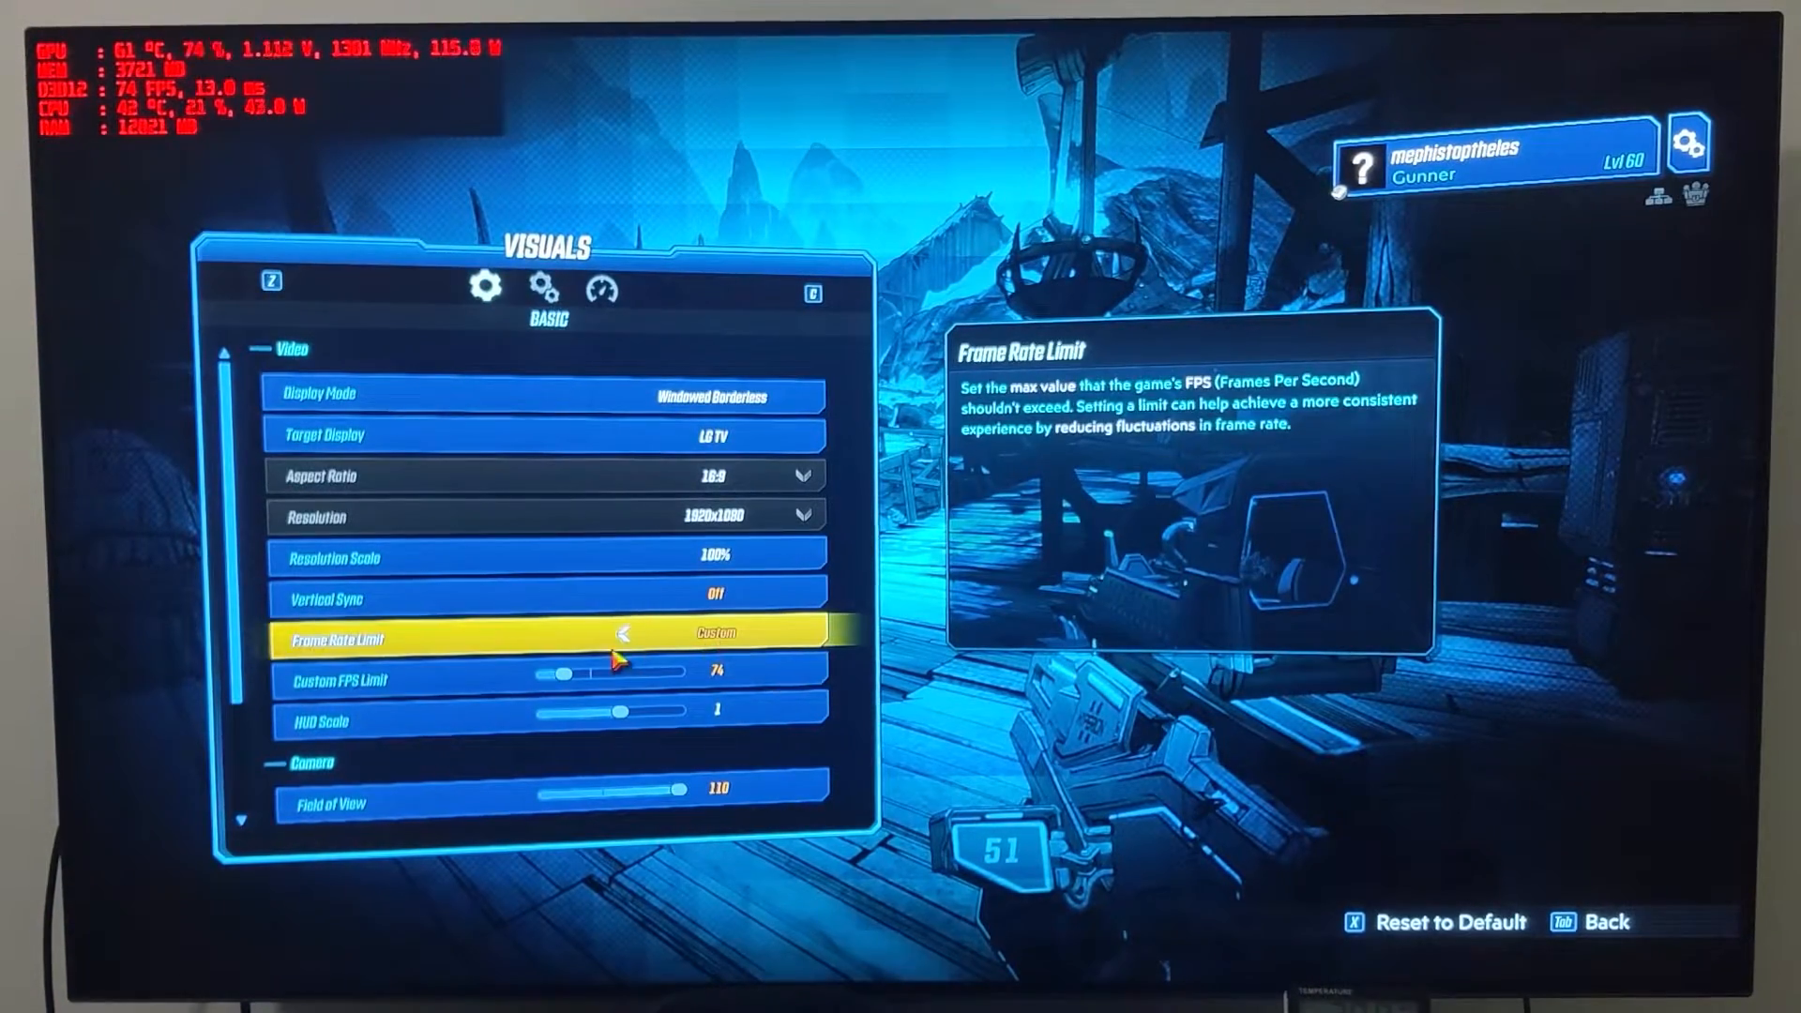
key(Tab)
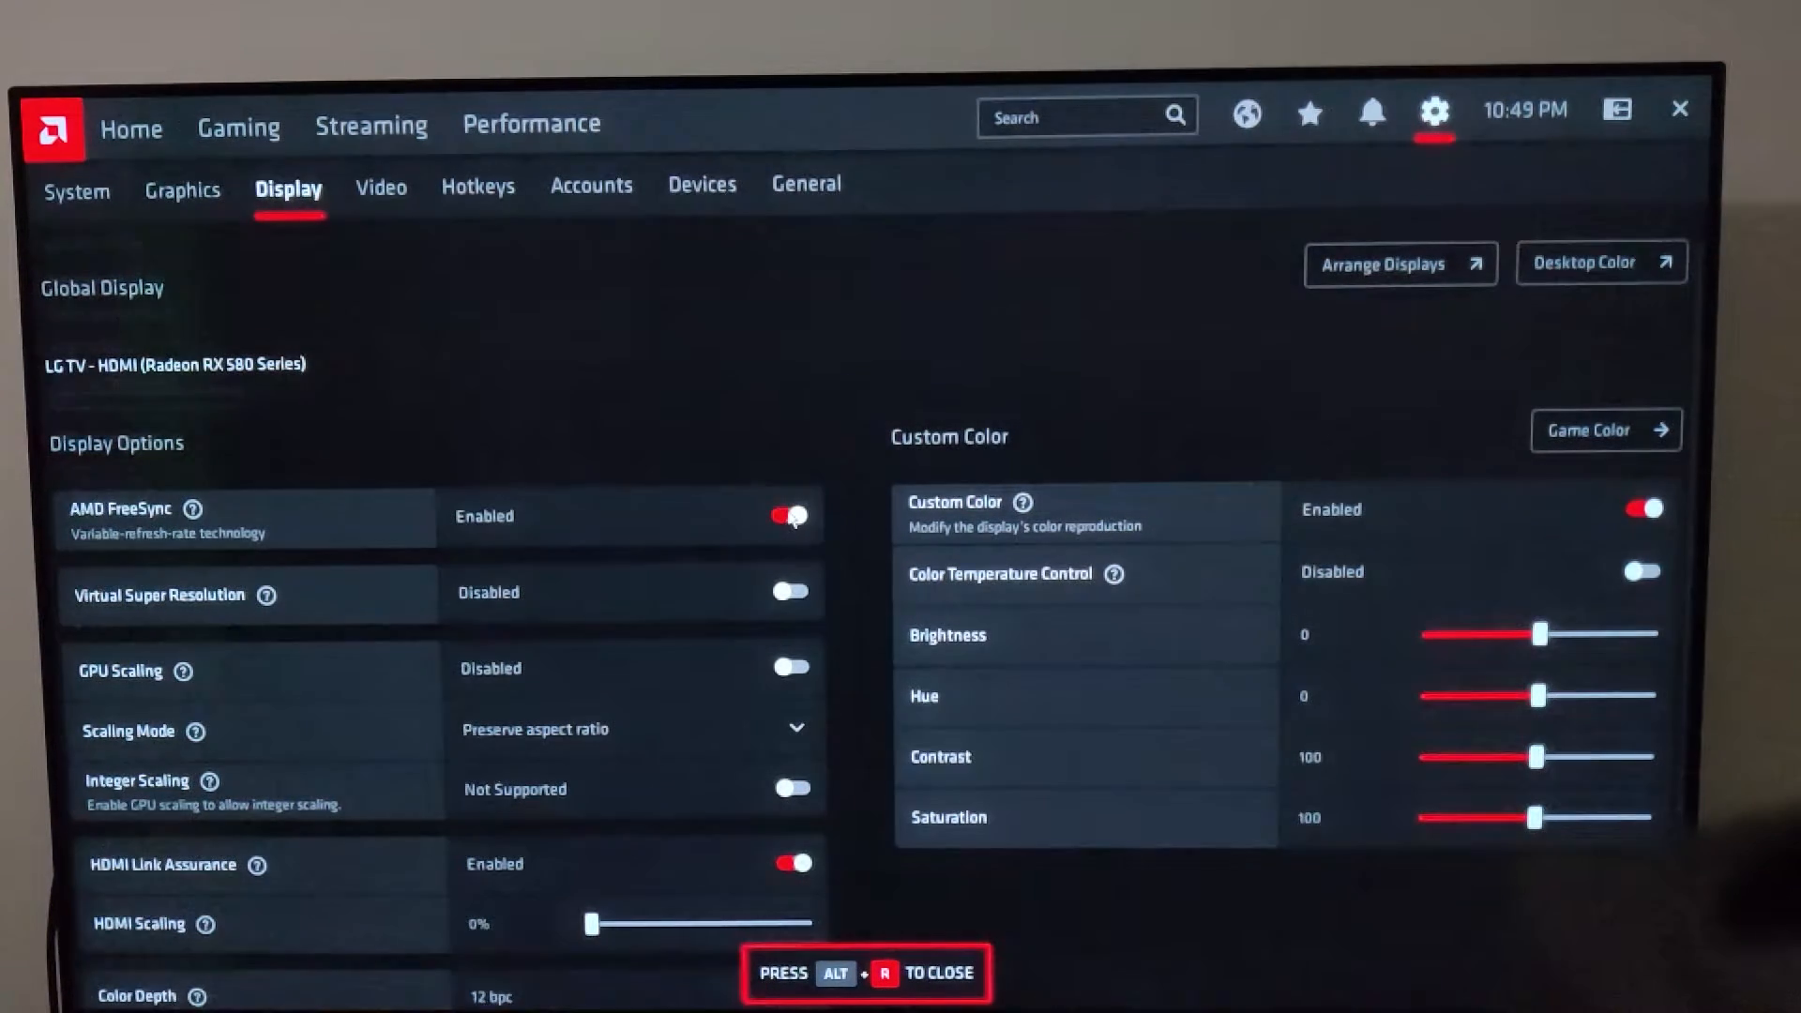
Step: Switch AMD FreeSync to Disabled in Radeon Software's Display settings to compare tearing
click(790, 514)
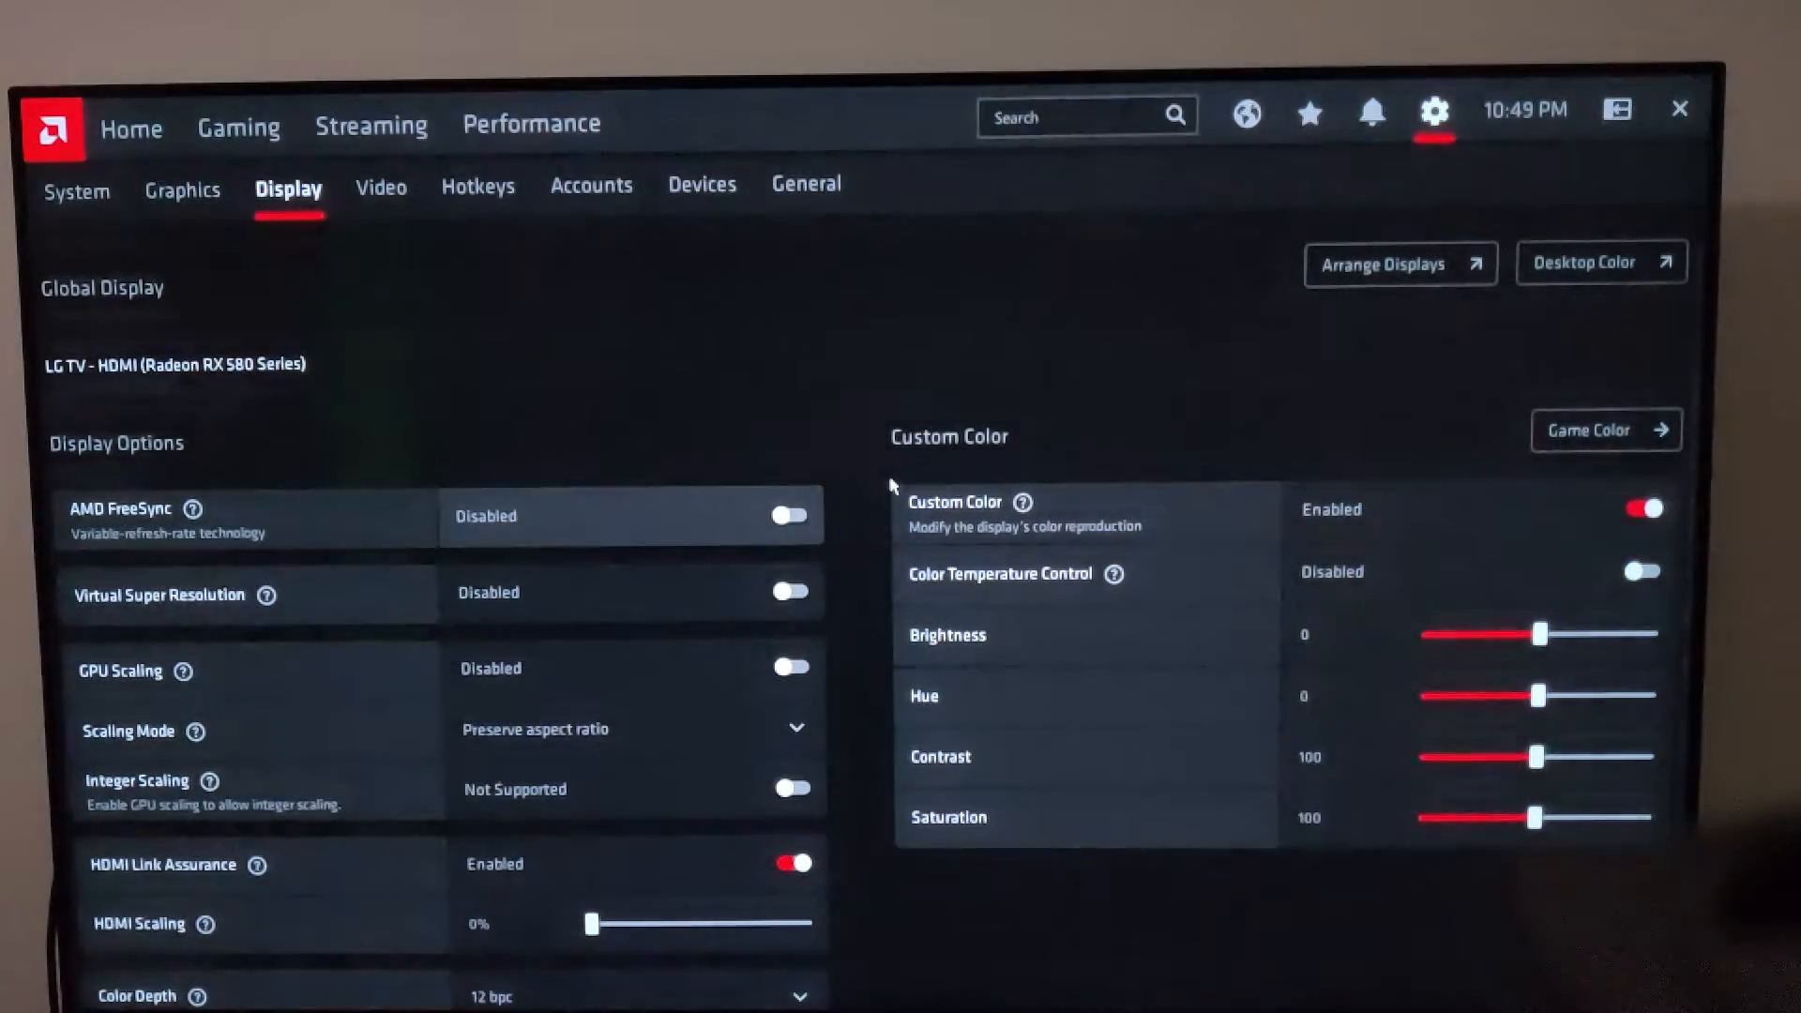